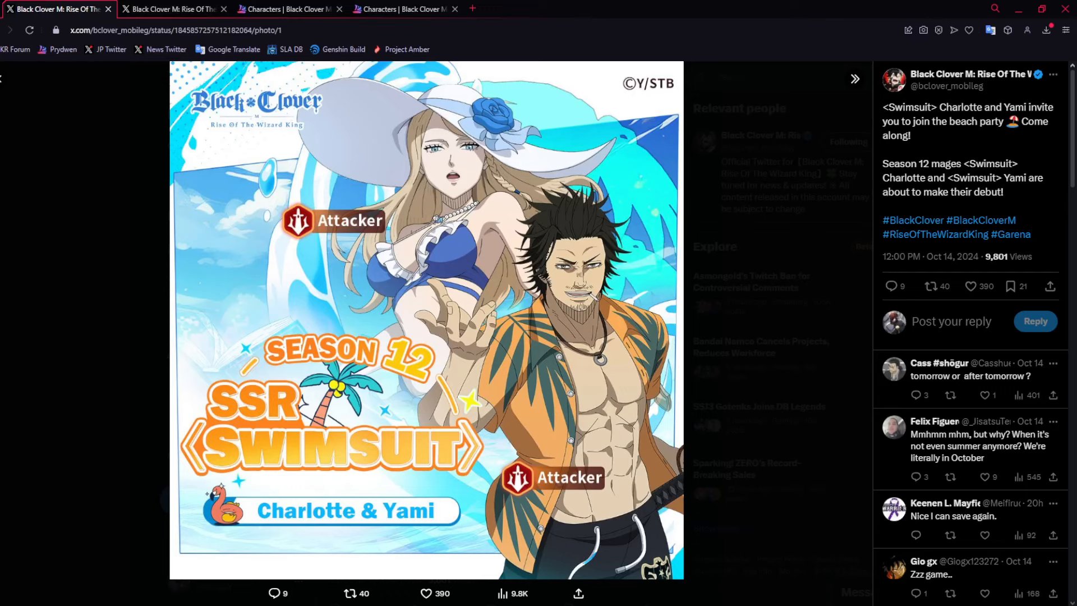
mouse_move(595, 461)
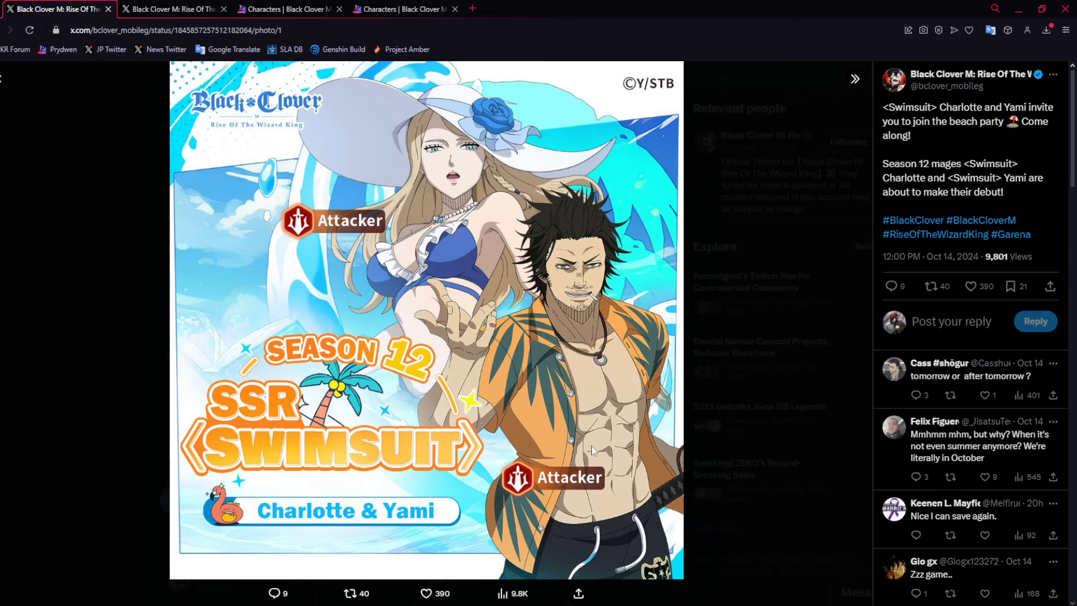
mouse_move(627, 384)
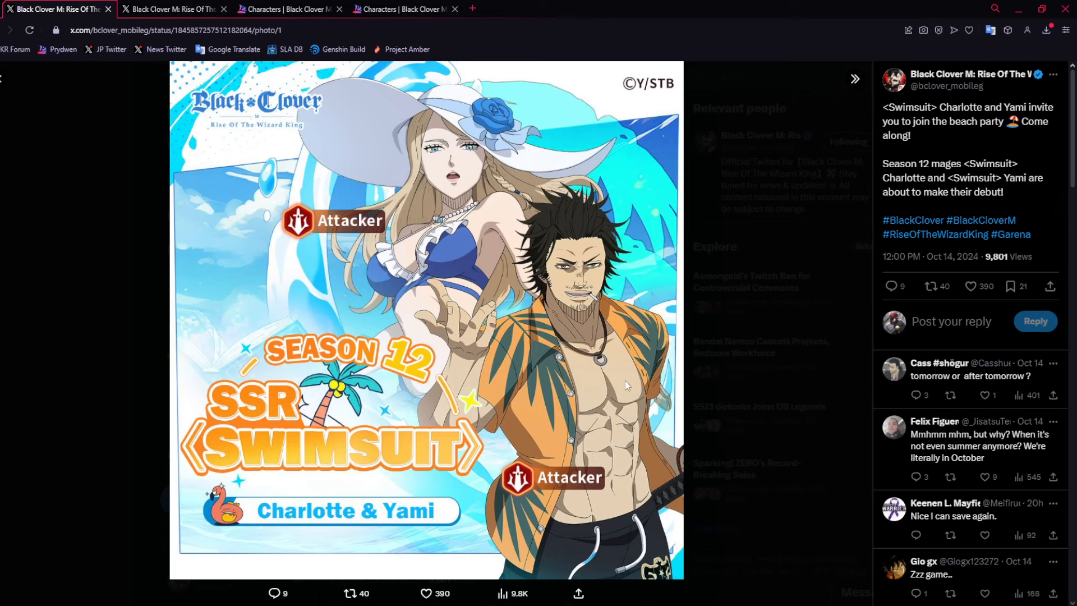
mouse_move(550, 206)
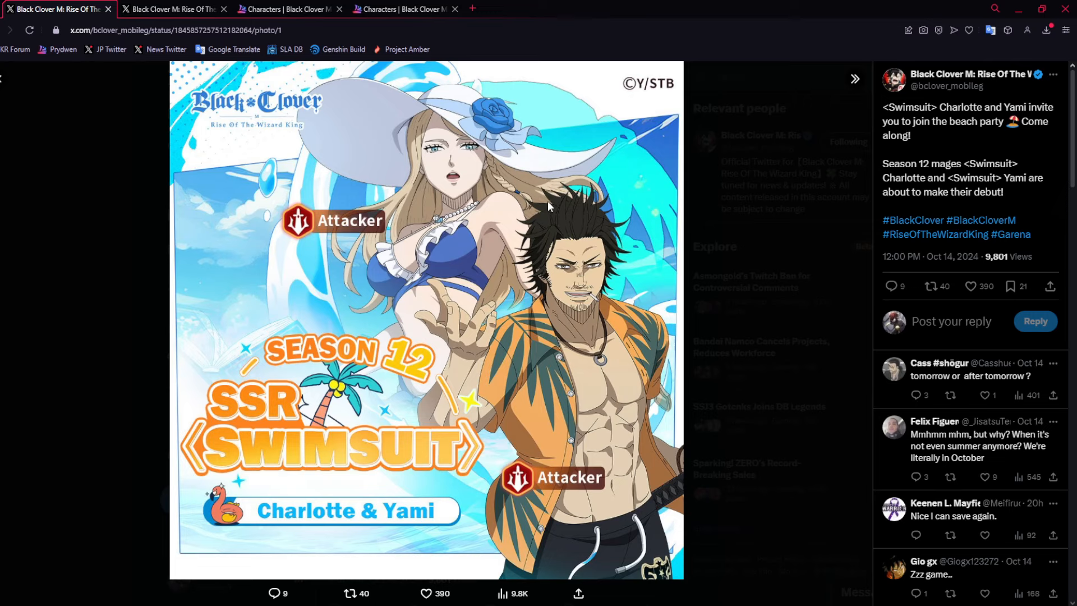
mouse_move(552, 206)
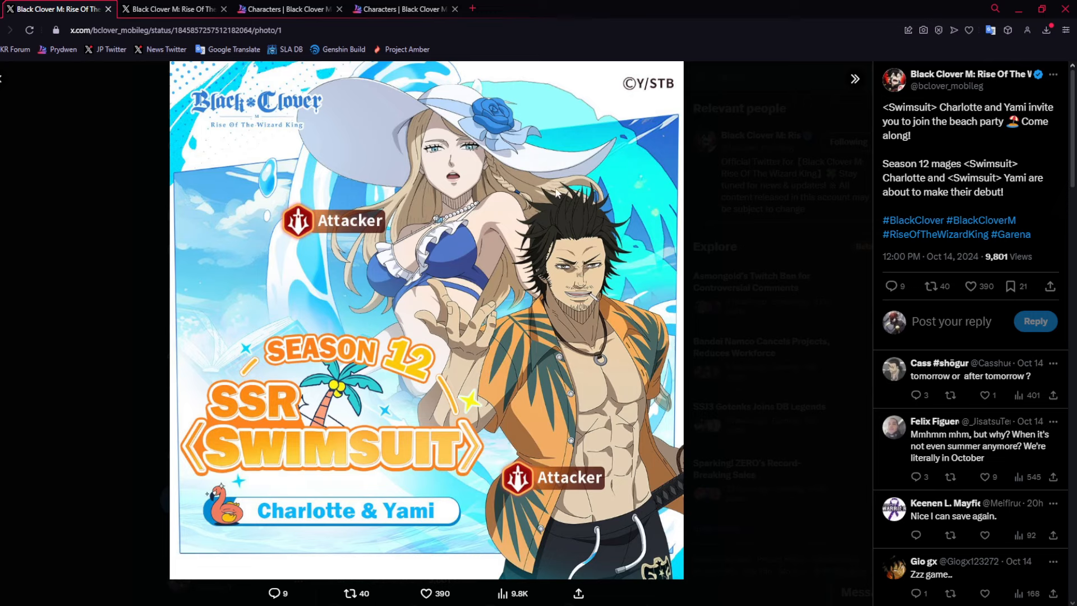
mouse_move(562, 318)
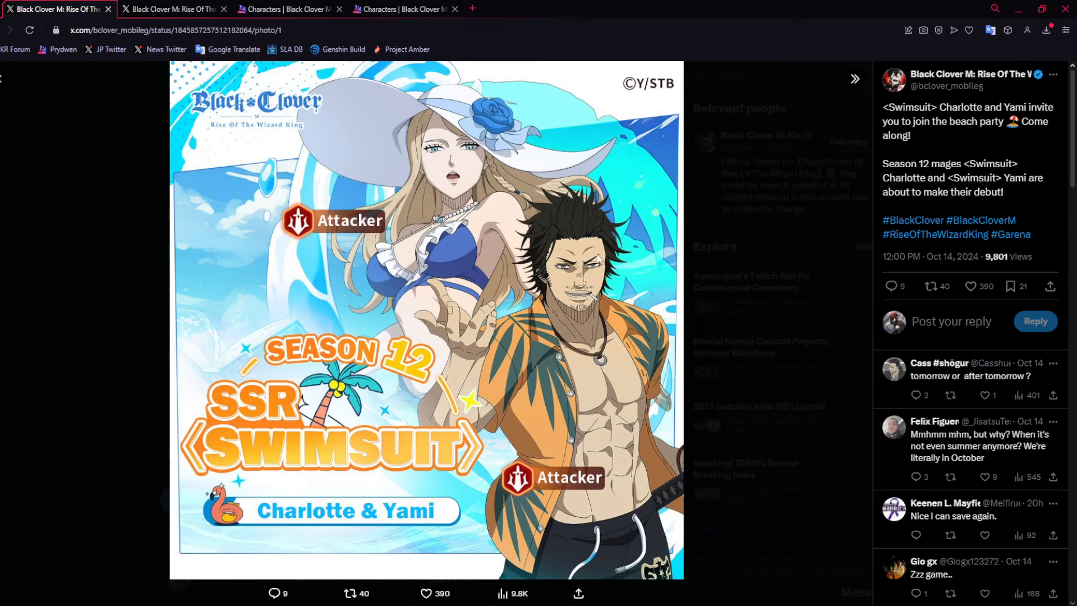
mouse_move(535, 250)
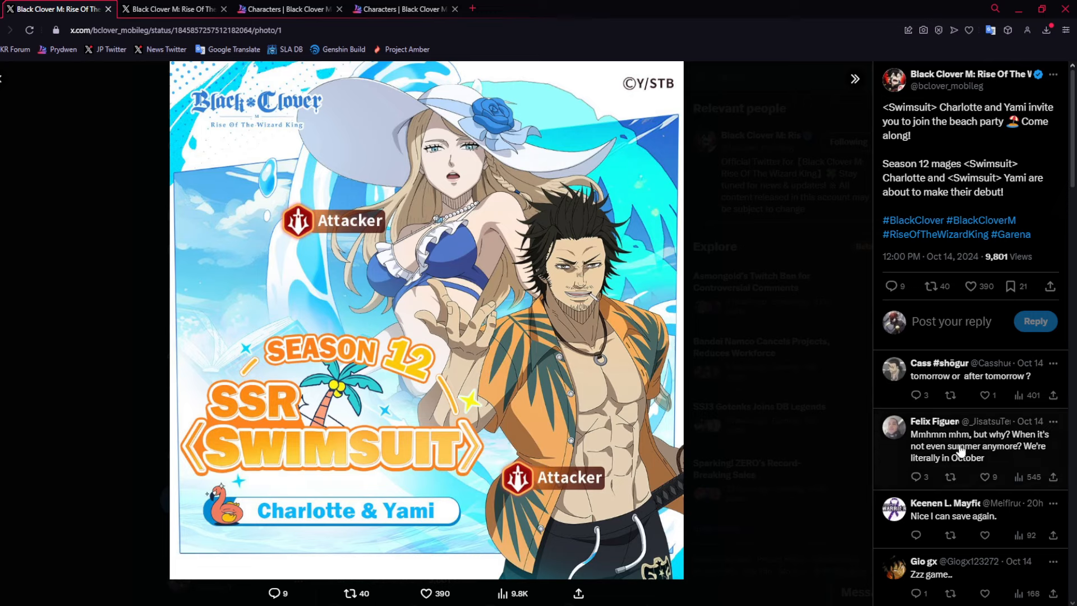
Read replies to the fan post calling the swimsuit banner the worst, then open its image.
scroll("down", 3)
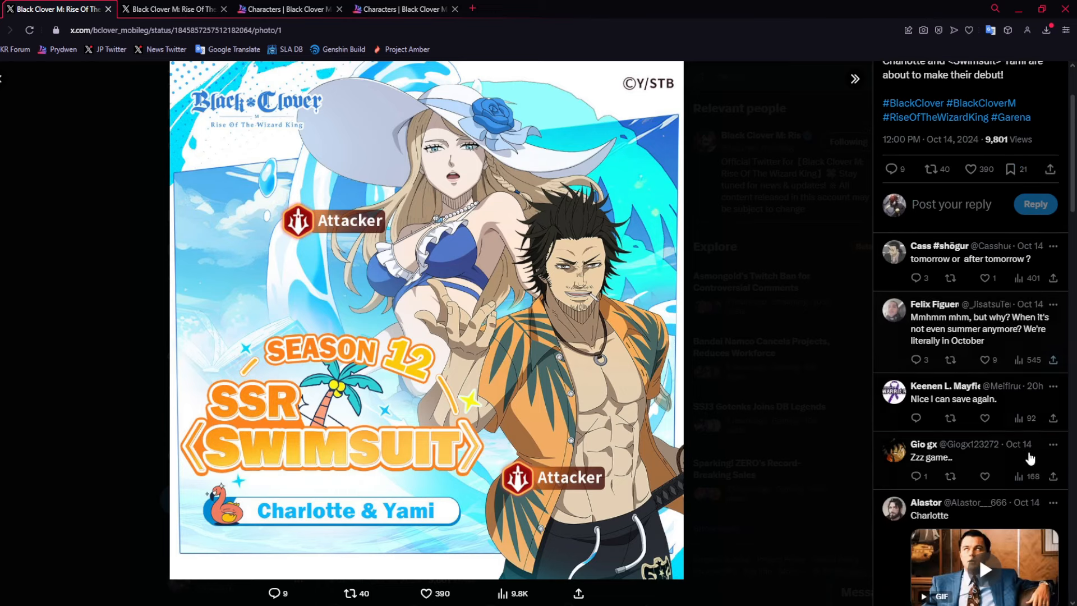
scroll("down", 3)
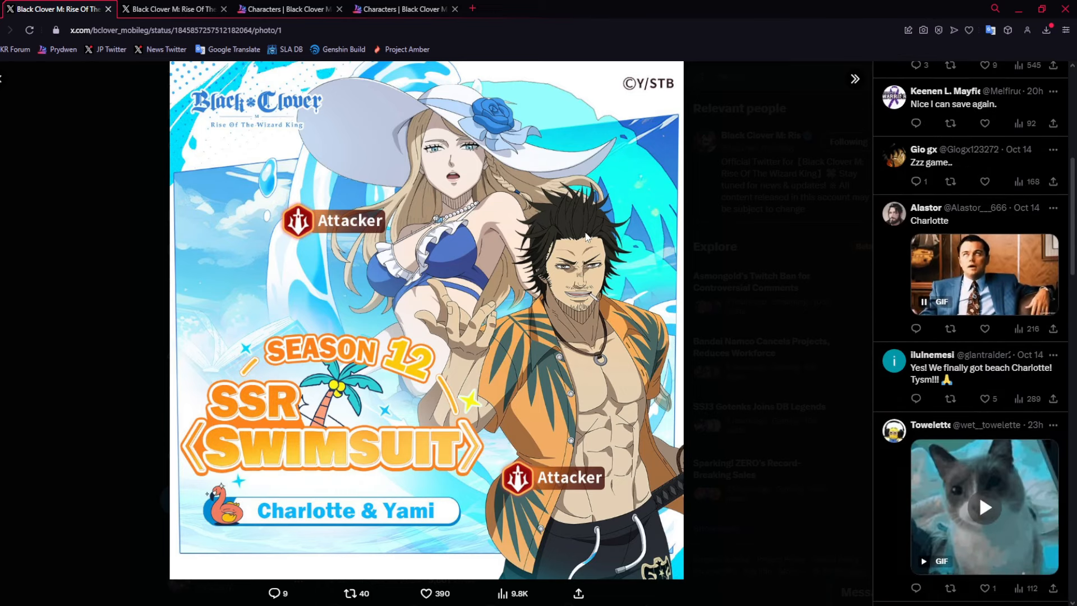
scroll("down", 3)
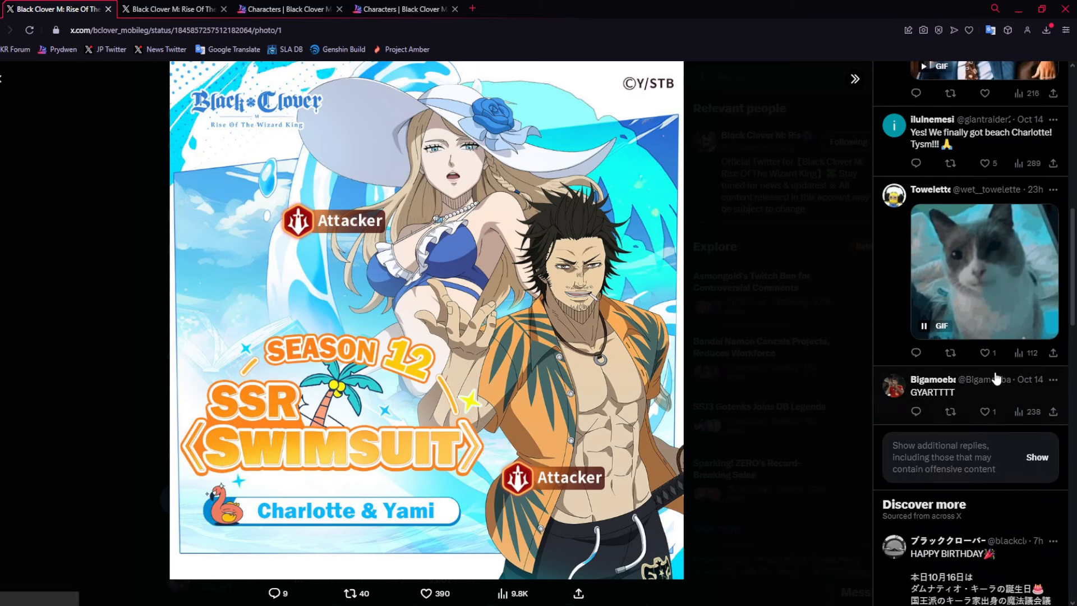
scroll("up", 3)
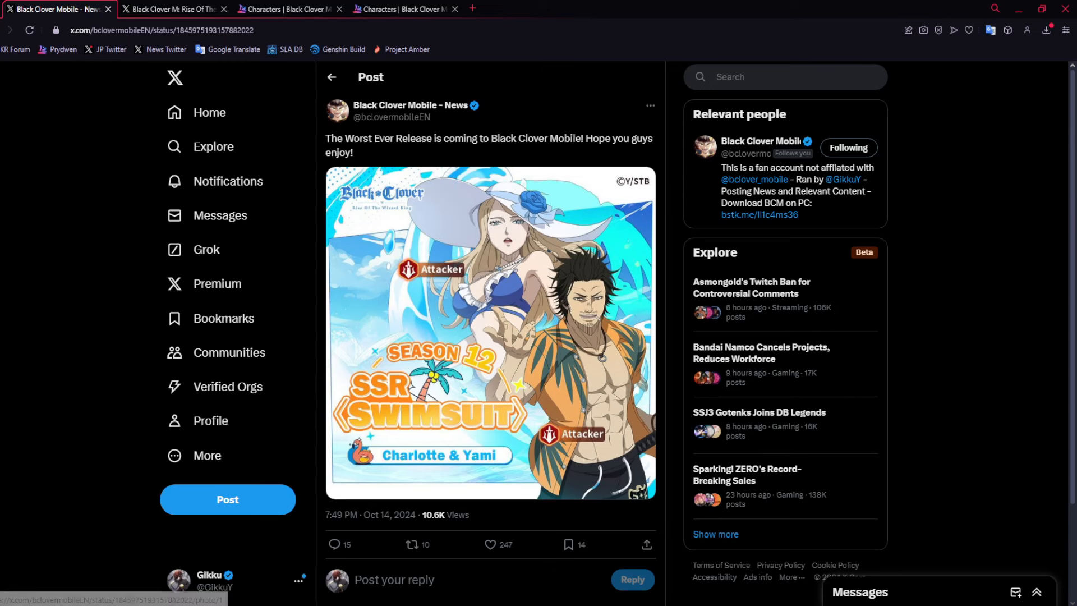
scroll("down", 3)
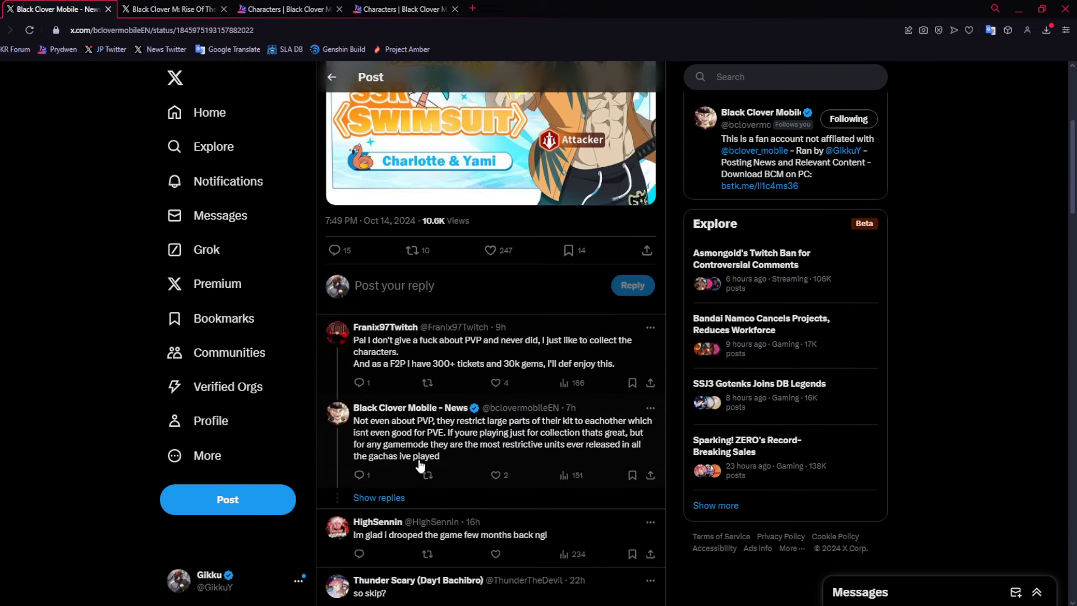
mouse_move(350, 349)
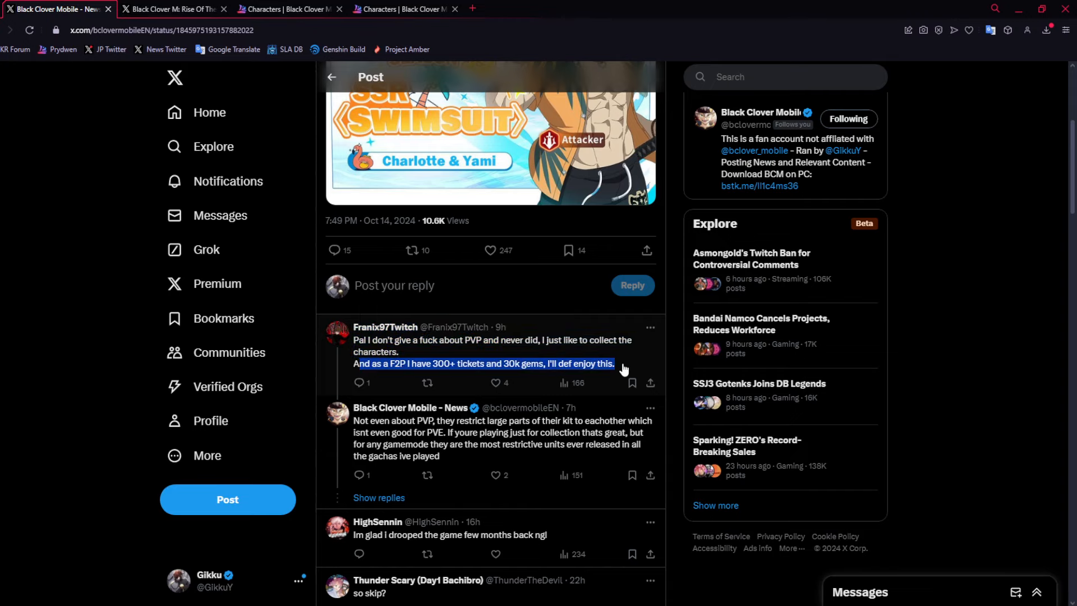
scroll("down", 3)
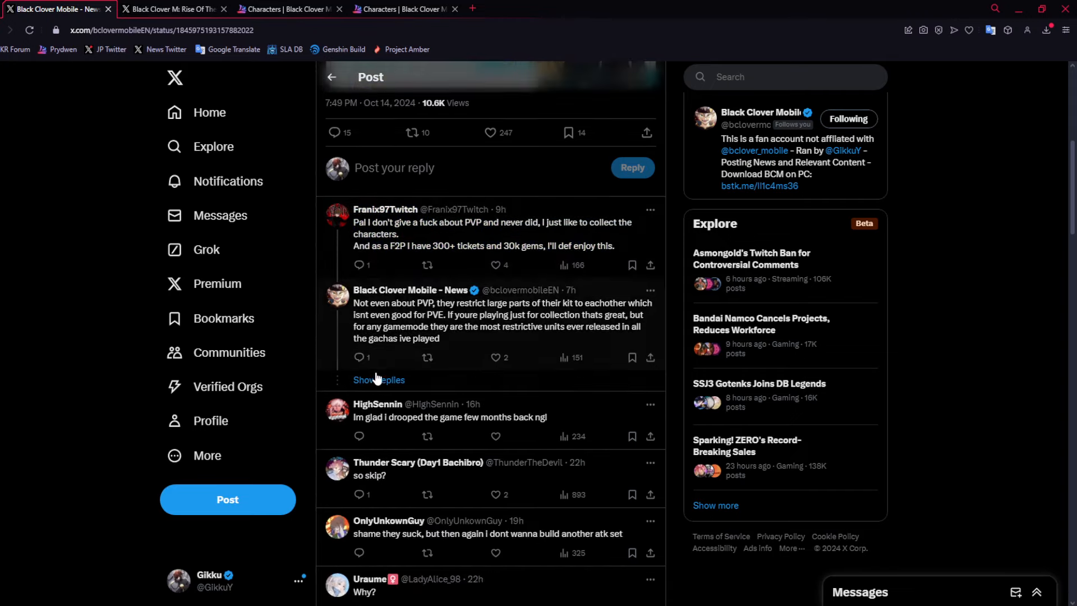
scroll("down", 3)
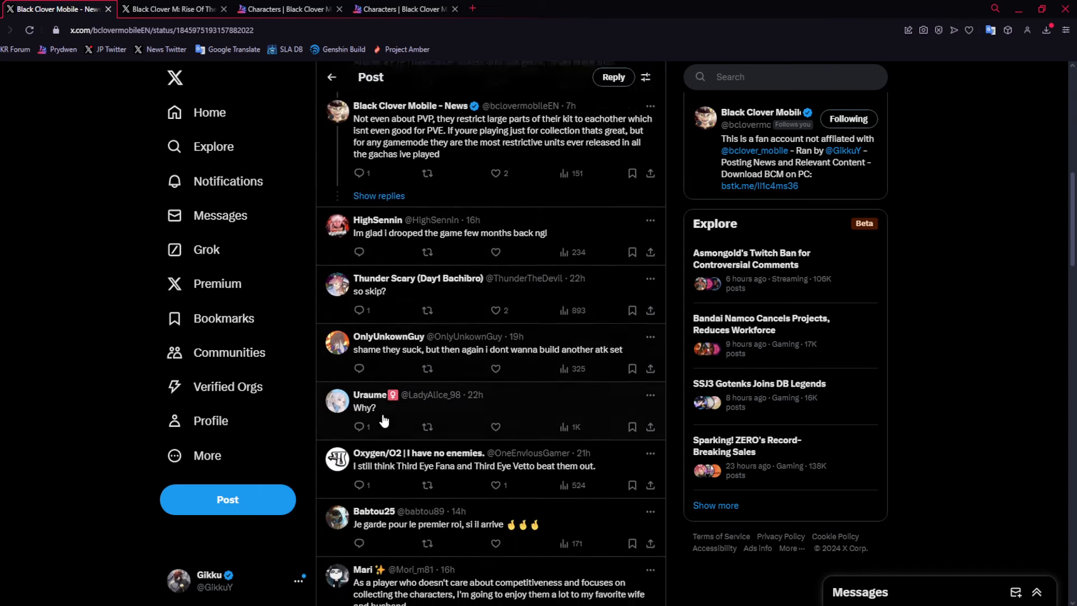
scroll("down", 3)
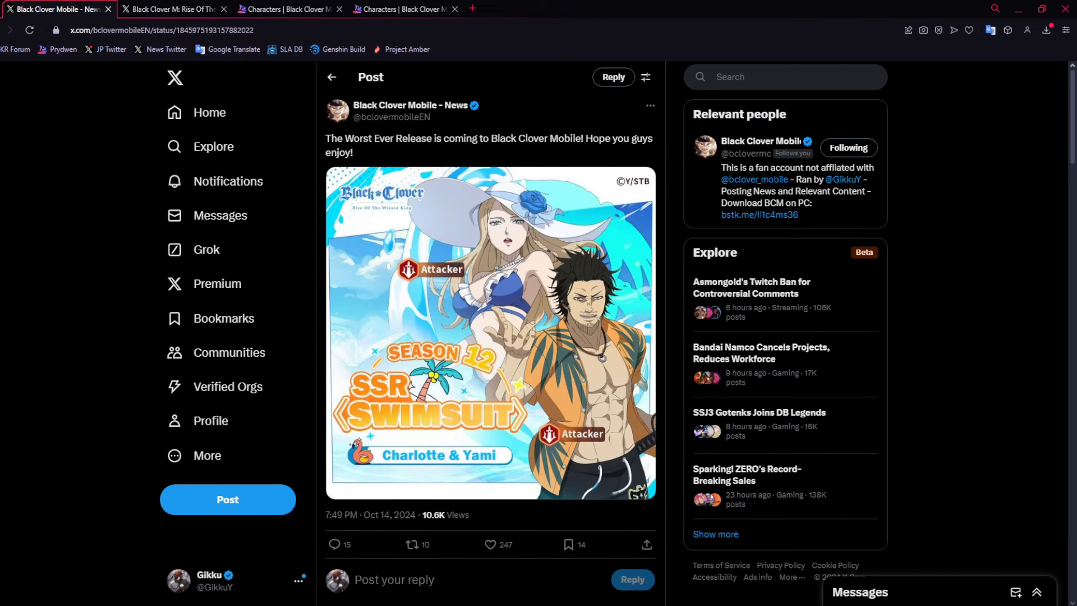
mouse_move(379, 189)
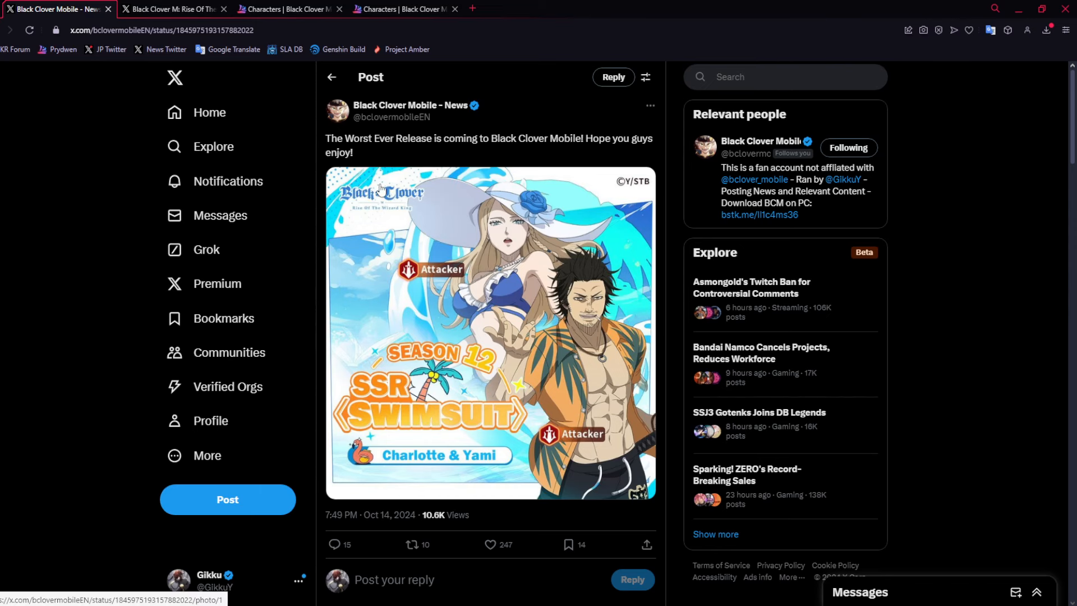
left_click(490, 329)
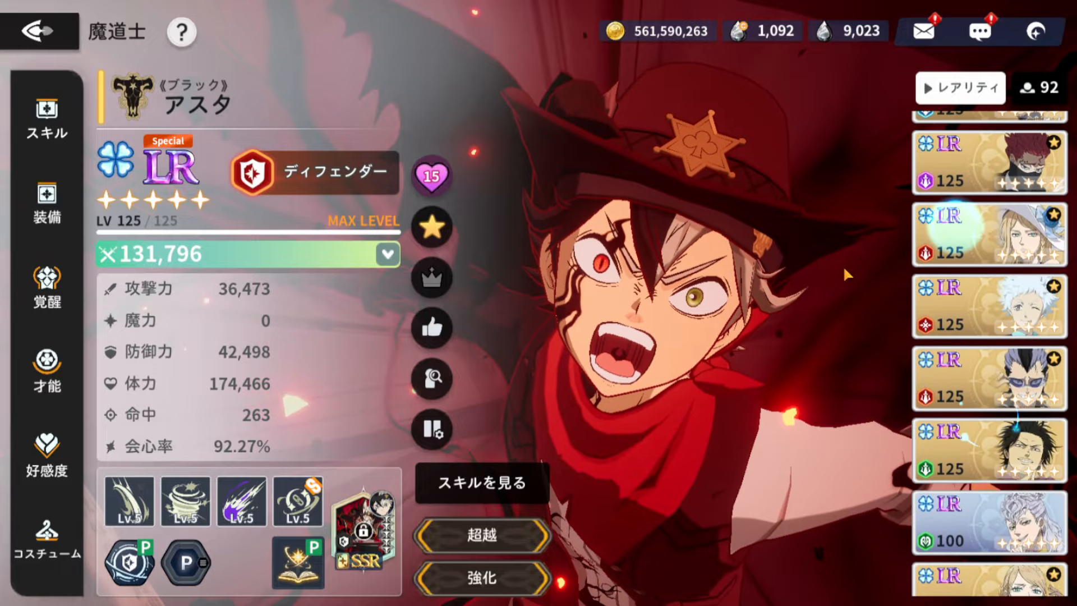
Switch to Black Clover Mobile to view an LR Defender mage's stats and skills.
left_click(988, 233)
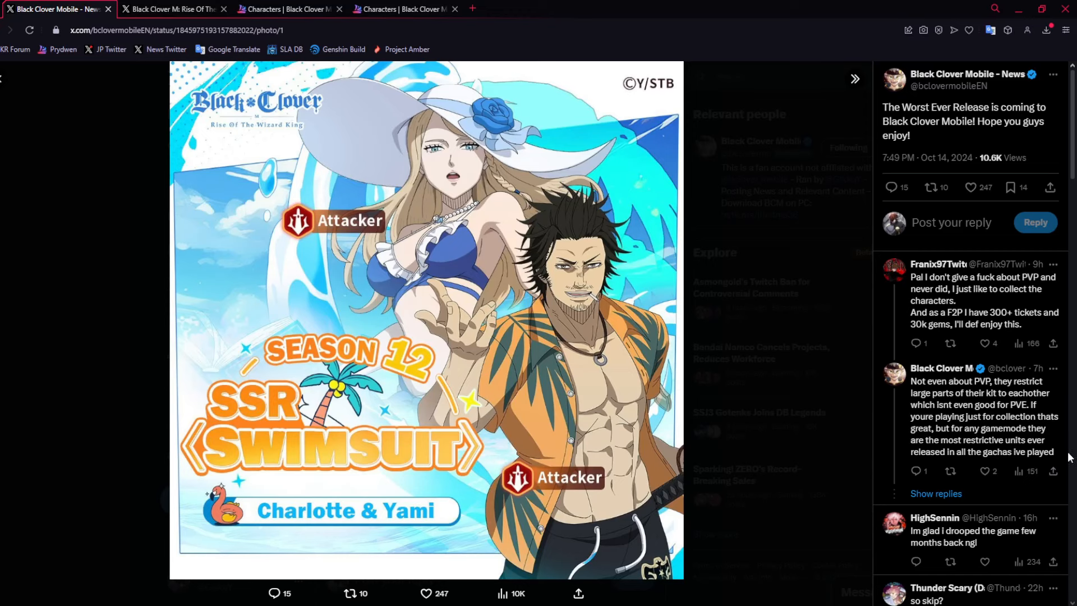
View the Swimsuit Yami skills card (Triple Strike, Watermelon Slash, Summer Fun) and skim replies.
left_click(172, 9)
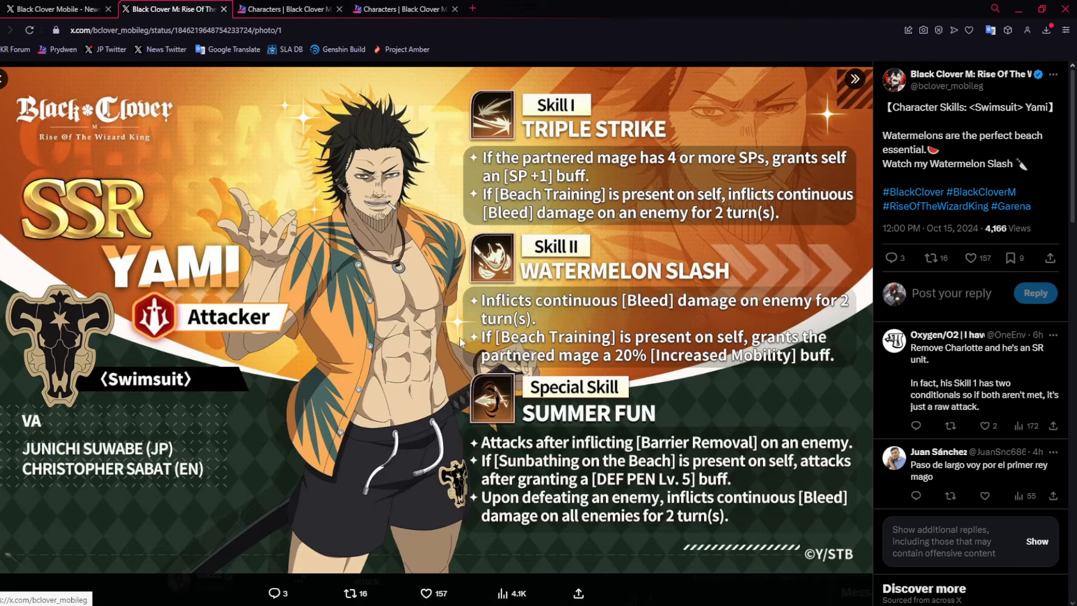
mouse_move(164, 49)
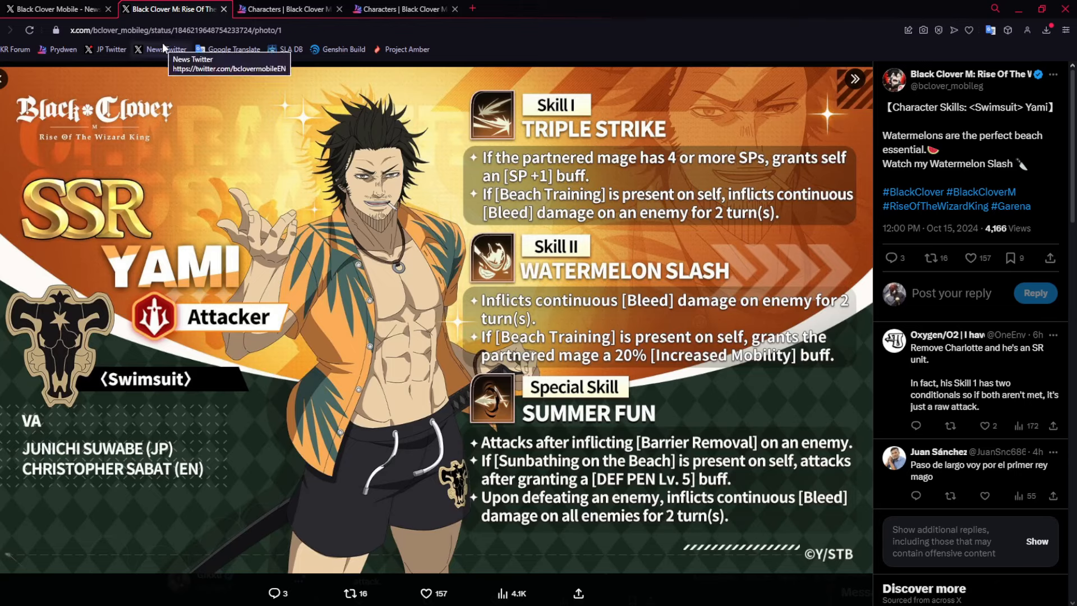
mouse_move(658, 269)
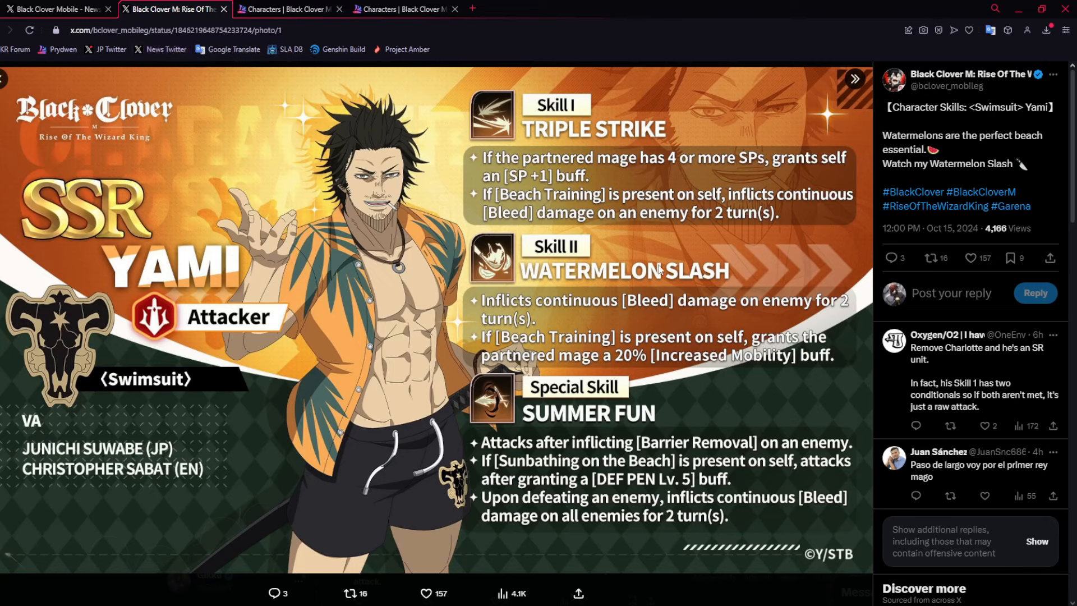
mouse_move(814, 253)
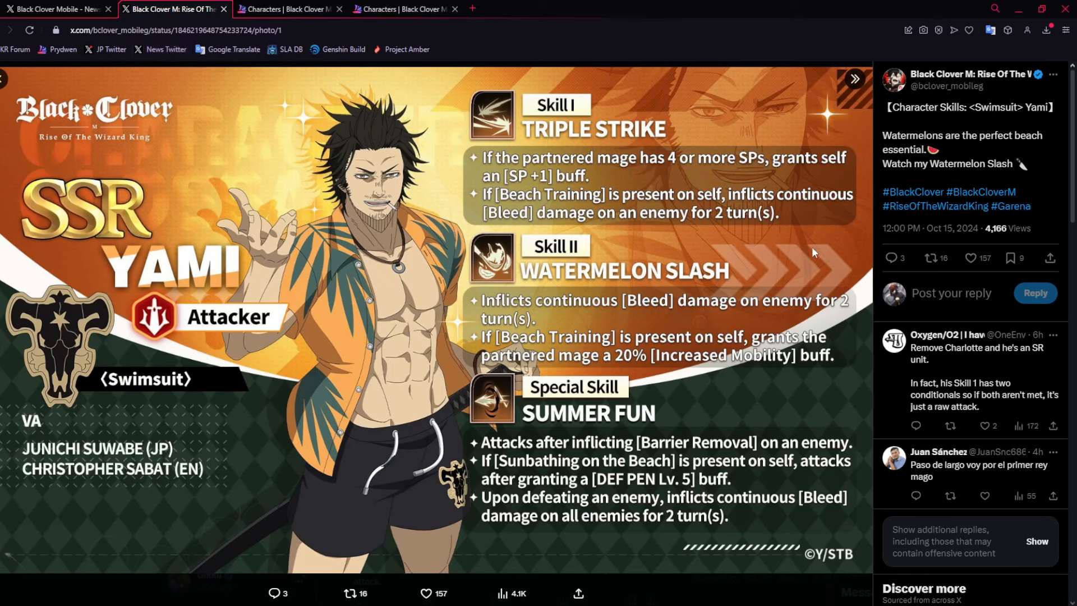
mouse_move(778, 229)
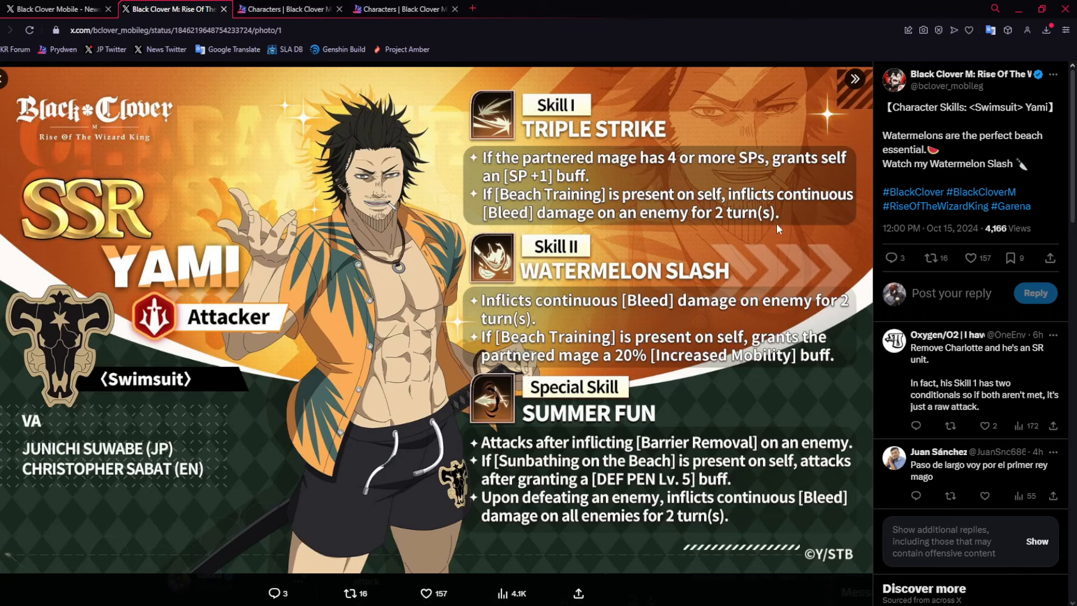
mouse_move(459, 300)
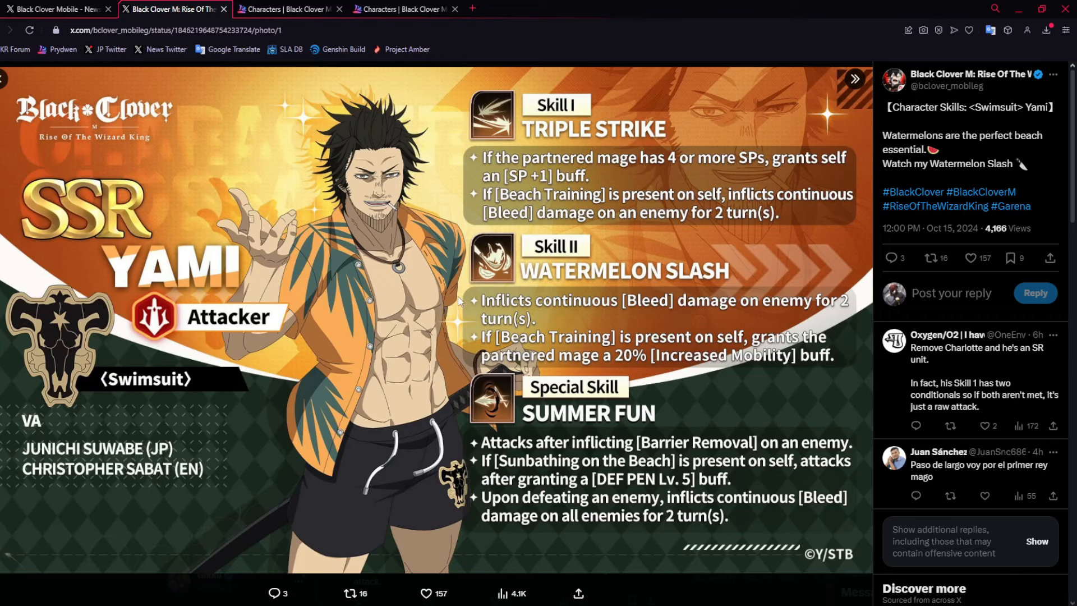
mouse_move(459, 301)
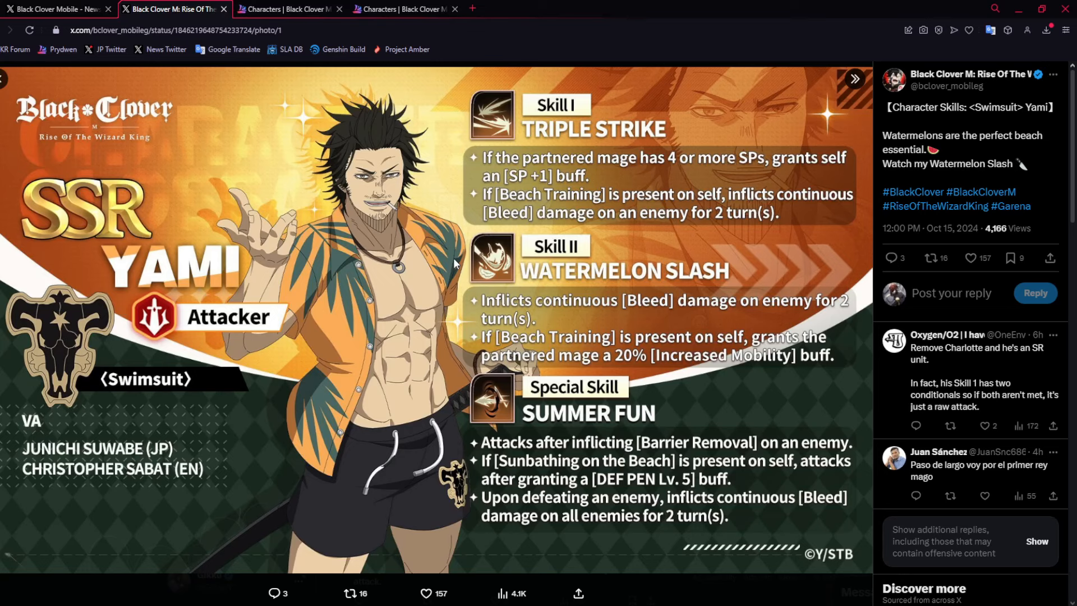
scroll("down", 3)
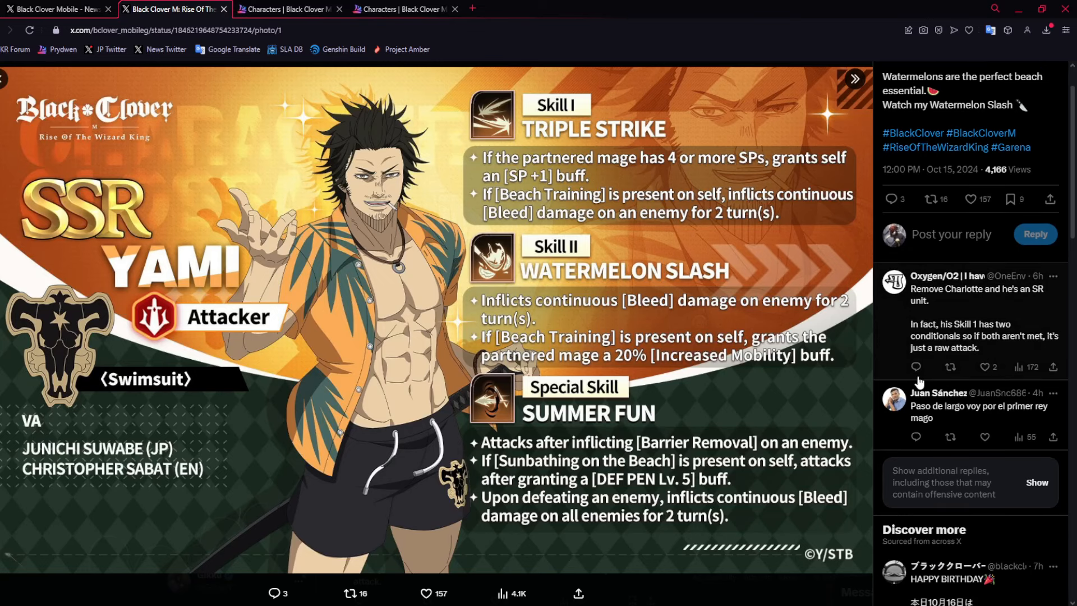
scroll("up", 3)
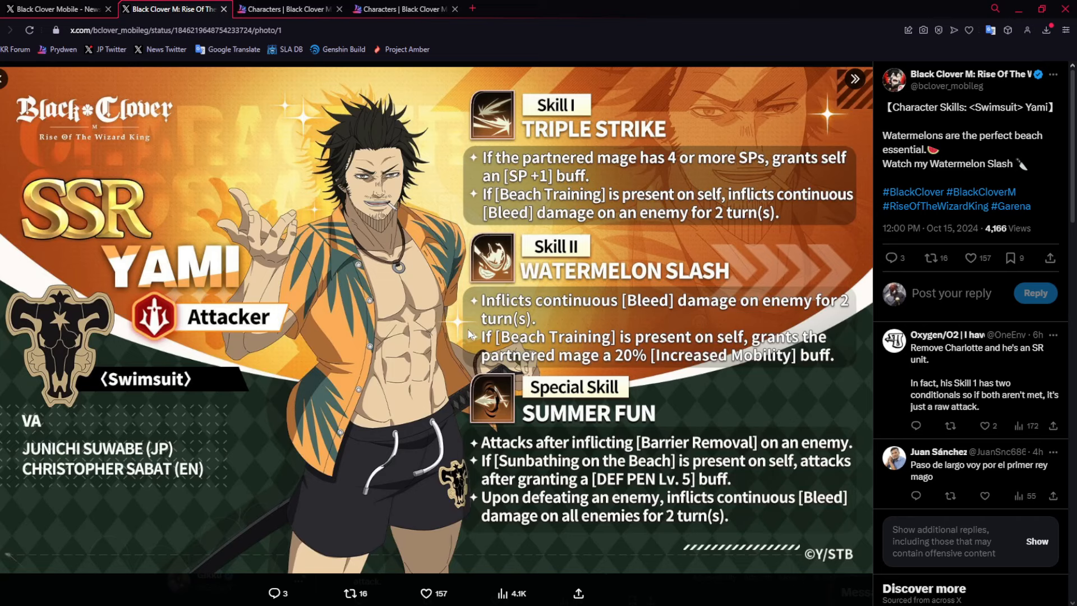
mouse_move(548, 357)
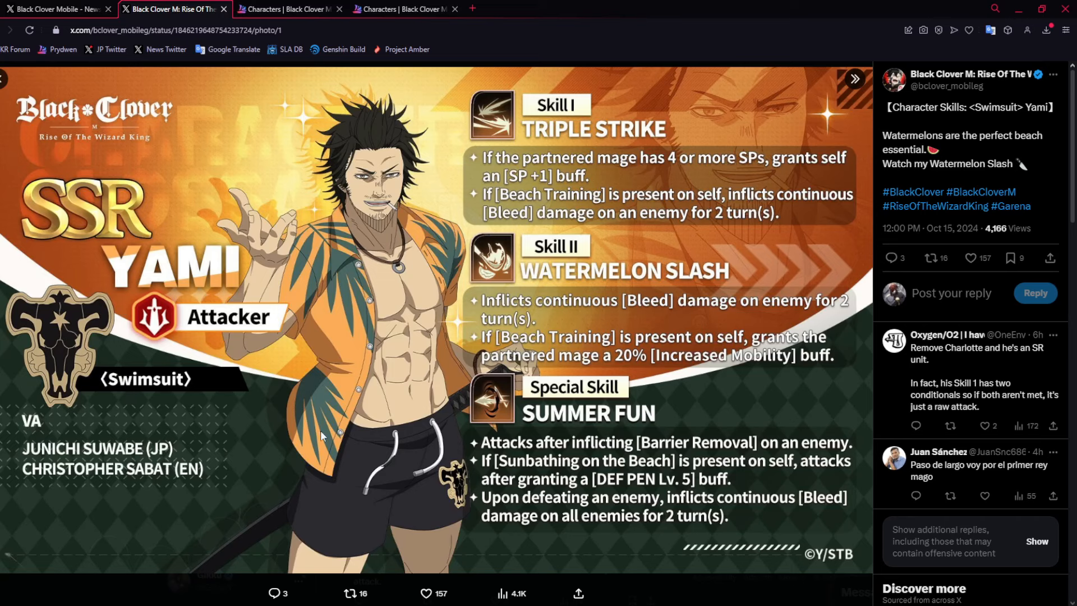
mouse_move(333, 339)
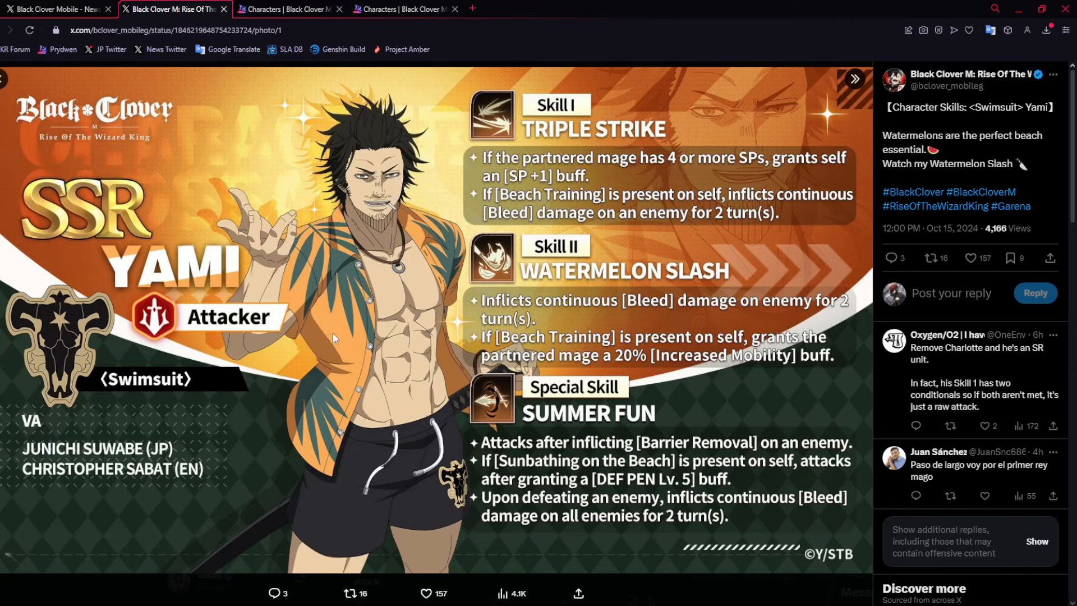
mouse_move(749, 546)
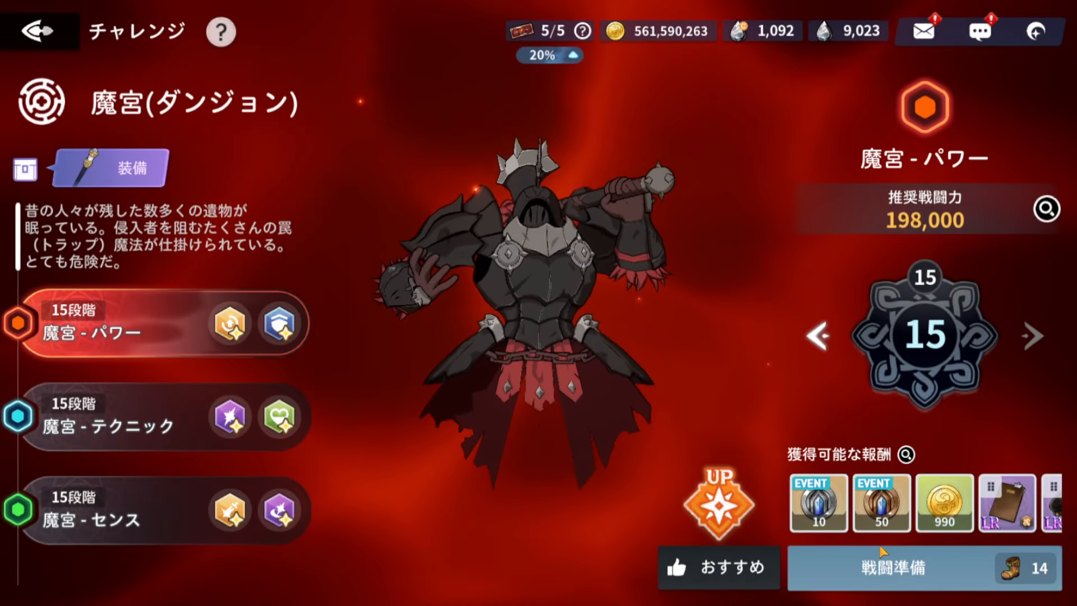
Battle Power labyrinth stage 15 with Yami and Charlotte, then pause and leave.
left_click(930, 567)
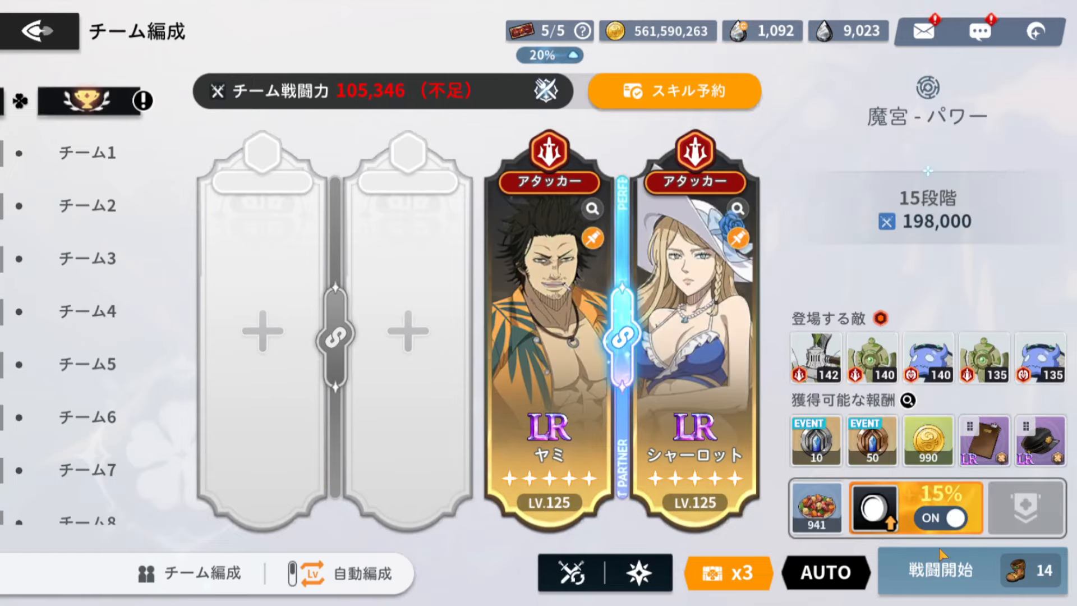
left_click(931, 571)
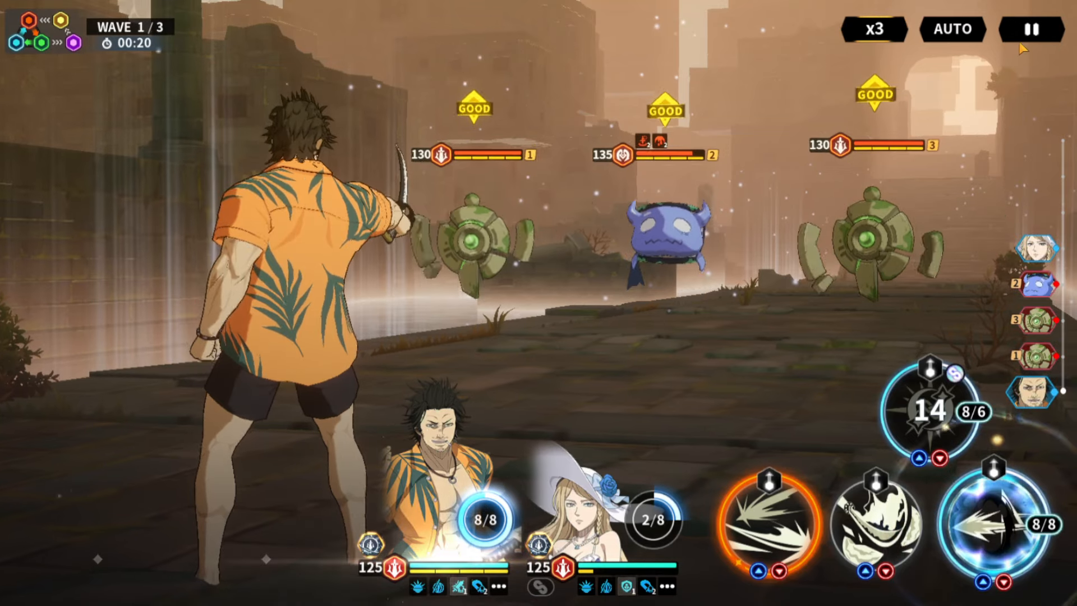
left_click(1032, 29)
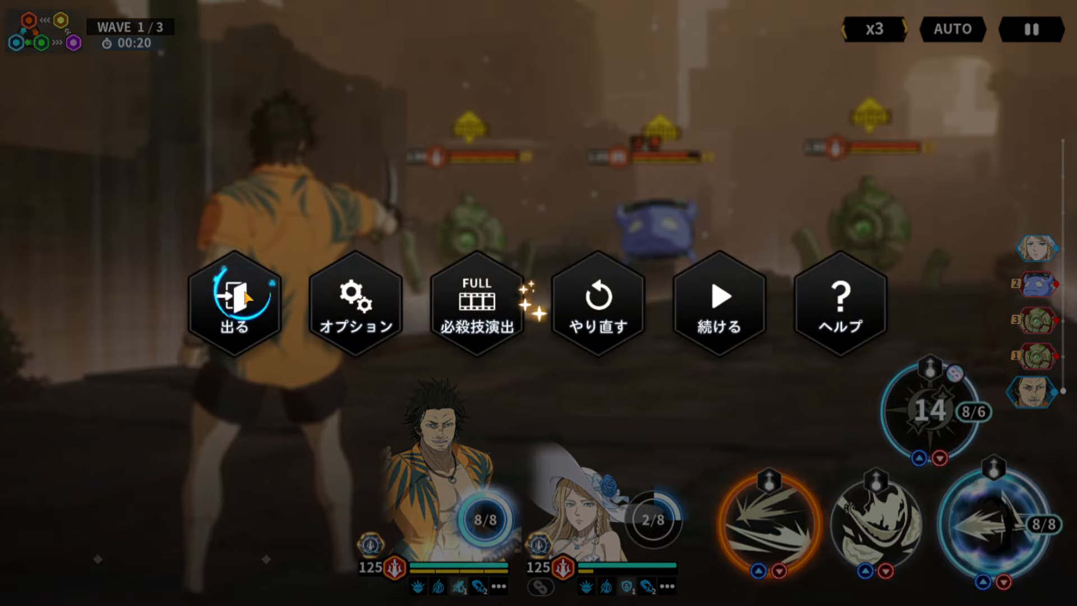
left_click(599, 306)
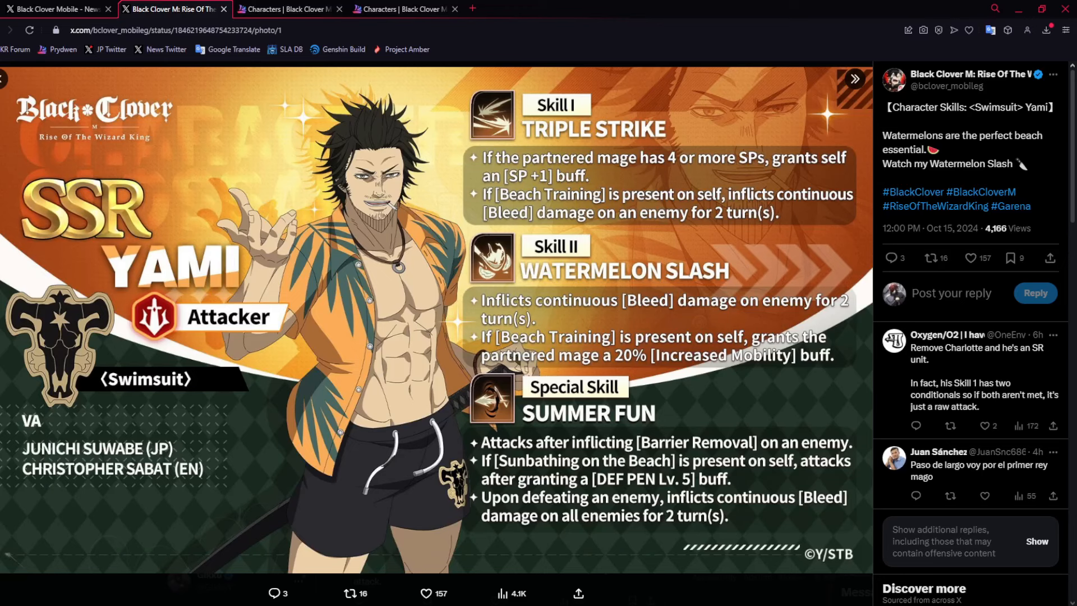
Open Prydwen's character stats in a new tab, filtered to SSR and sorted by ATK.
left_click(288, 9)
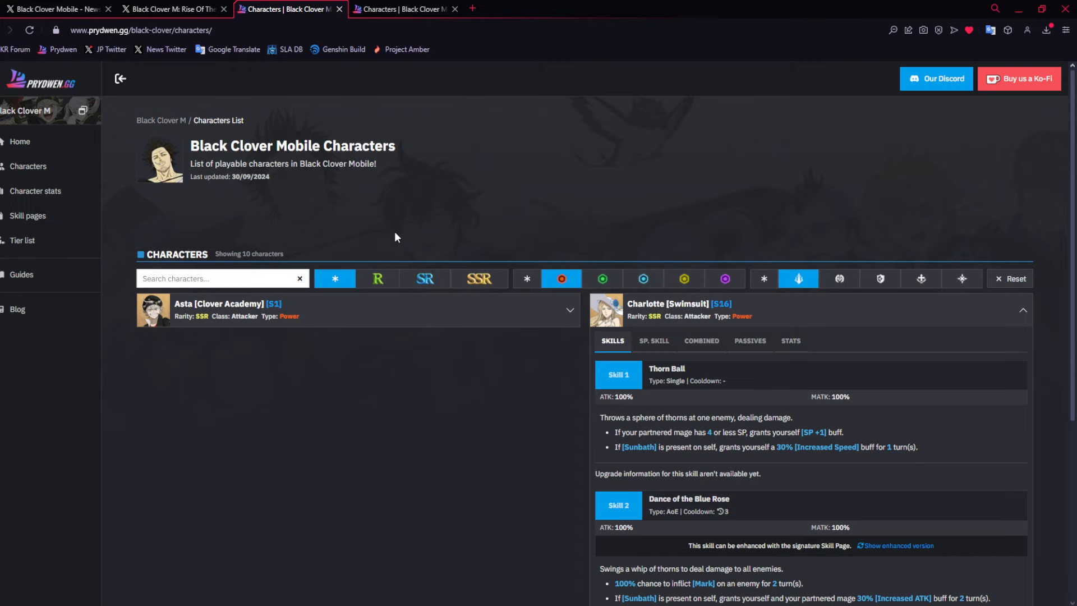
right_click(27, 215)
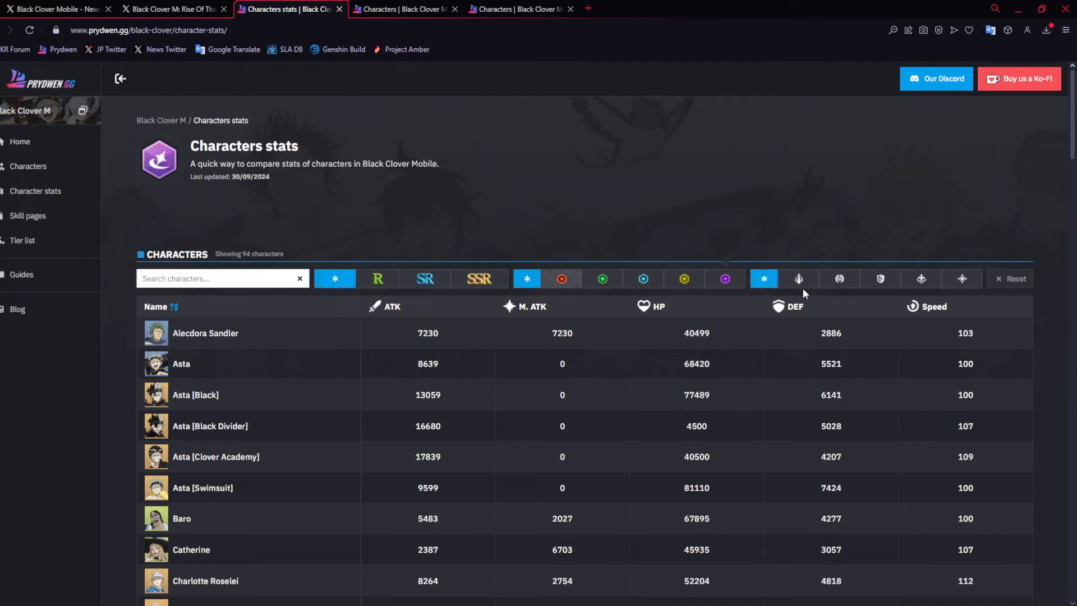
left_click(478, 278)
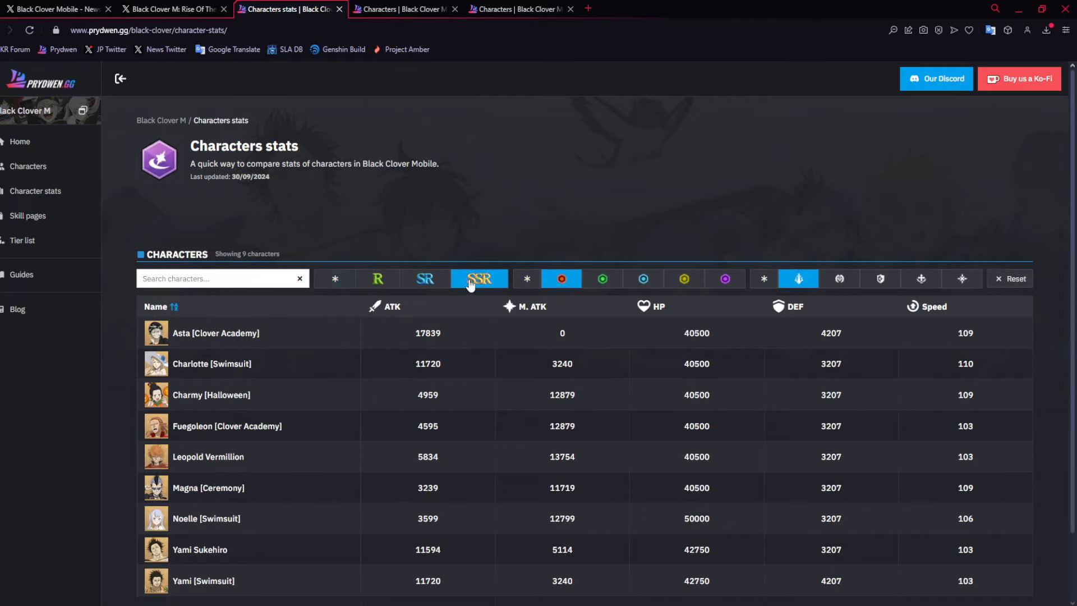
scroll("down", 3)
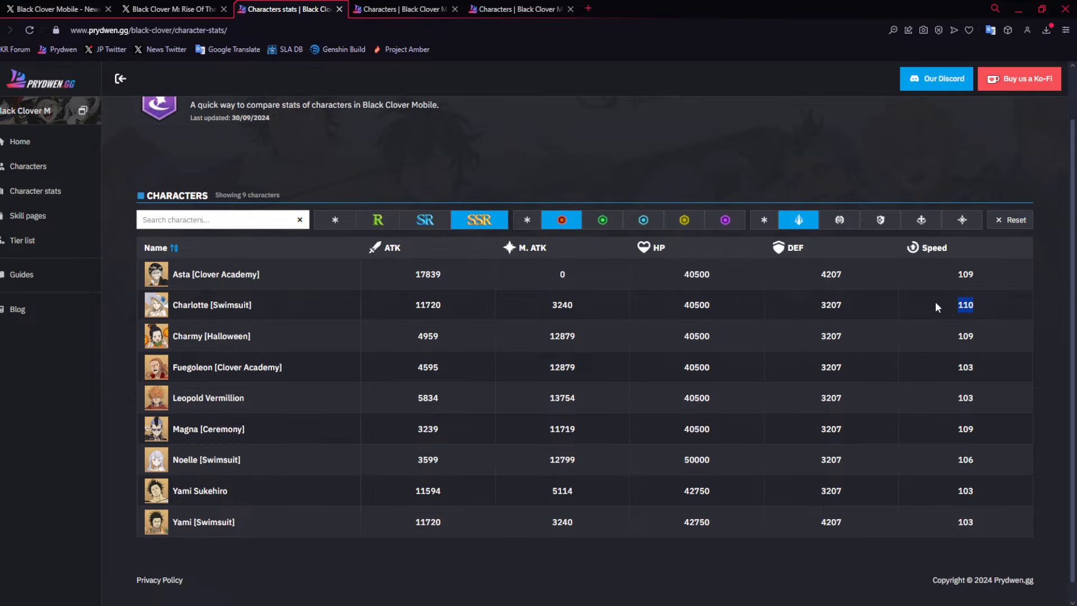
mouse_move(977, 313)
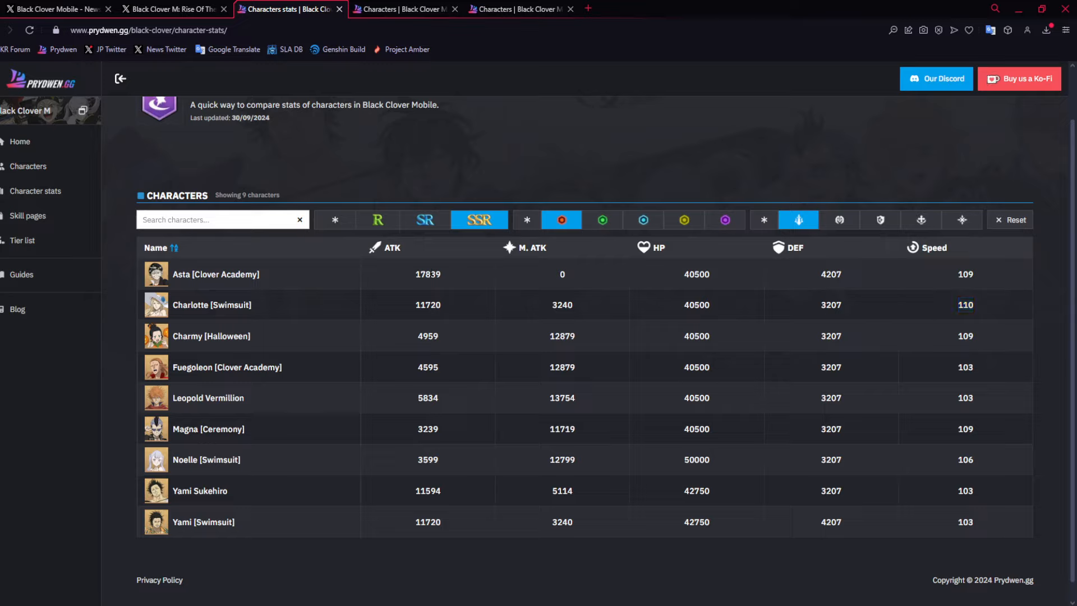
mouse_move(588, 312)
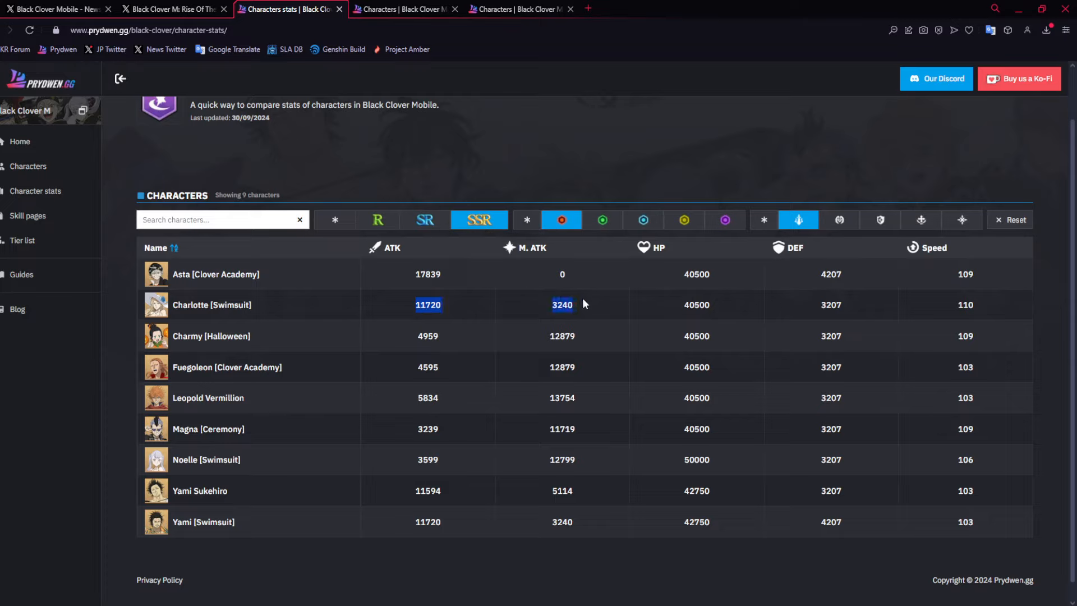
left_click(390, 247)
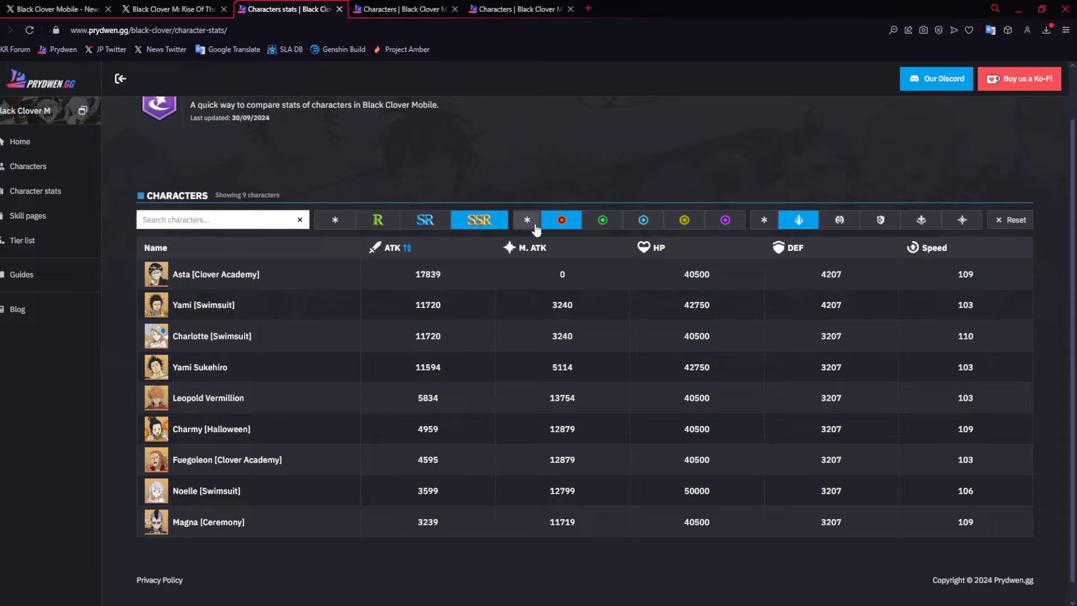
Widen the stats table to SSR attackers of every type and scroll the 27 results.
left_click(527, 220)
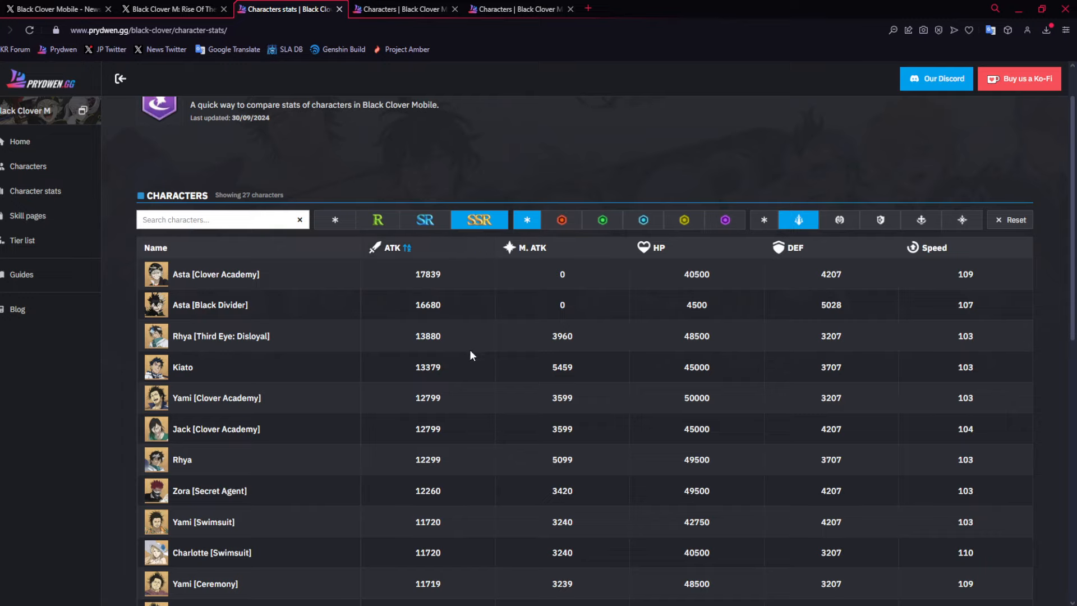
scroll("down", 3)
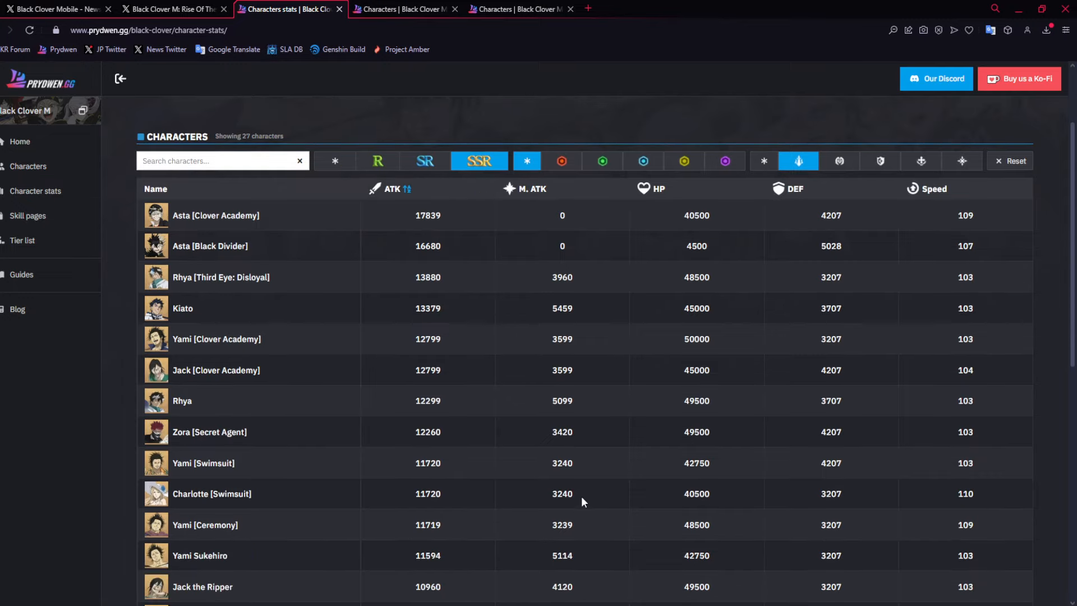
mouse_move(406, 468)
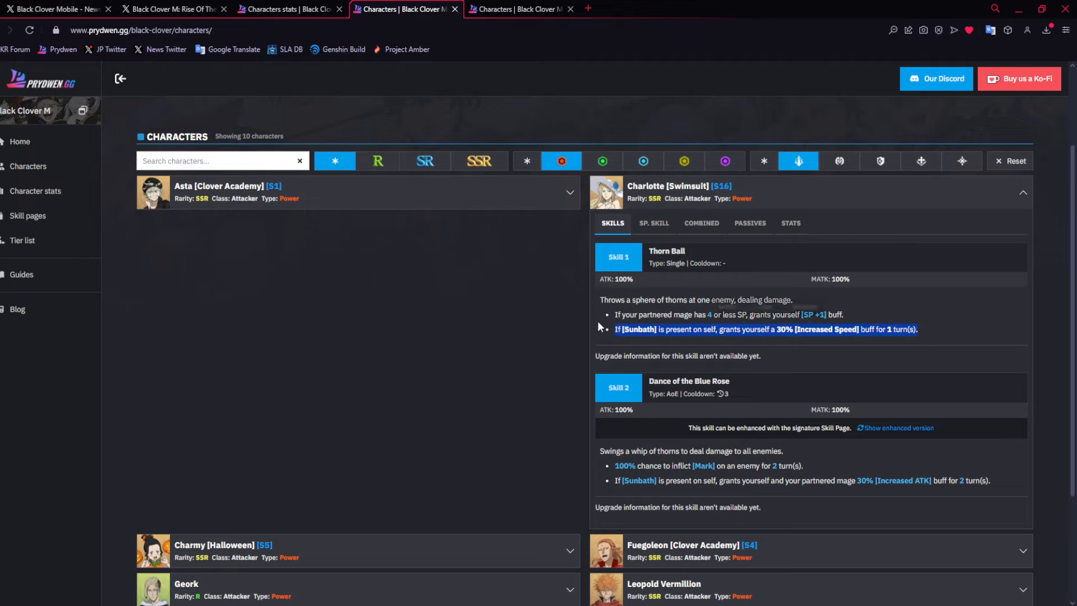
Glance at the stats table, then return to Charlotte's entry to see her Sunbath passive.
left_click(288, 9)
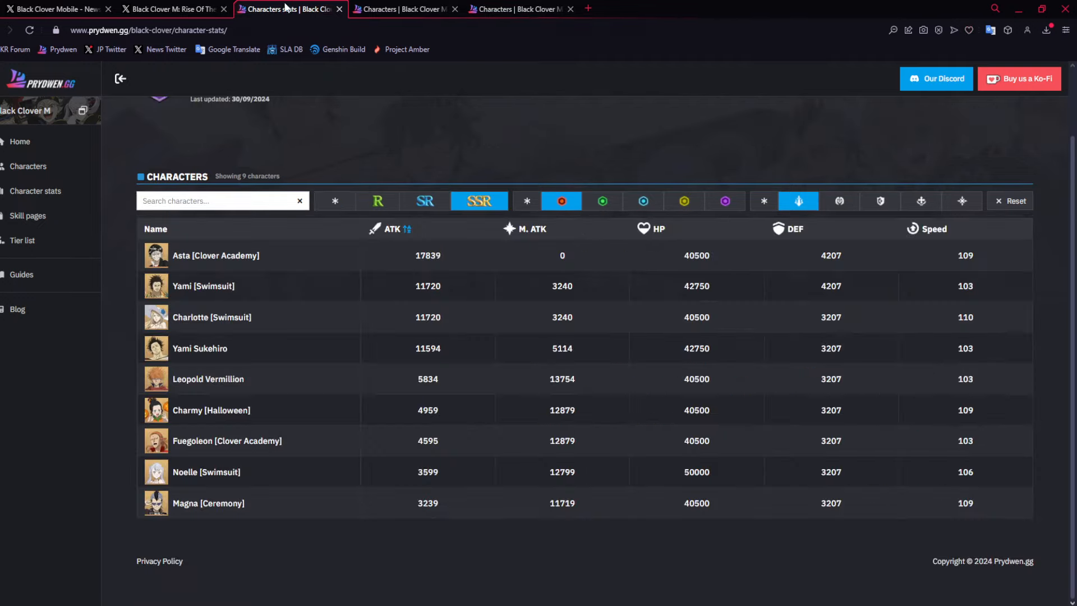
left_click(517, 9)
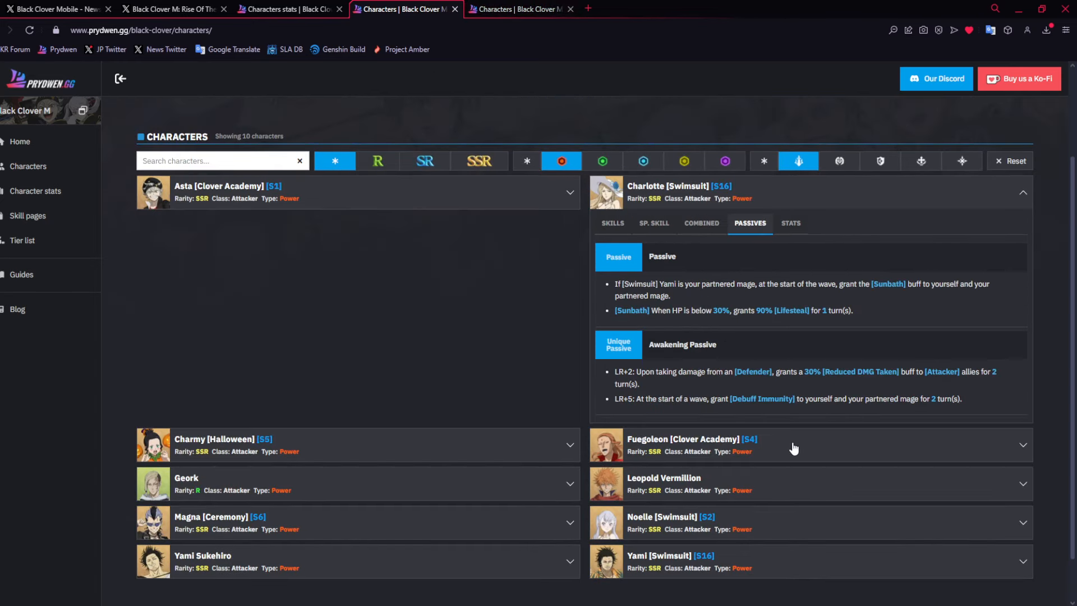
scroll("up", 3)
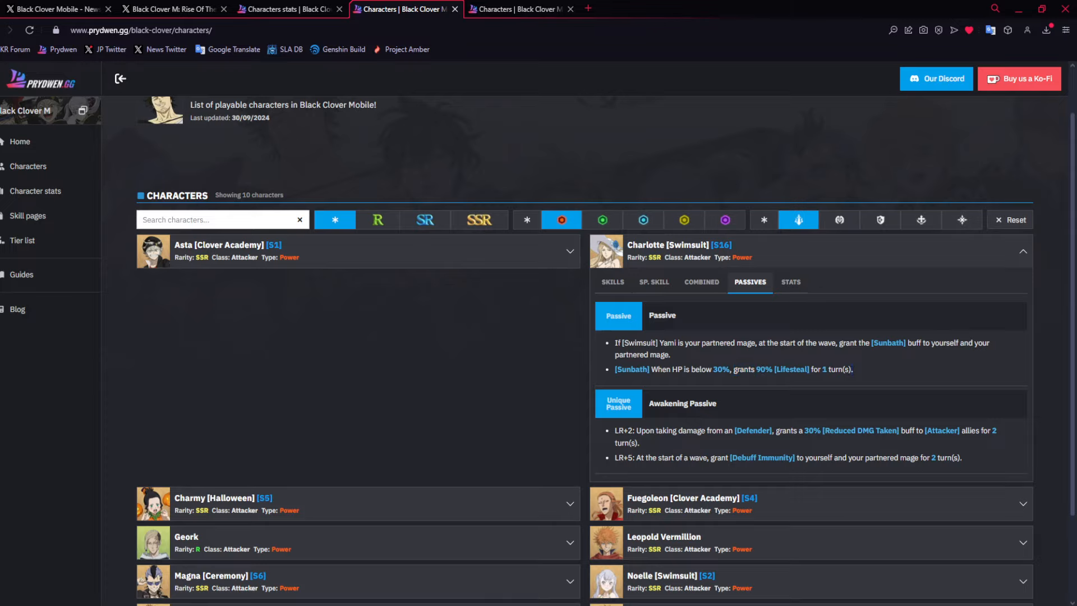
mouse_move(730, 365)
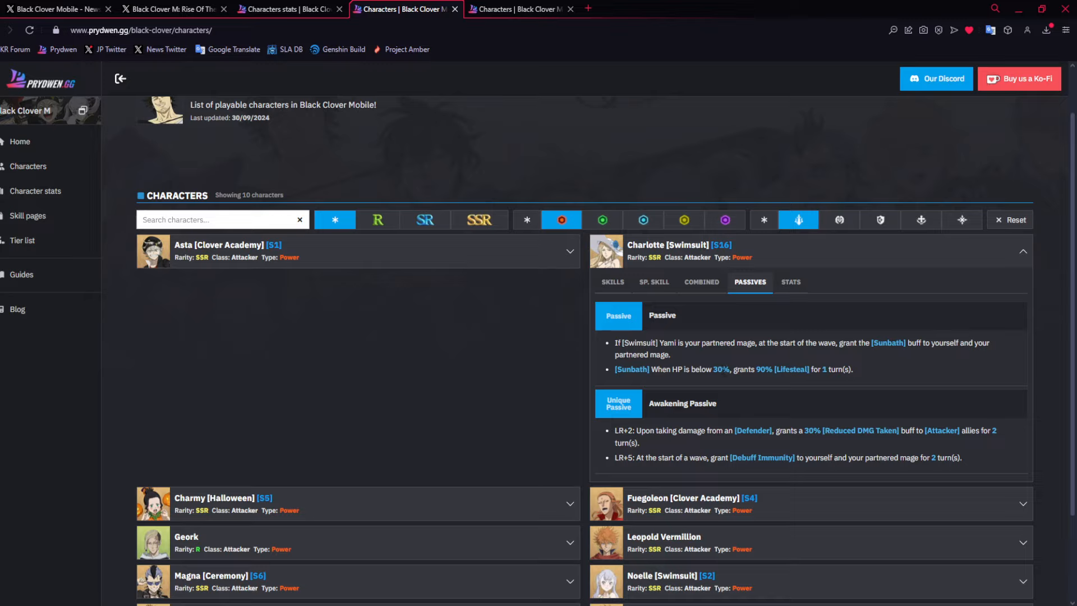
mouse_move(744, 383)
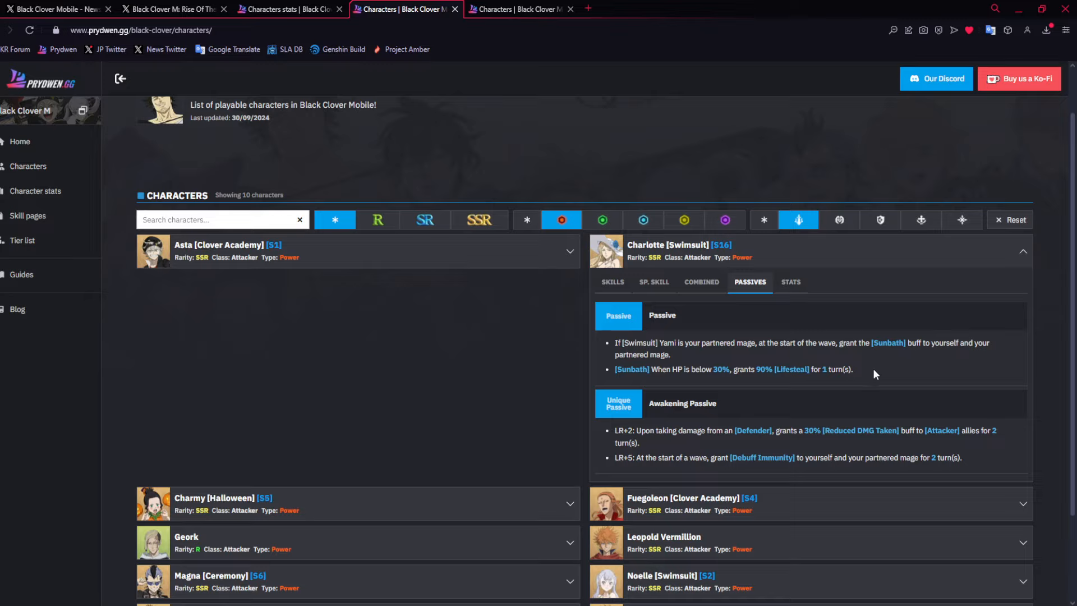
mouse_move(868, 365)
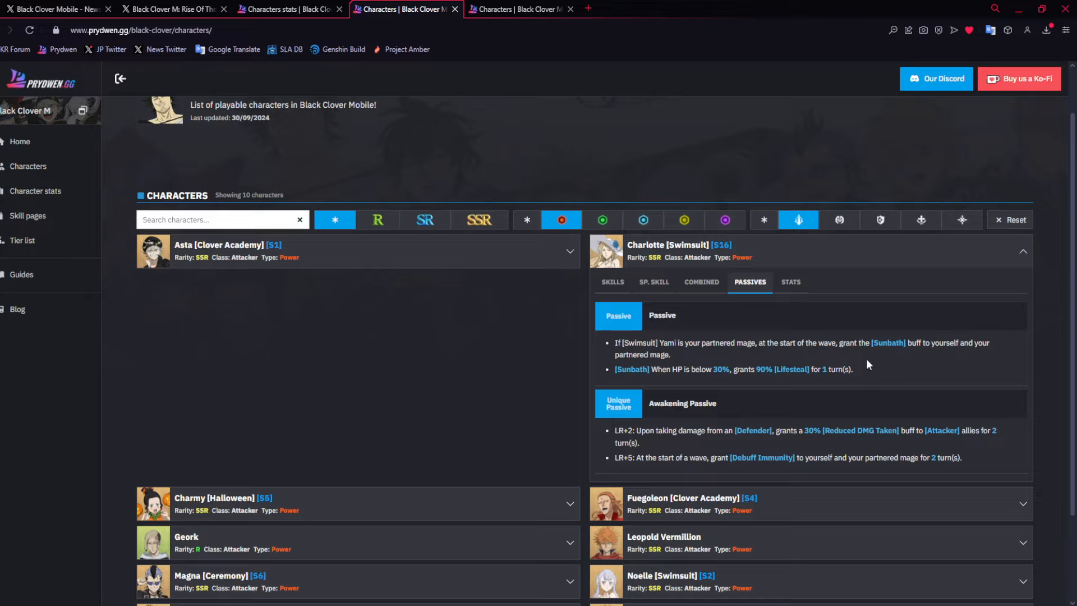
mouse_move(804, 370)
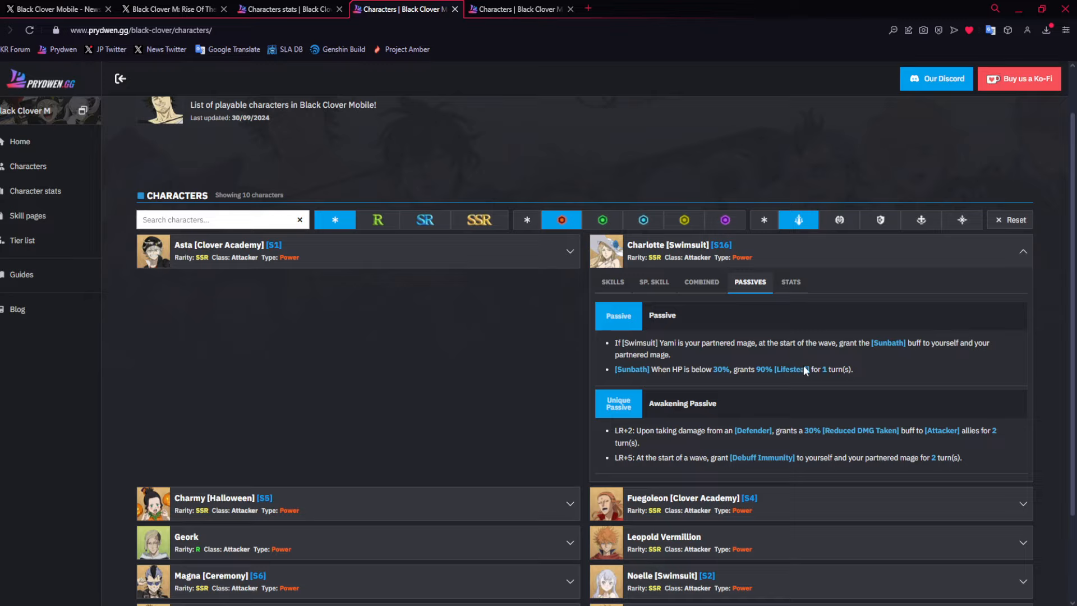
mouse_move(613, 437)
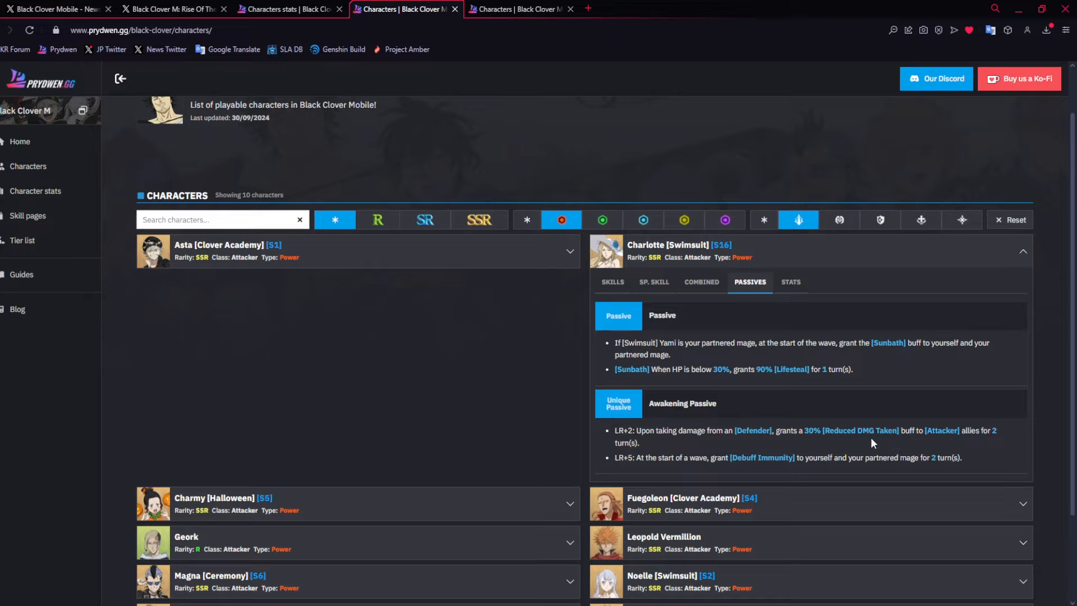
mouse_move(847, 441)
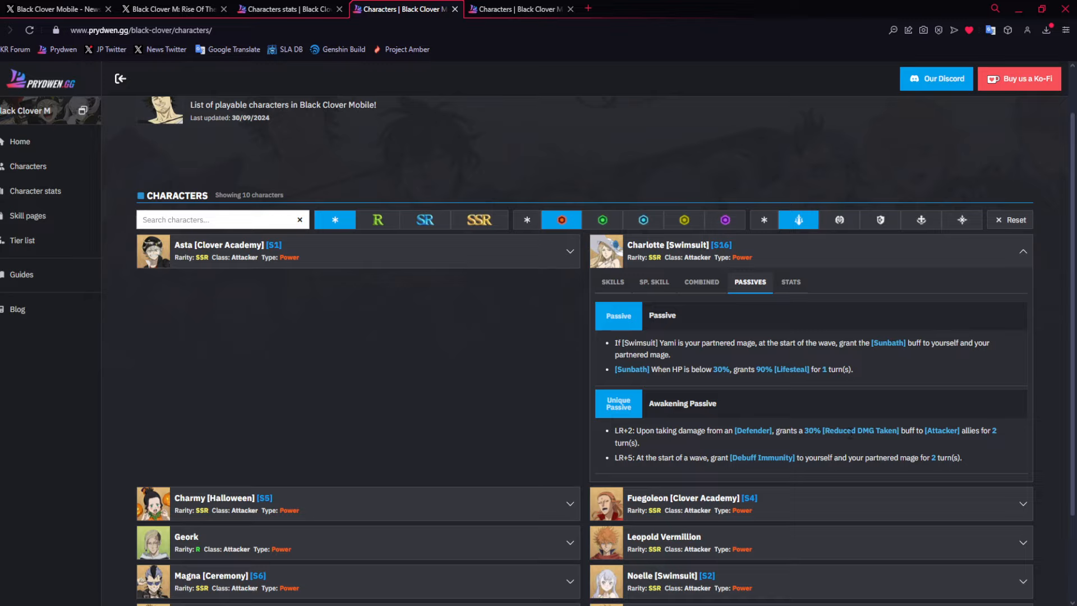
mouse_move(771, 453)
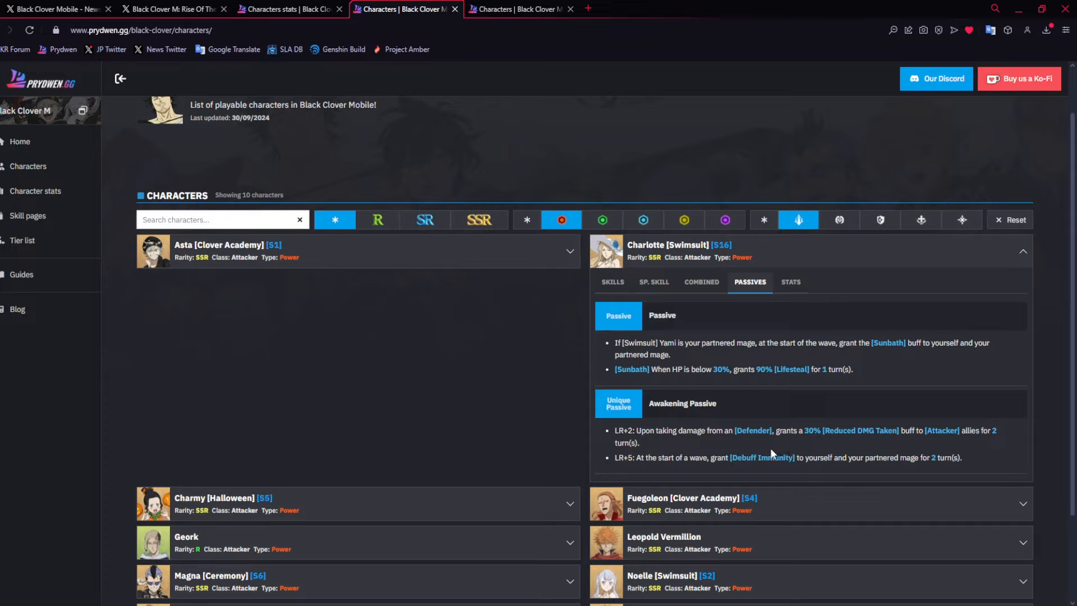
mouse_move(625, 456)
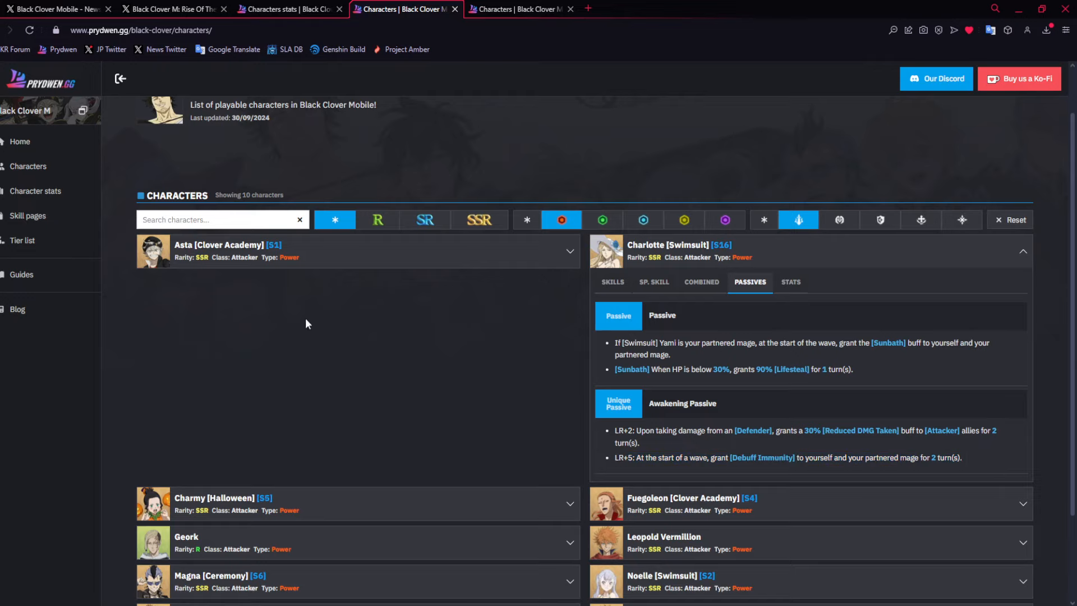
mouse_move(756, 397)
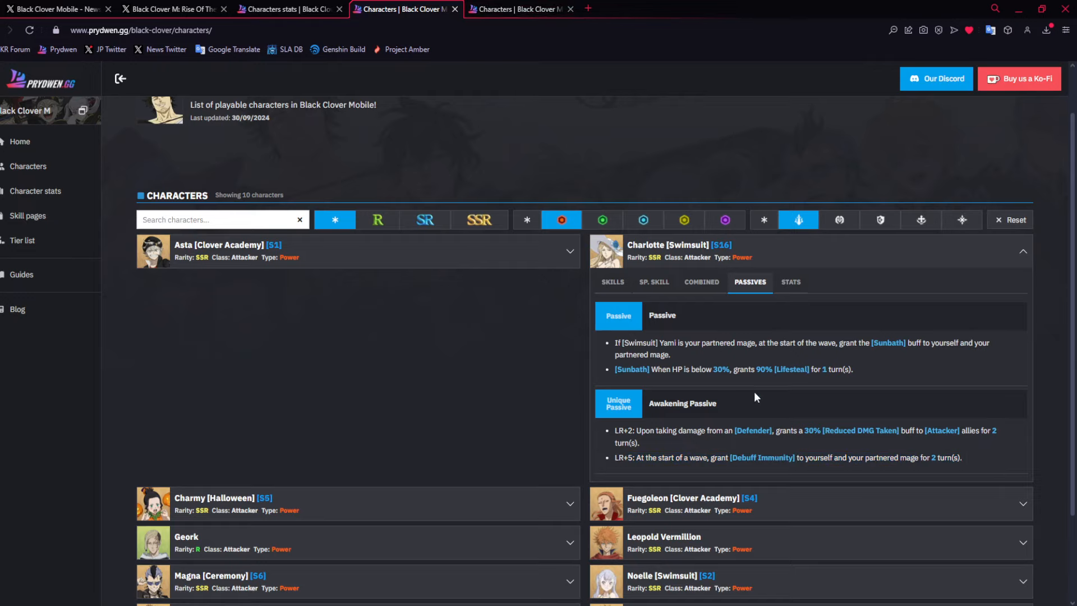
View Charlotte's enhanced Dance of the Blue Rose, then her special Blue Roses Blooming On The Beach.
left_click(611, 282)
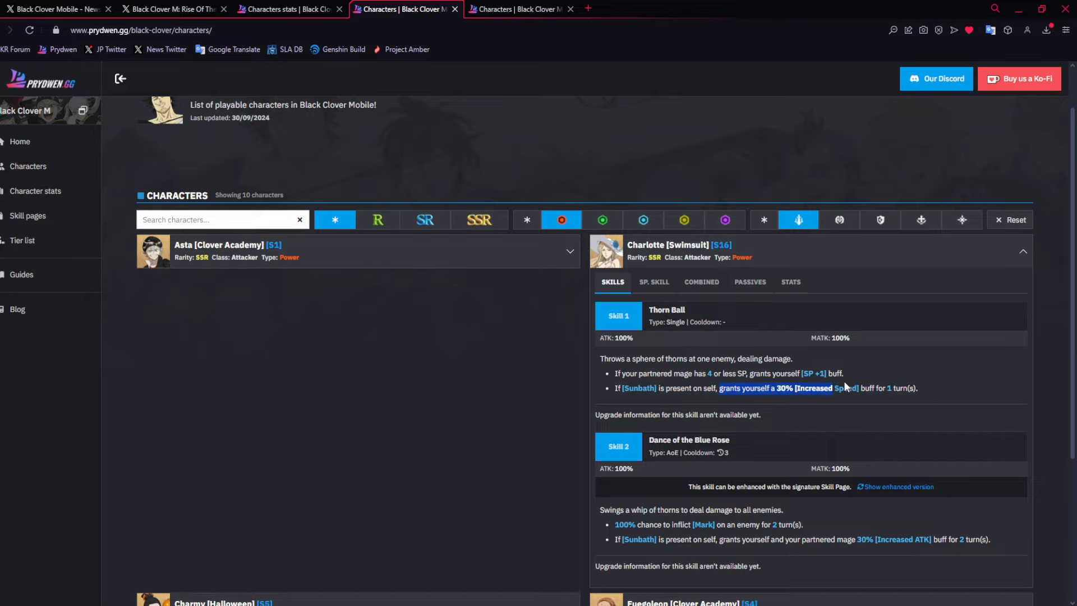
scroll("down", 3)
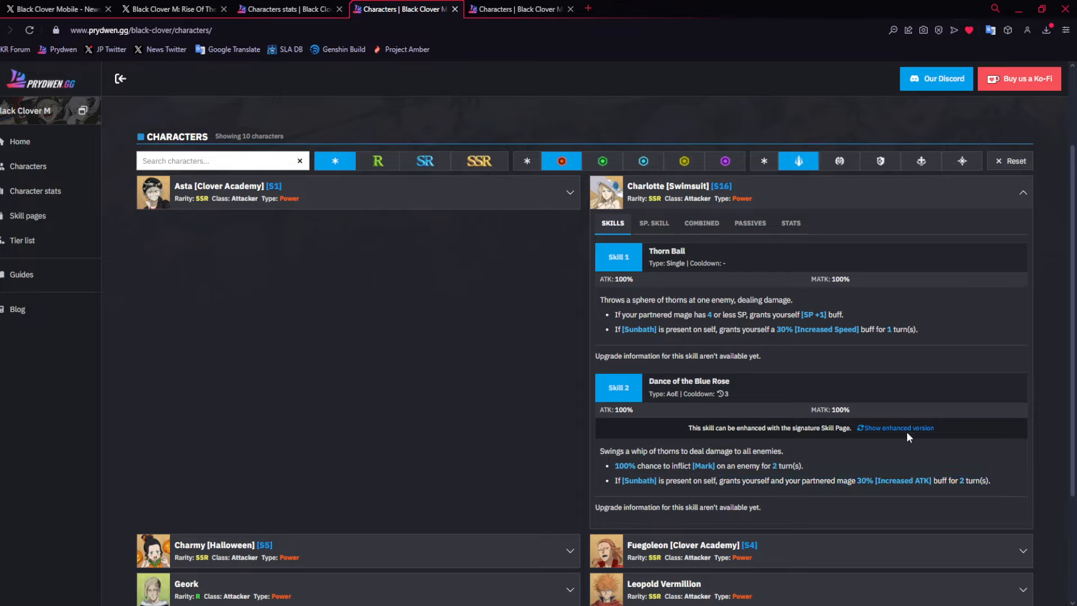
left_click(898, 428)
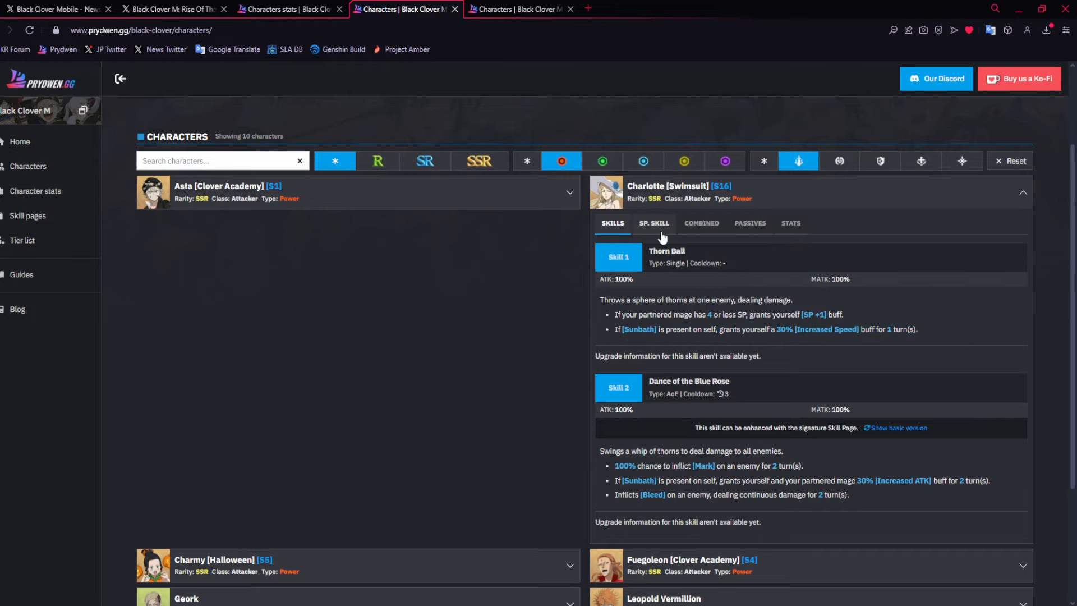
left_click(652, 222)
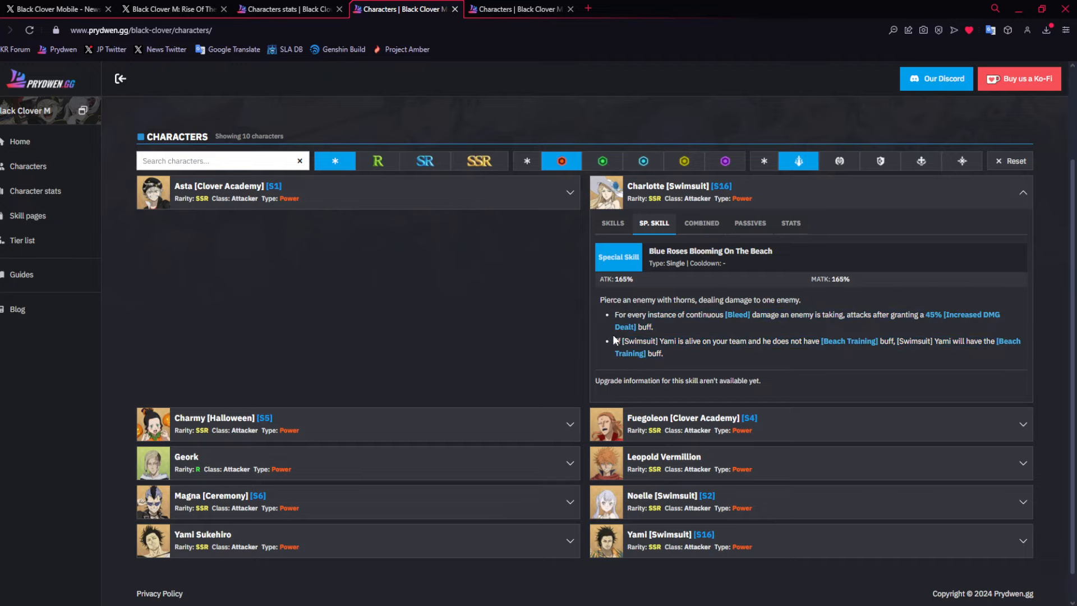
Show Swimsuit Charlotte's skills, then her combined attack with Mark and Damage Increase.
left_click(611, 223)
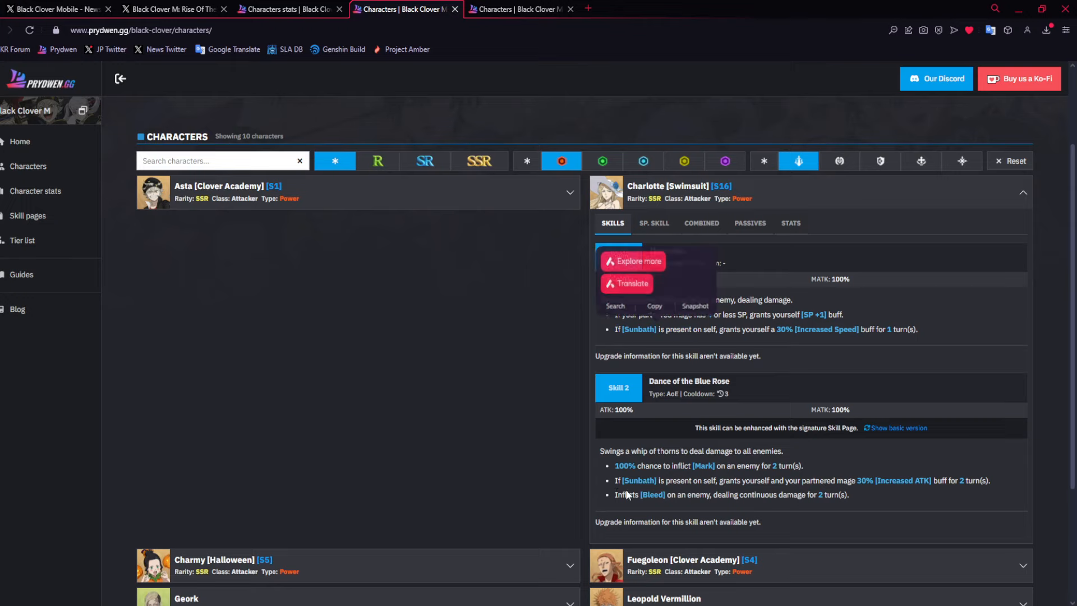
left_click(702, 222)
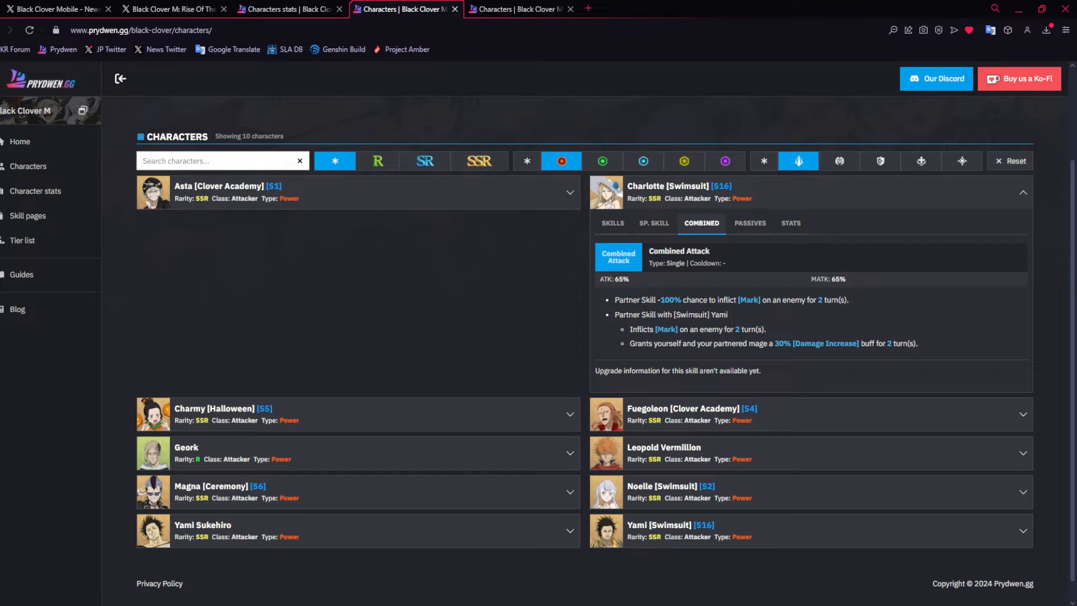
mouse_move(694, 366)
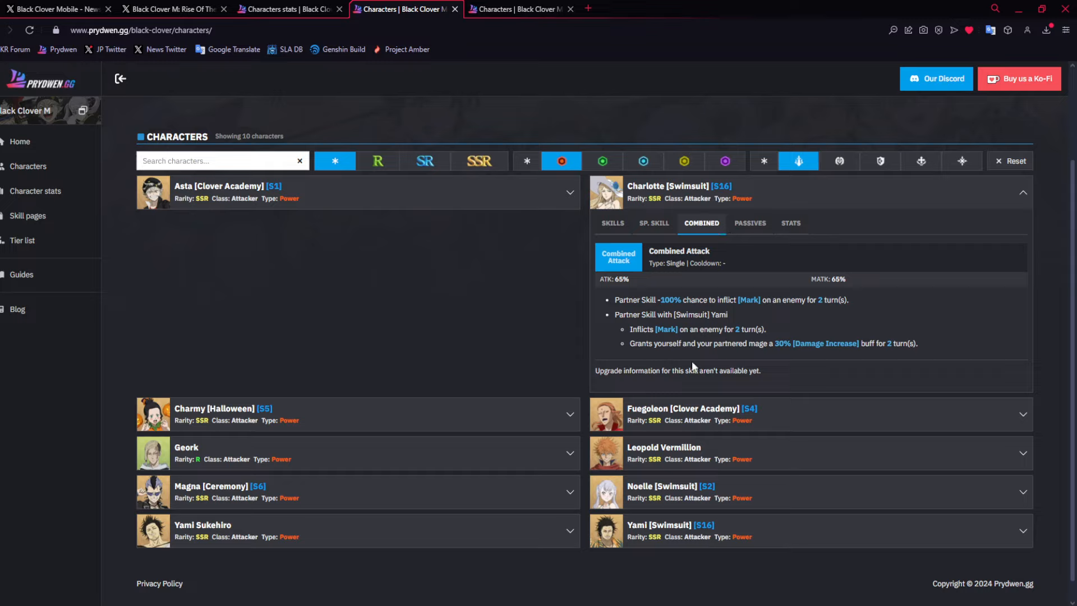
mouse_move(607, 321)
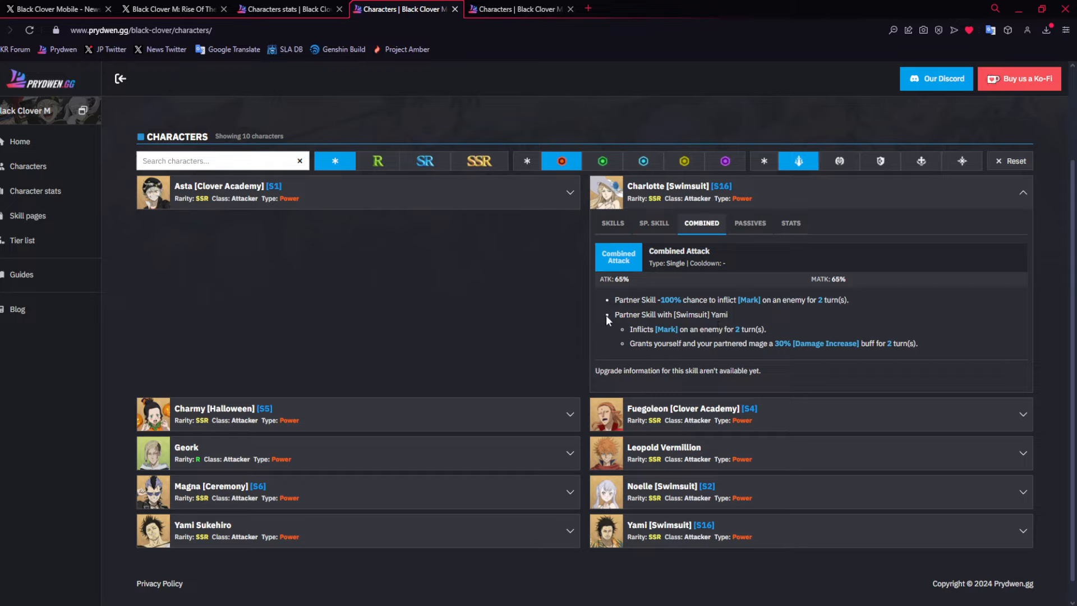
mouse_move(626, 333)
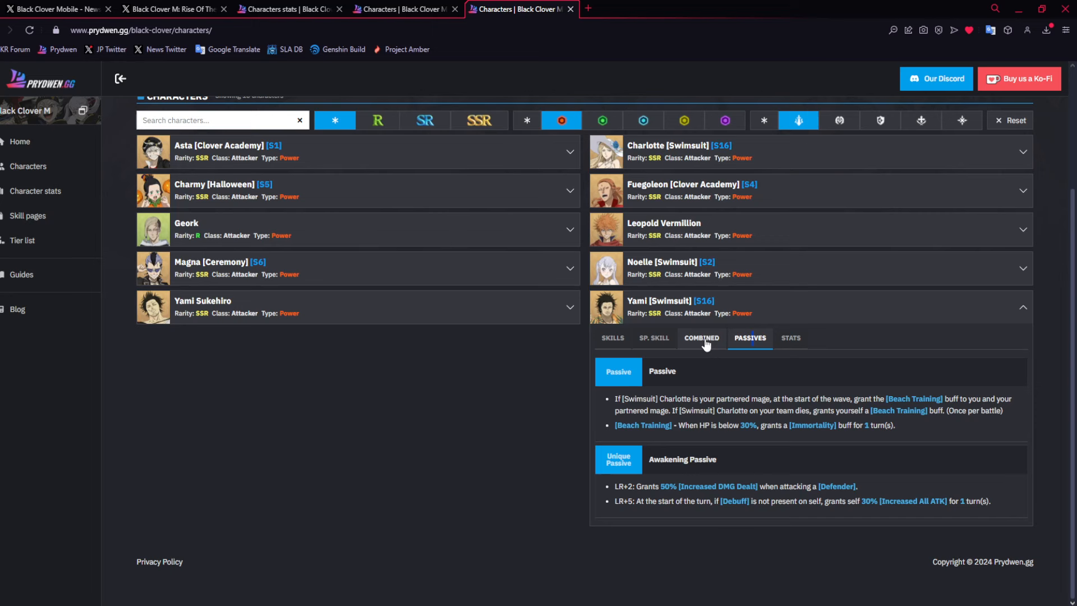
left_click(700, 338)
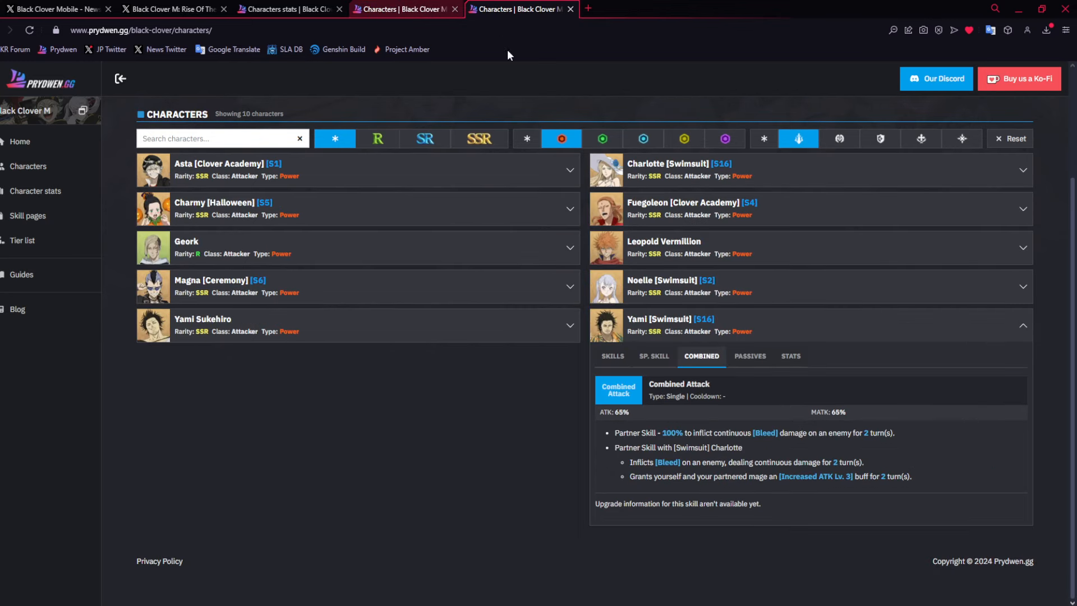
mouse_move(453, 438)
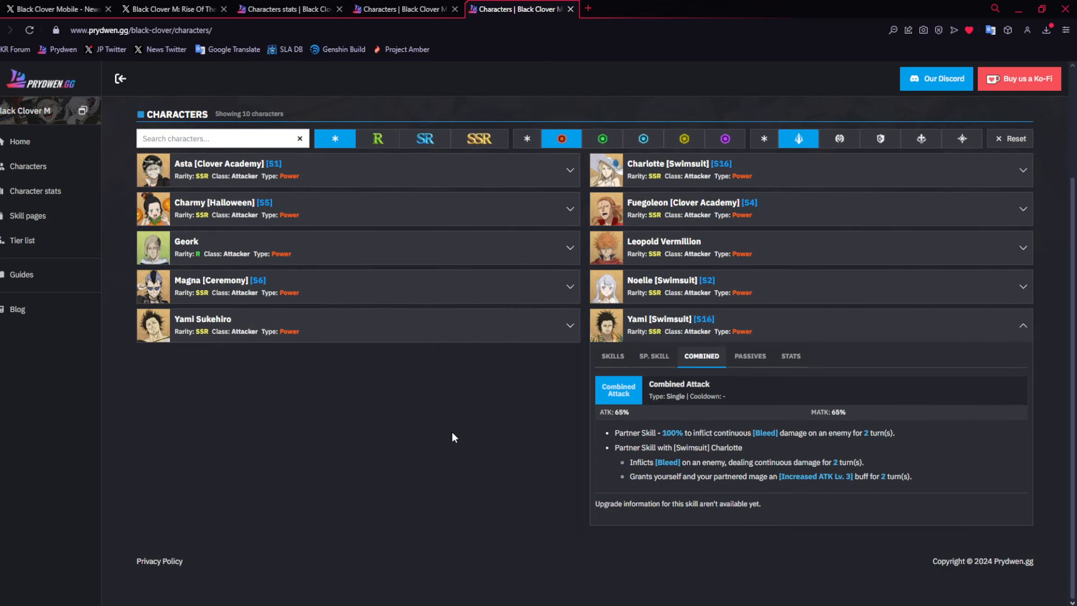
left_click(612, 355)
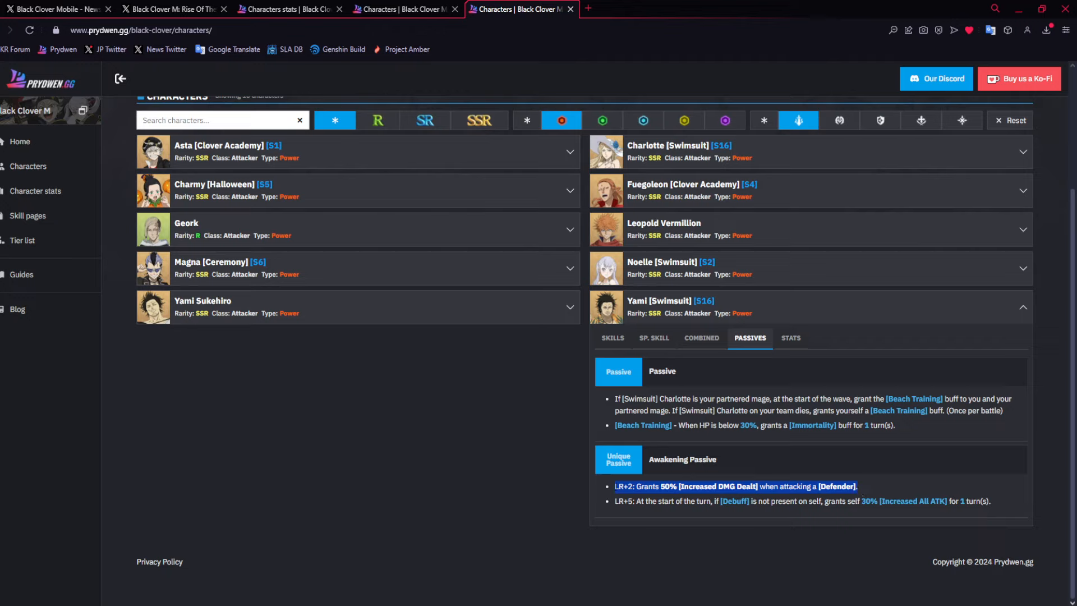
Display Swimsuit Yami's special skill Summer Fun, with Barrier removal and Bleed-on-kill.
right_click(714, 410)
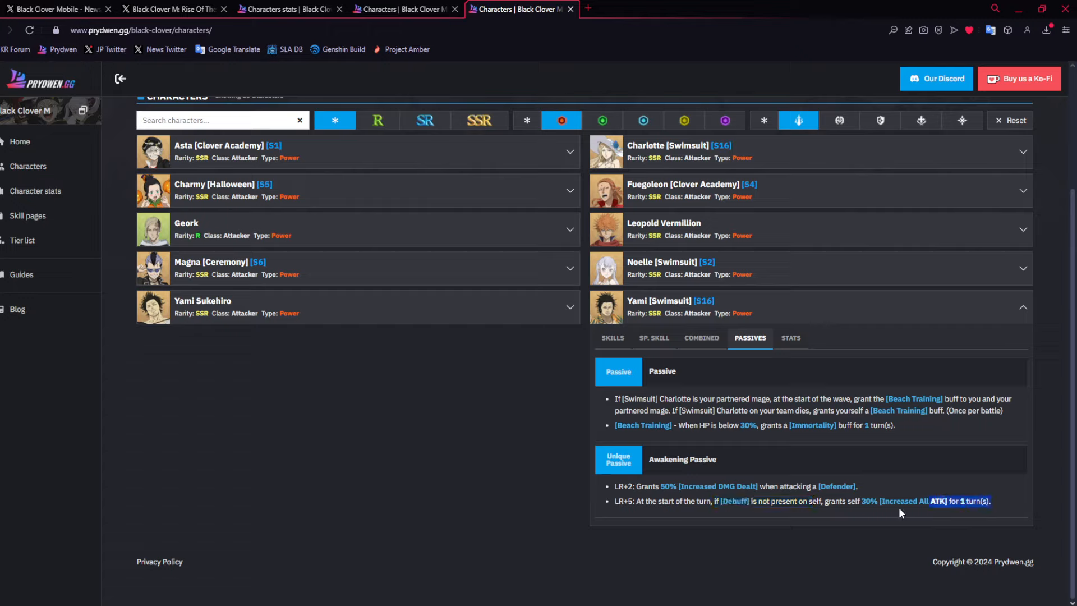
mouse_move(672, 354)
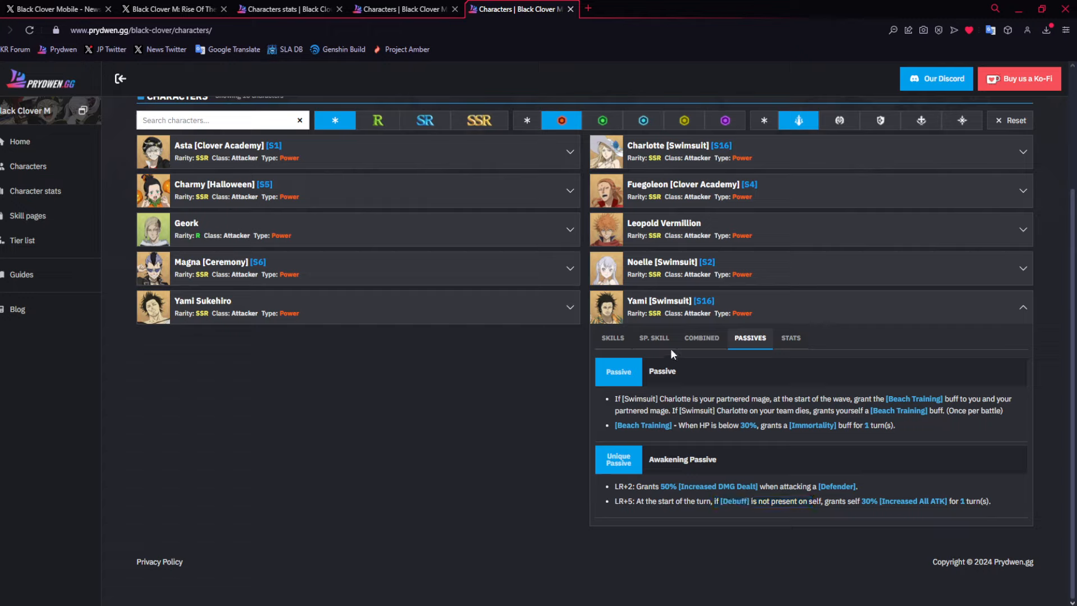
mouse_move(672, 354)
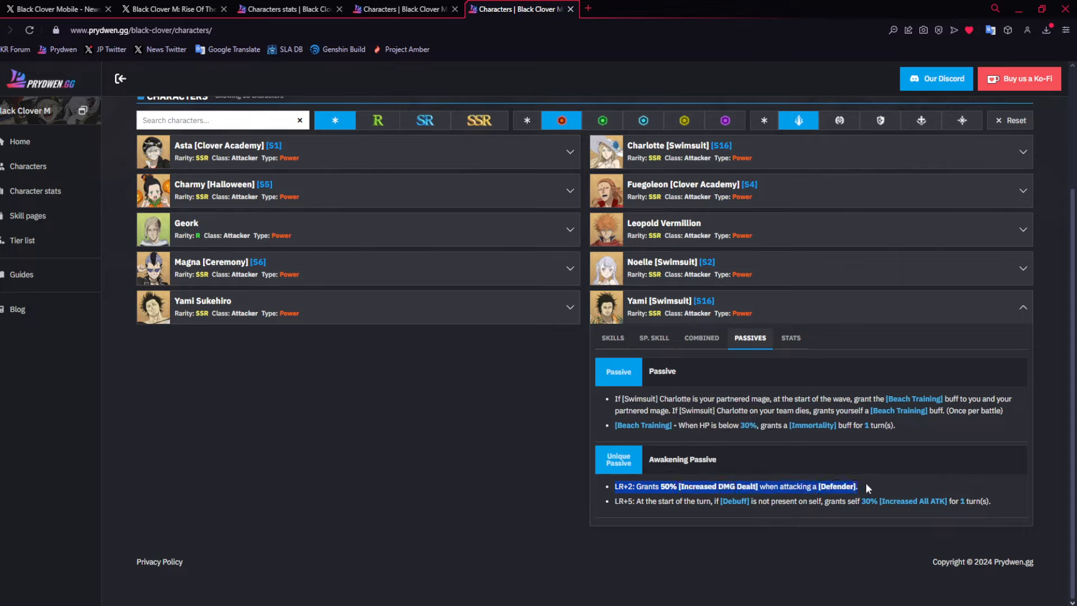
mouse_move(615, 488)
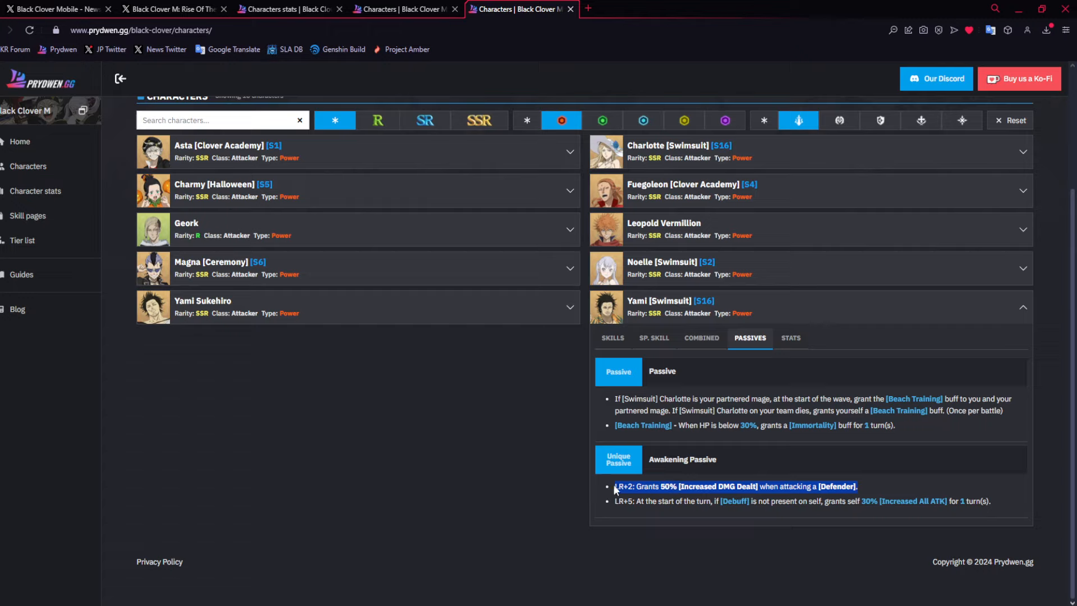
mouse_move(864, 488)
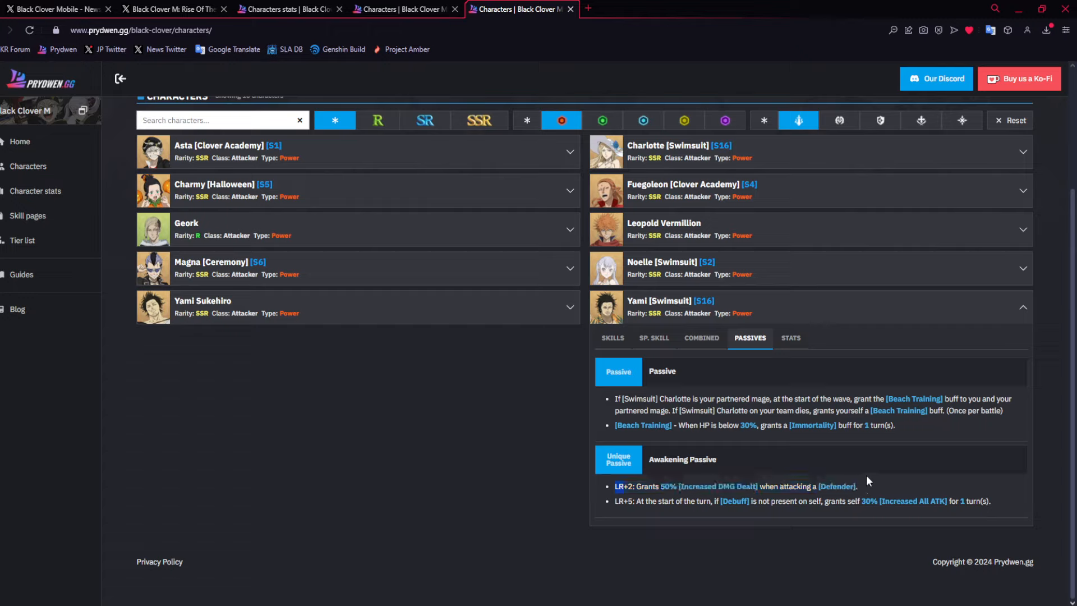
mouse_move(859, 493)
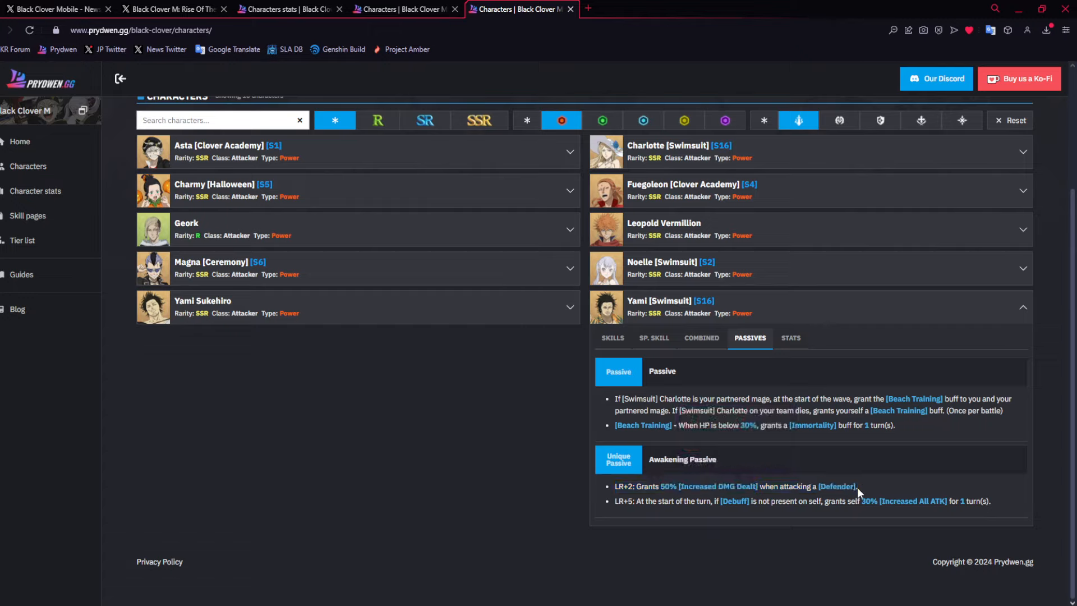
mouse_move(866, 485)
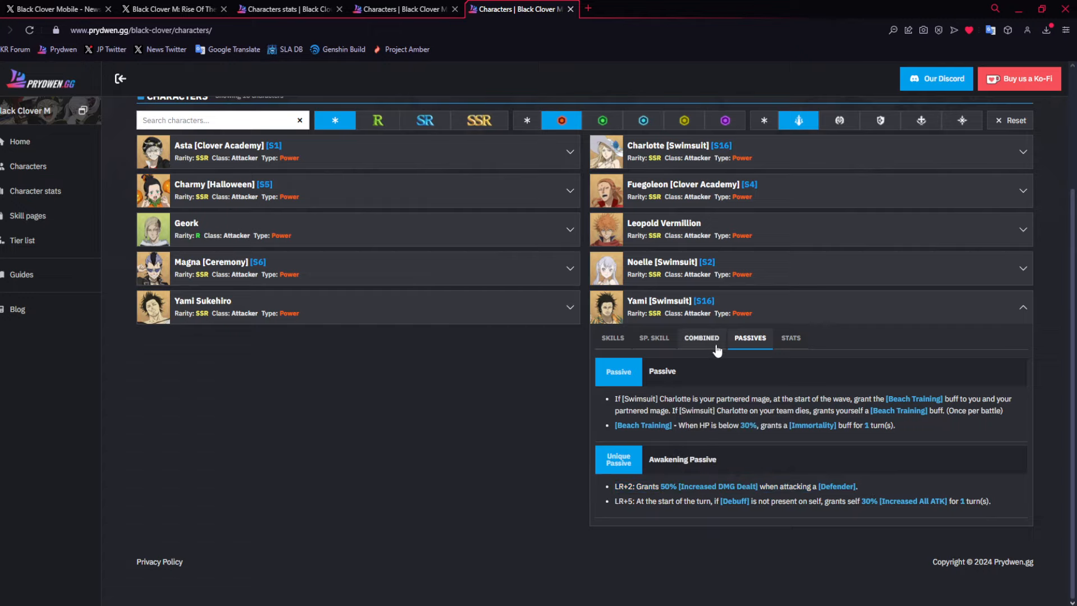
left_click(653, 355)
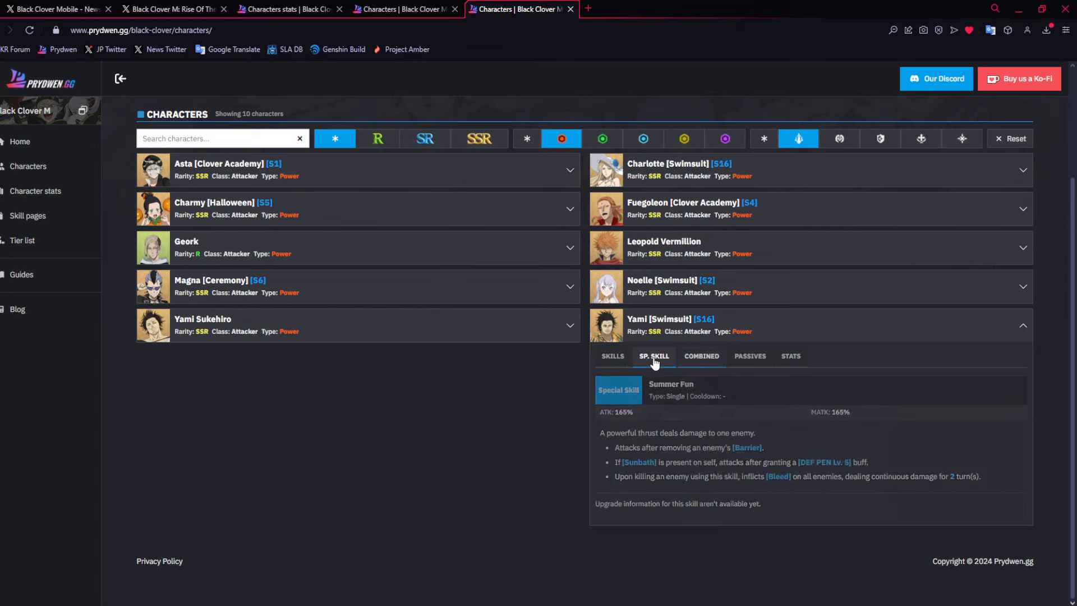
left_click(612, 297)
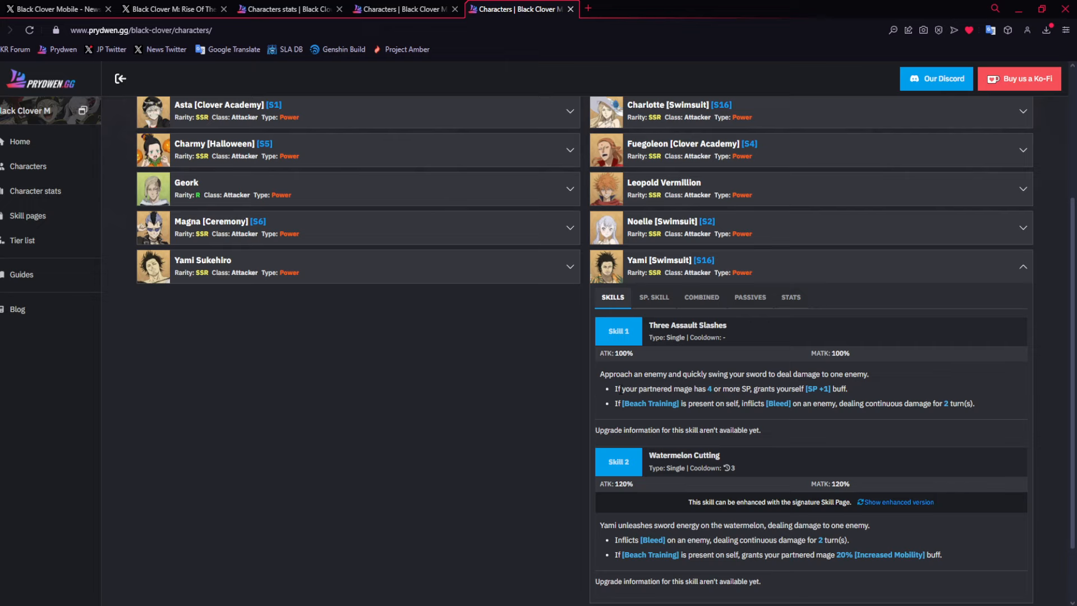
scroll("down", 3)
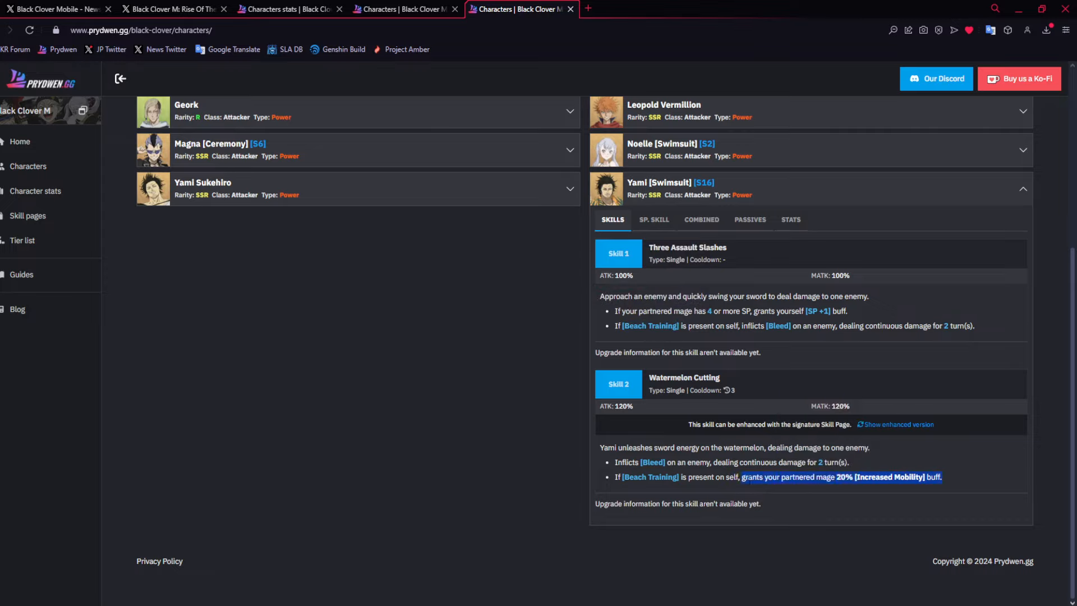
left_click(899, 424)
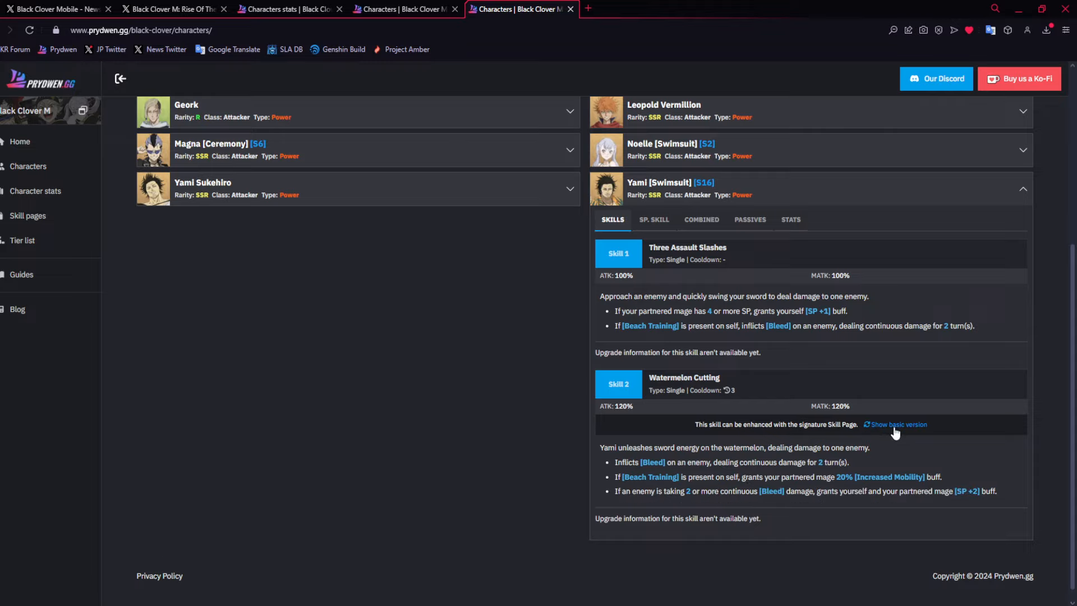
mouse_move(612, 496)
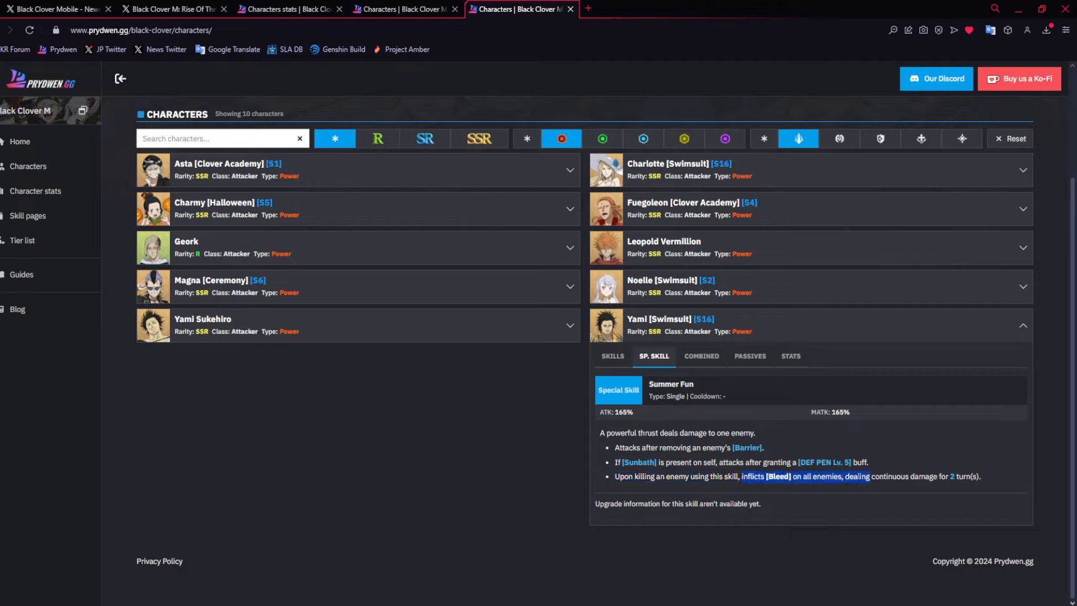
Check Charlotte's skills, then Swimsuit Yami's Bleed combined attack and Summer Fun special skill.
left_click(612, 356)
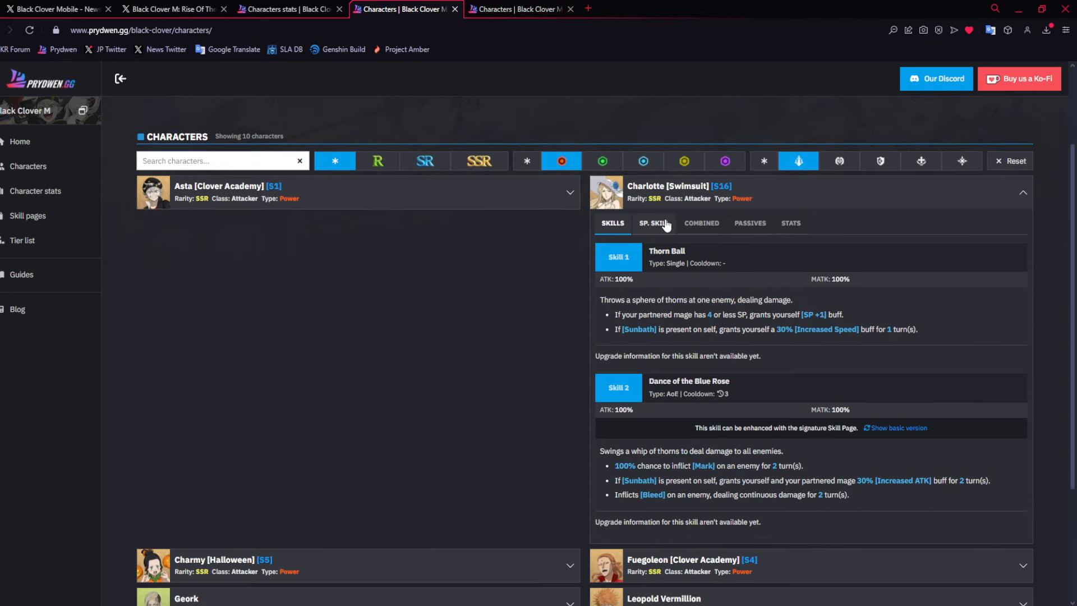
left_click(651, 223)
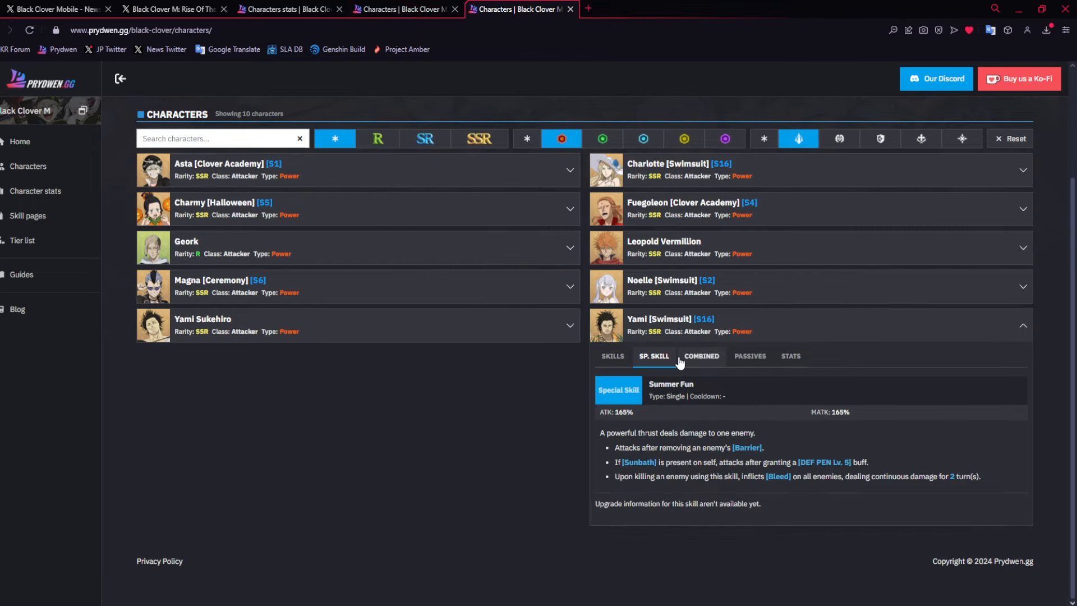
mouse_move(643, 346)
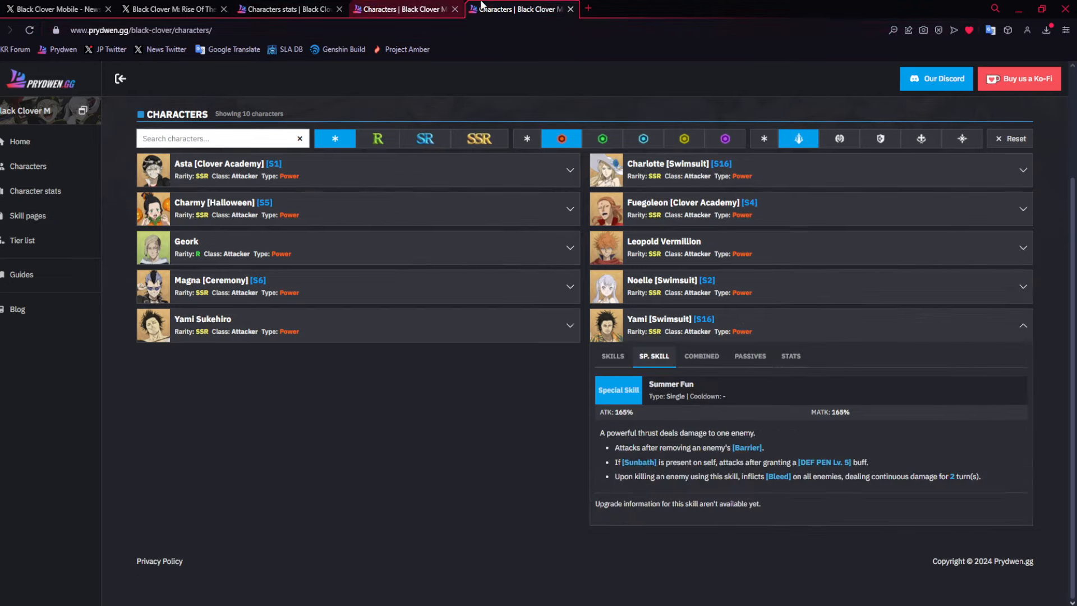
mouse_move(425, 5)
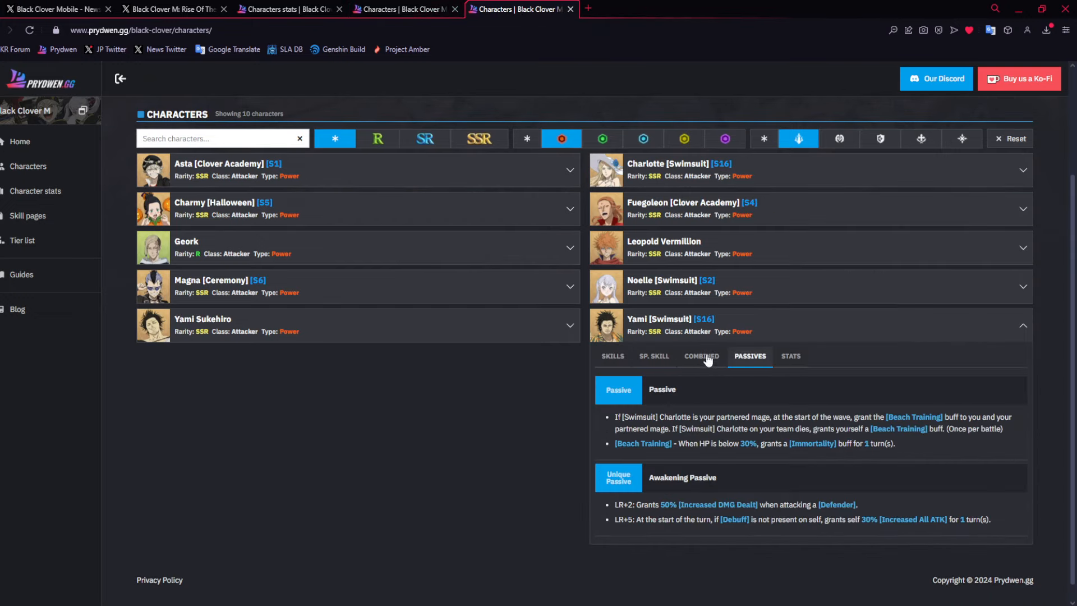
left_click(701, 356)
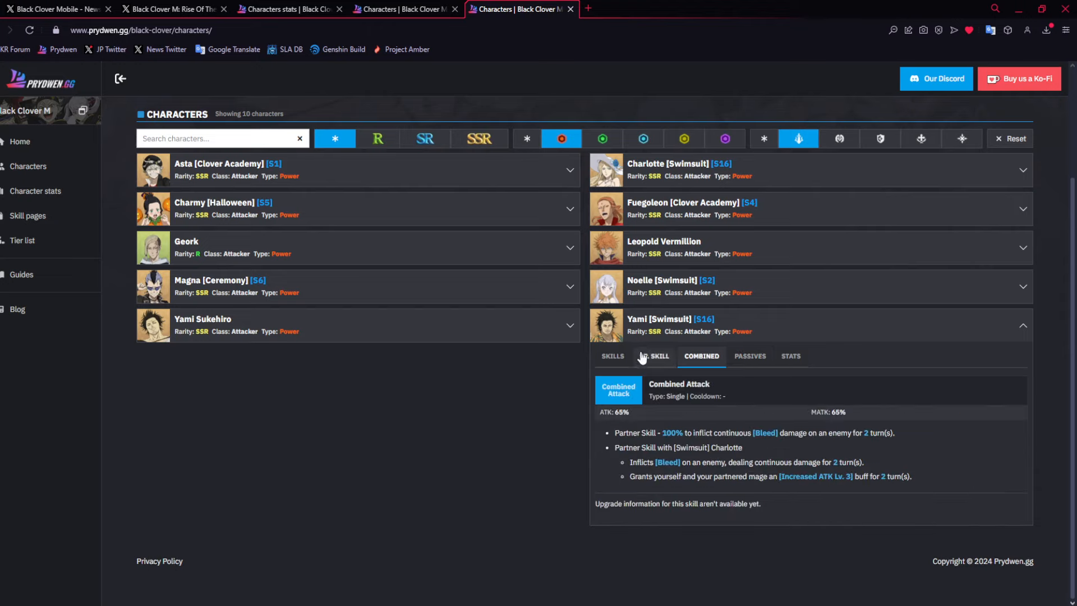
mouse_move(924, 486)
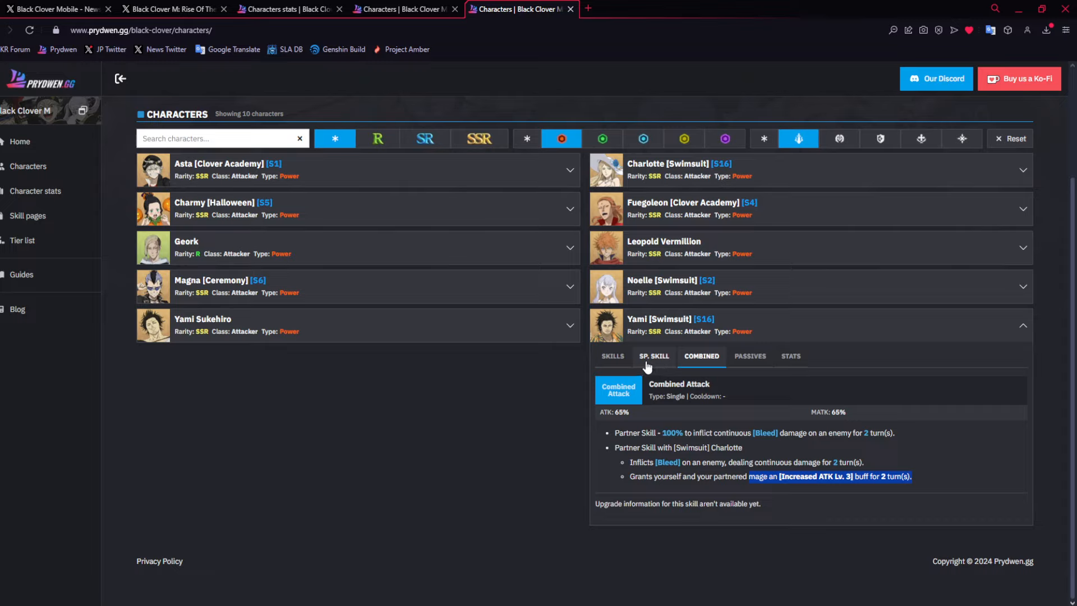
mouse_move(643, 363)
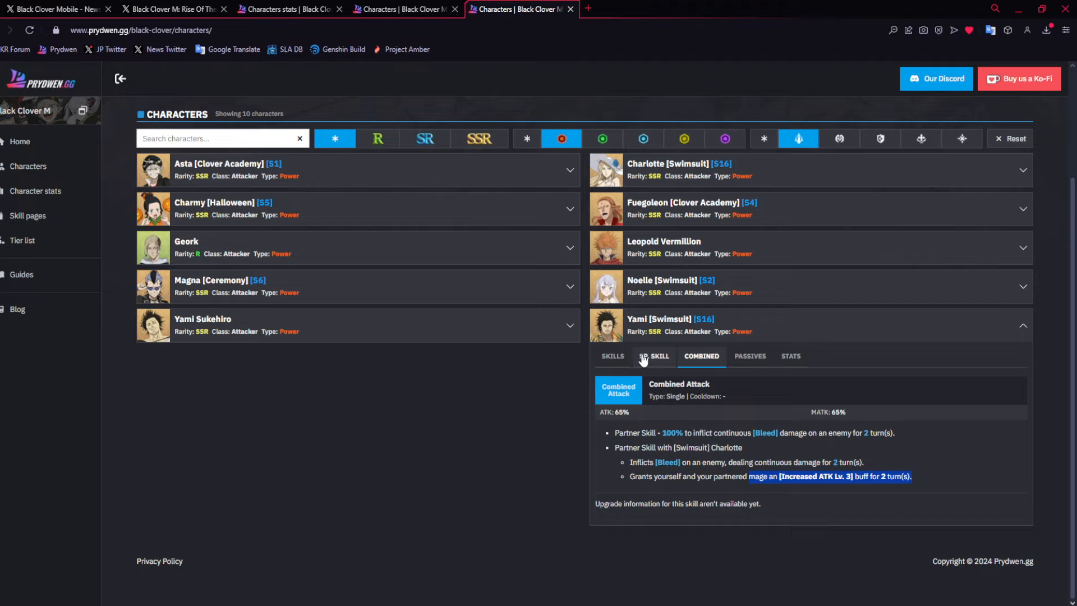
left_click(653, 355)
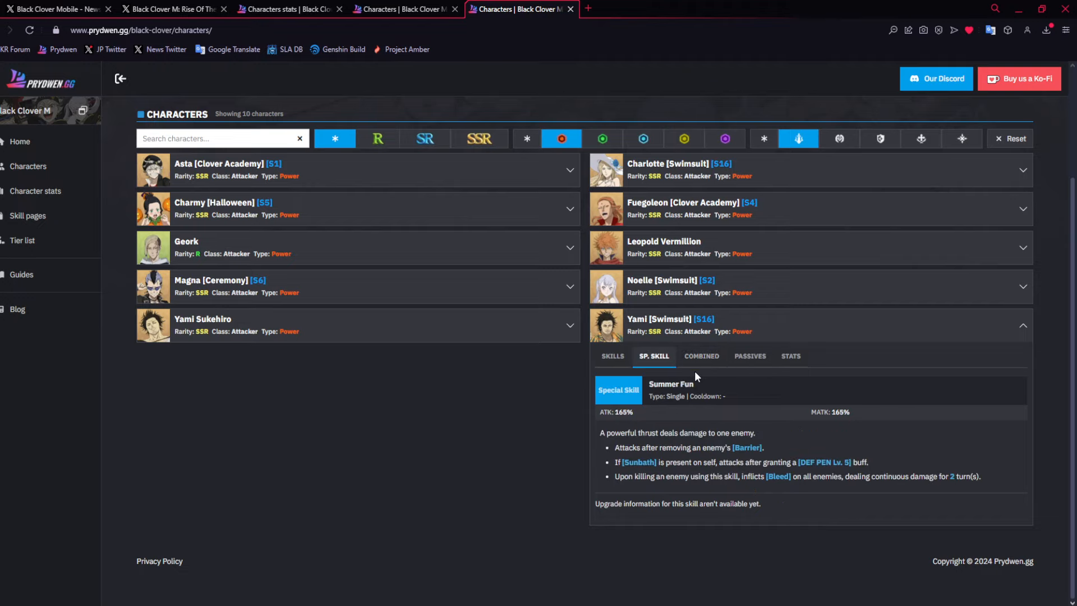
mouse_move(678, 369)
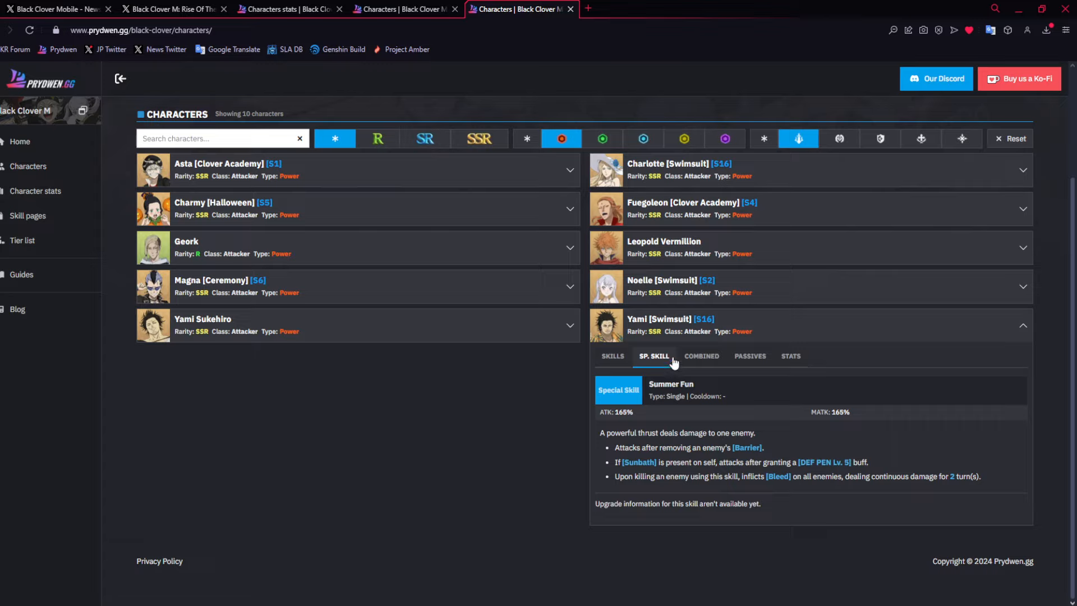
mouse_move(612, 355)
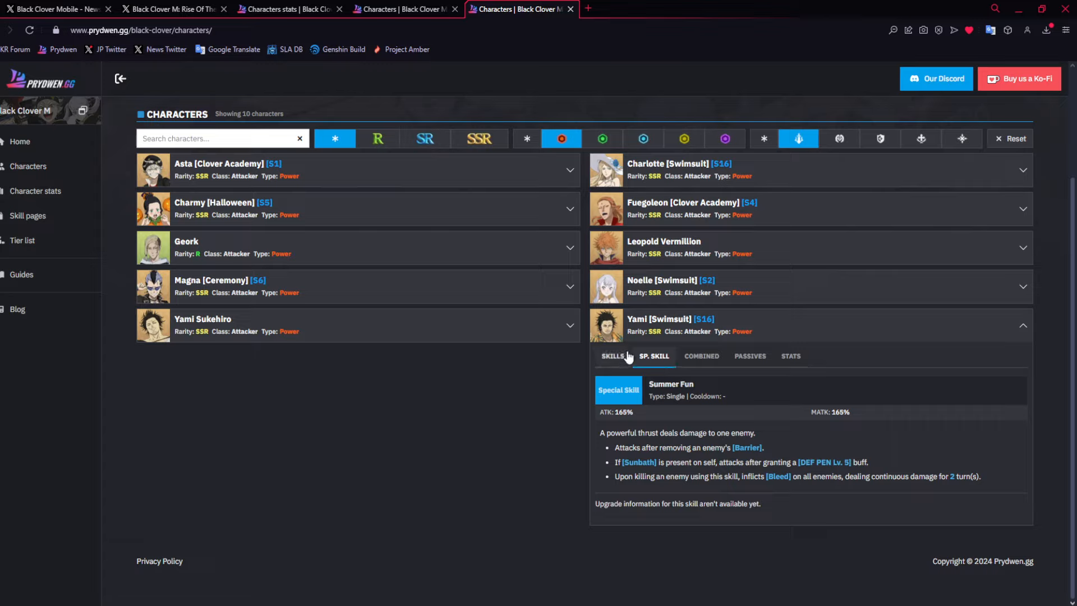
mouse_move(621, 367)
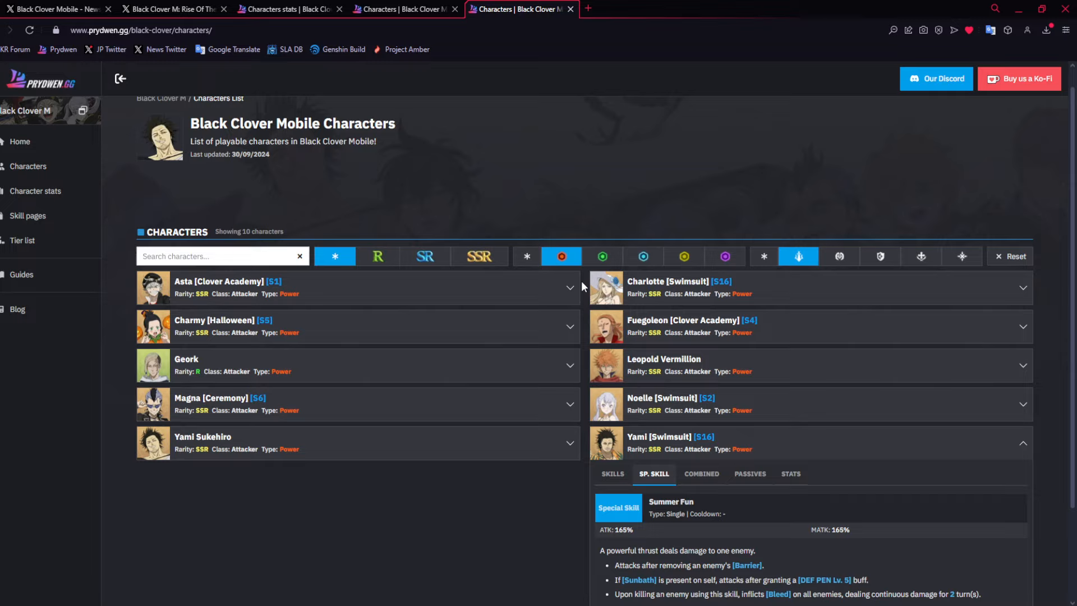
mouse_move(587, 294)
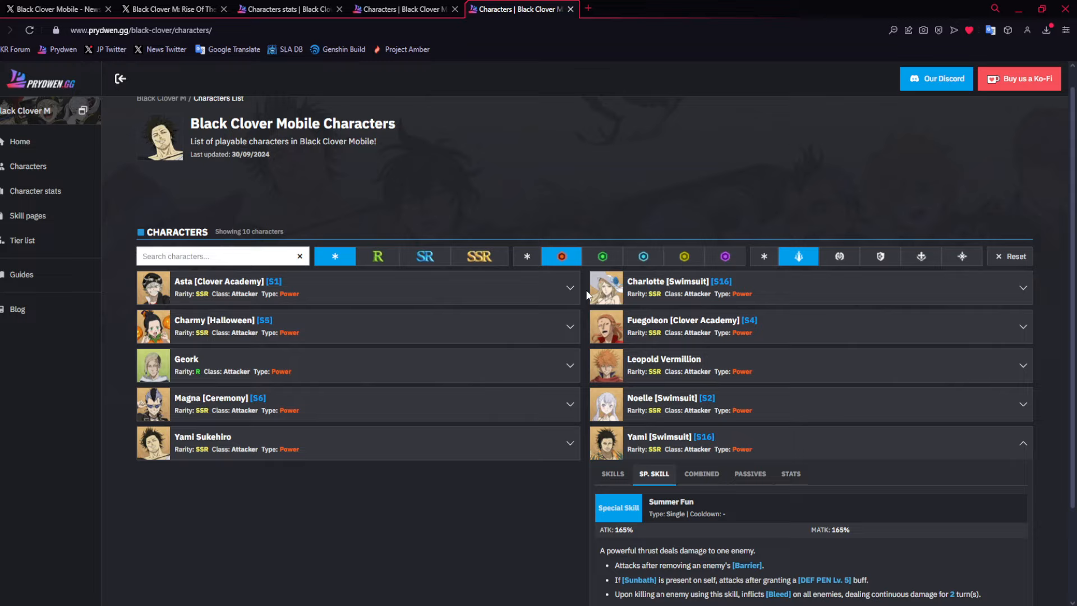
mouse_move(637, 331)
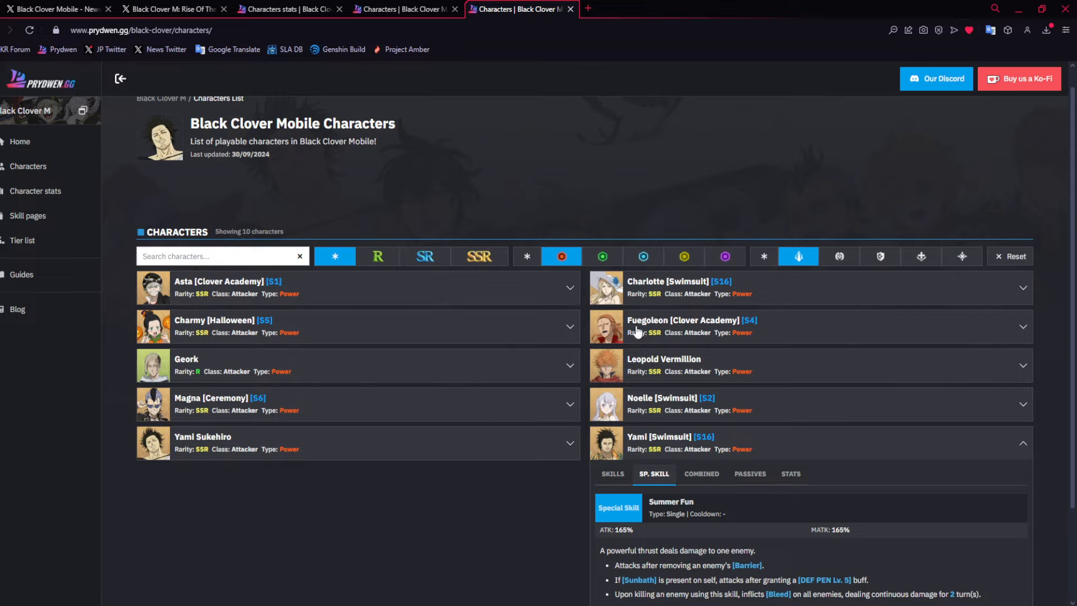
Clear the class filter to show all Power characters and limit to SSR rarity.
left_click(763, 256)
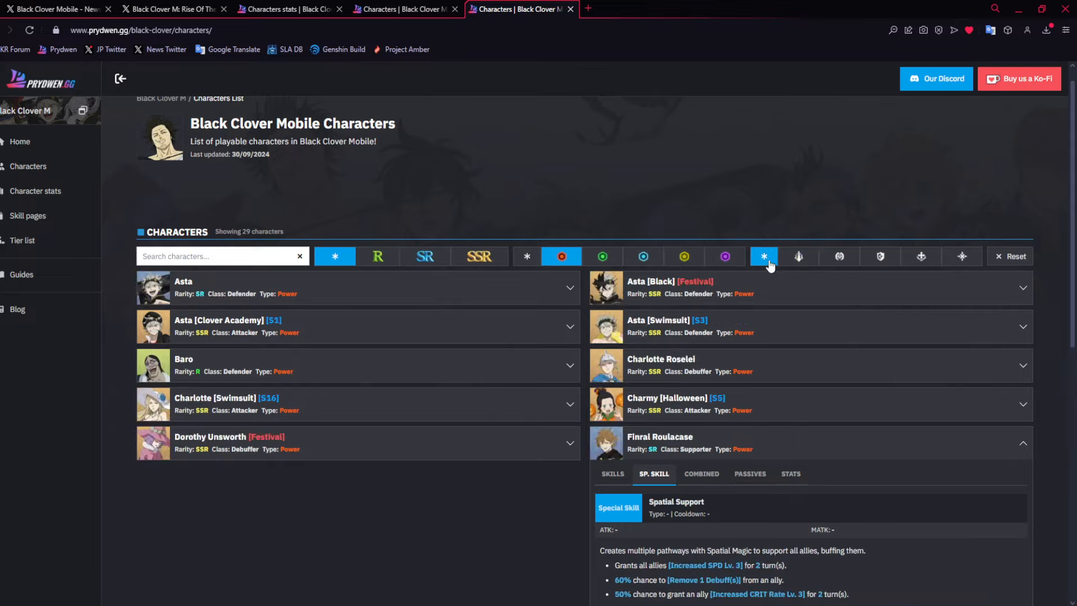
mouse_move(542, 260)
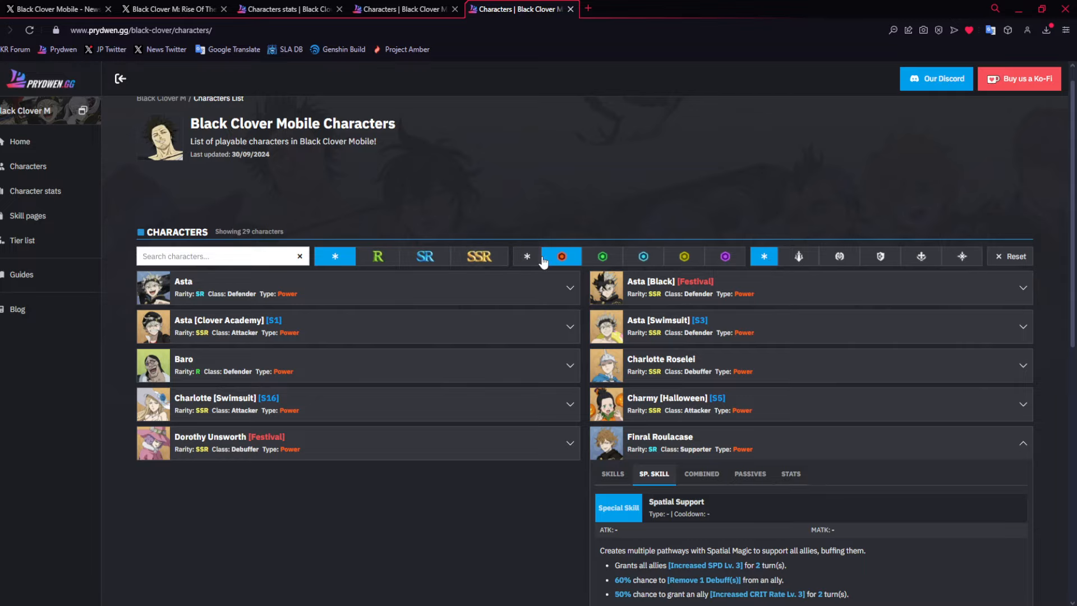
scroll("down", 3)
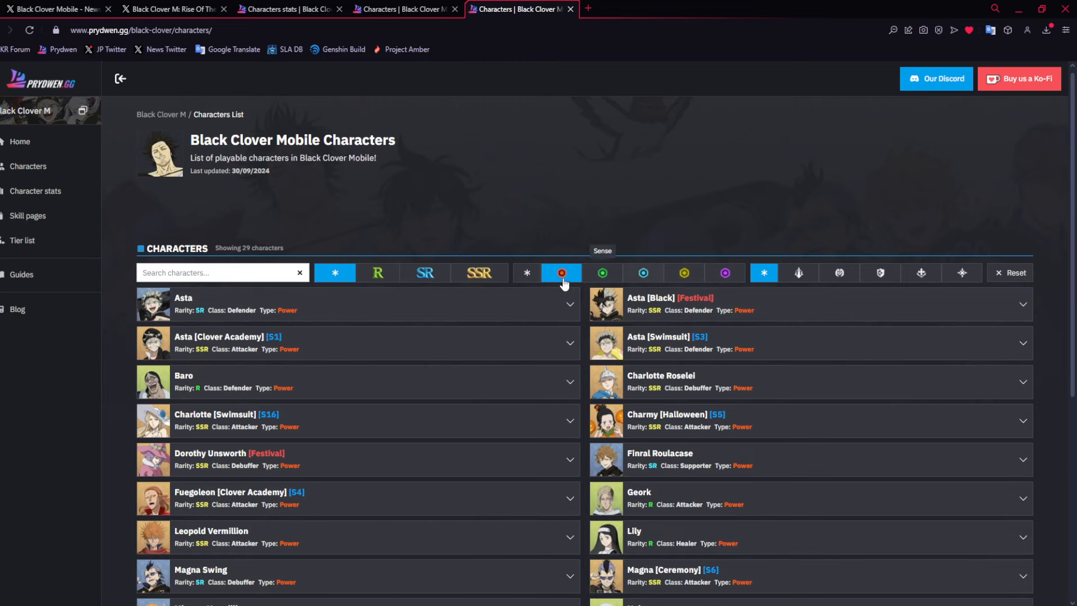
left_click(478, 272)
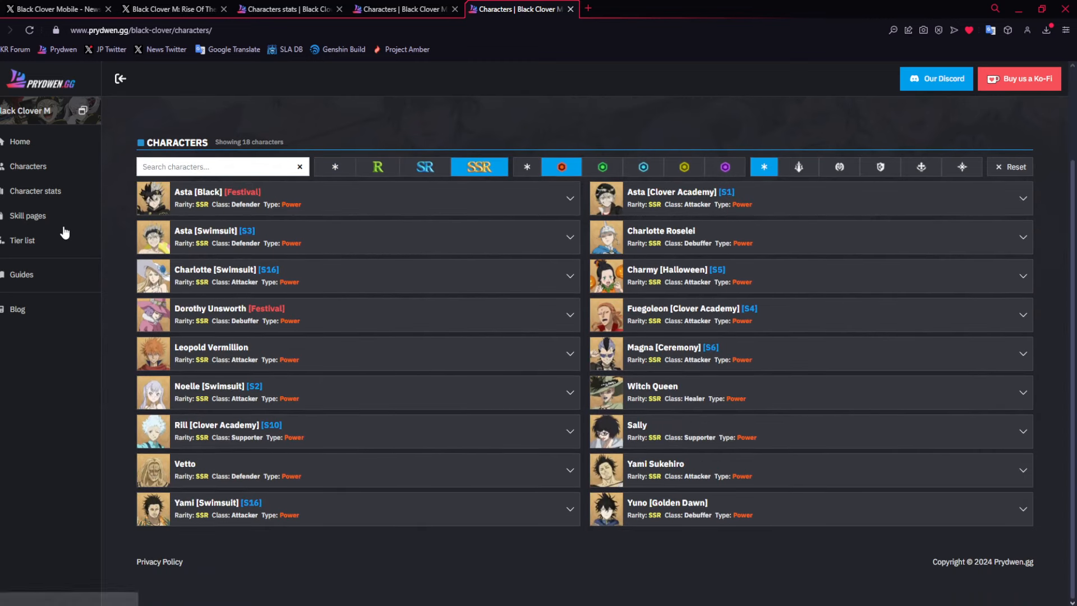
Check Swimsuit Yami's B rank on the PVP tier list, then return to Characters.
left_click(22, 241)
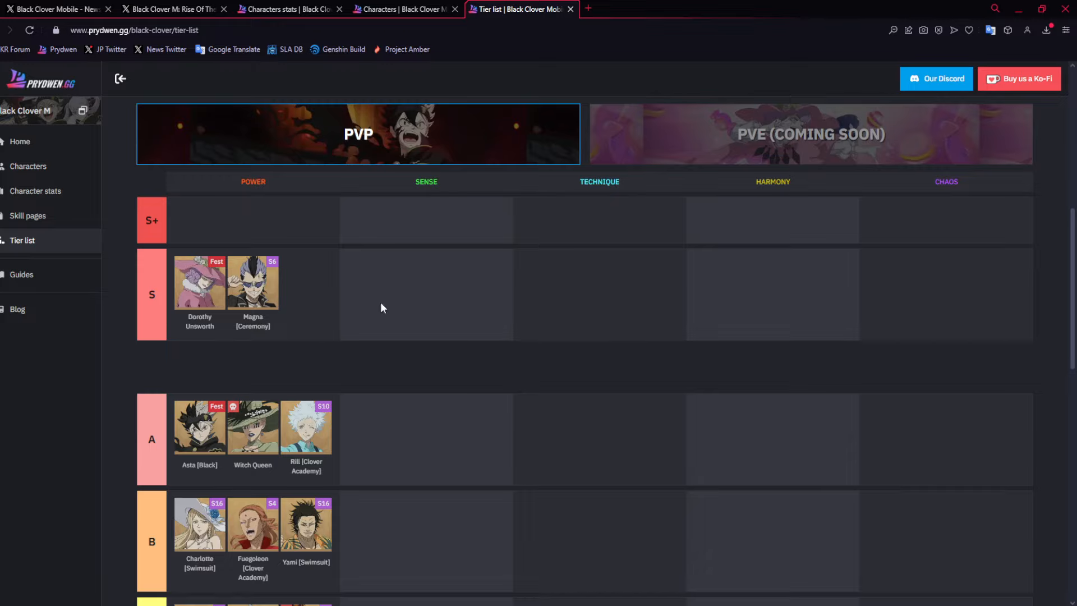
mouse_move(331, 290)
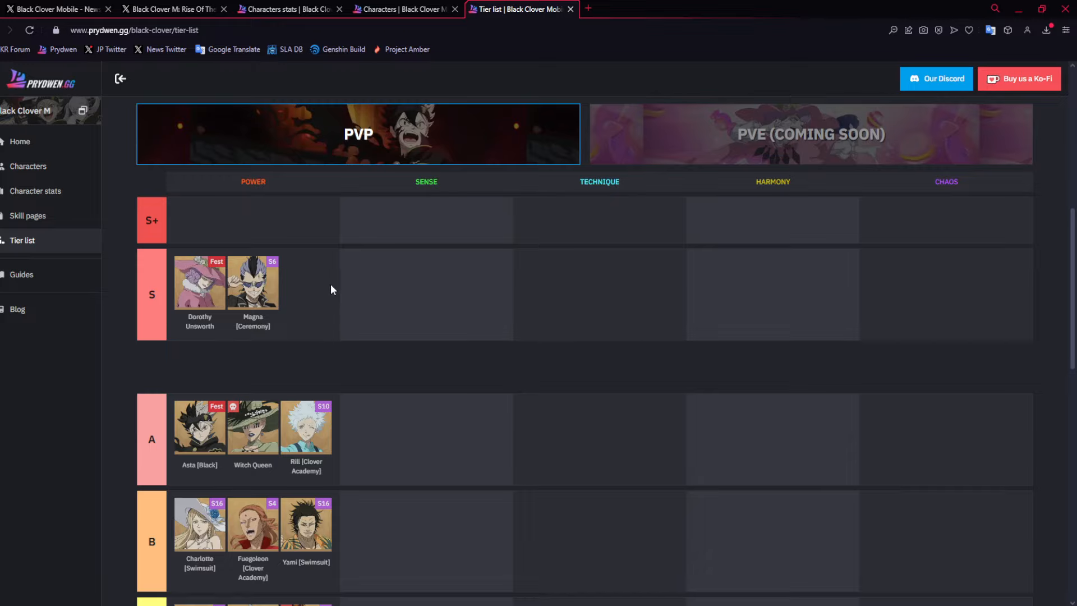
mouse_move(337, 291)
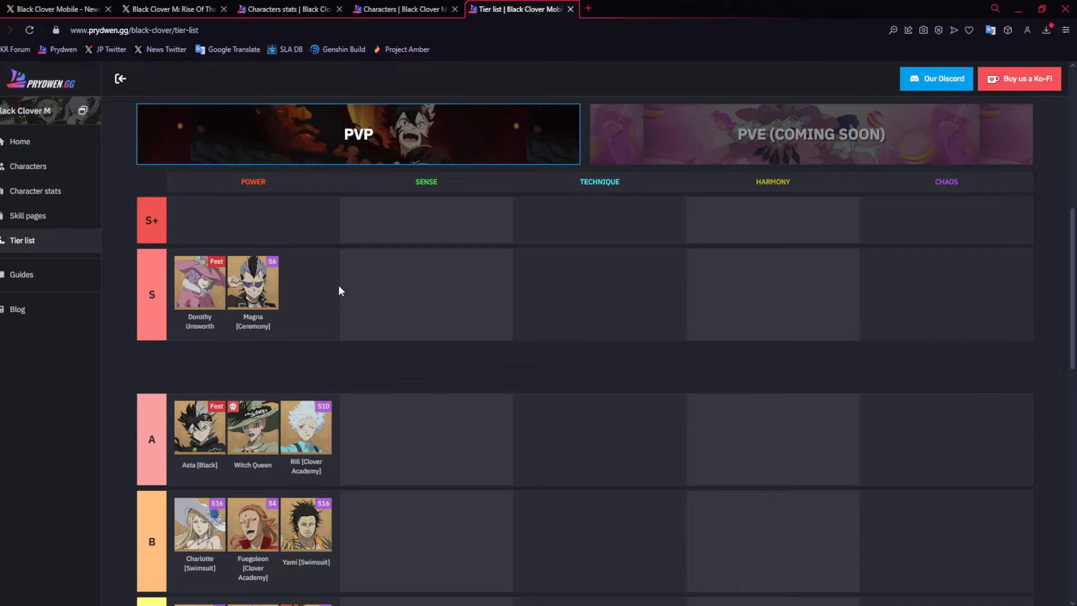
scroll("up", 3)
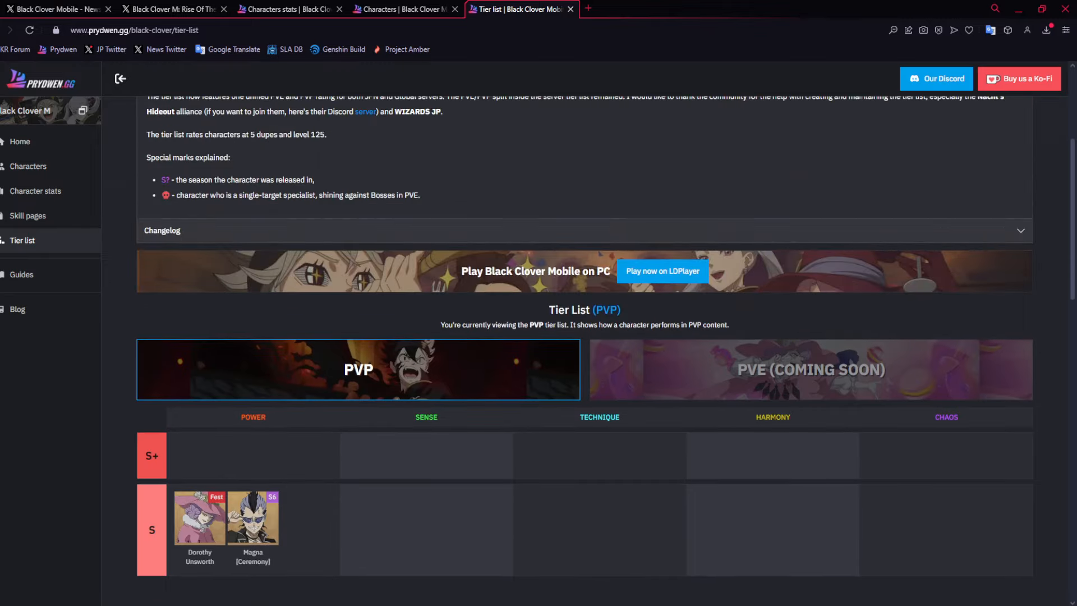
left_click(28, 166)
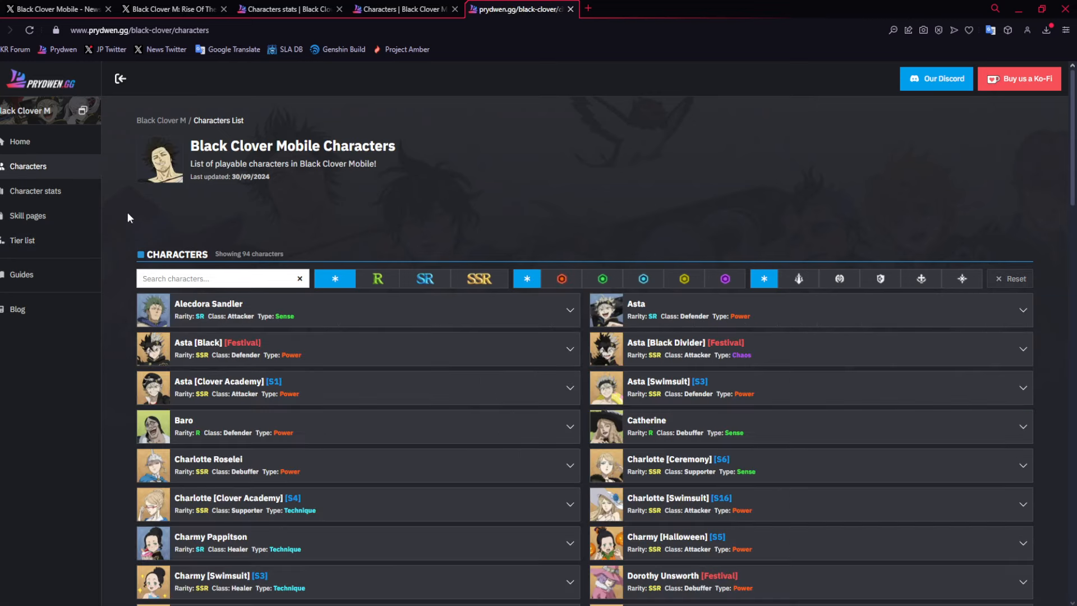
Expand Finral Roulacase's skills, then filter the list to Power-type Attackers.
left_click(683, 278)
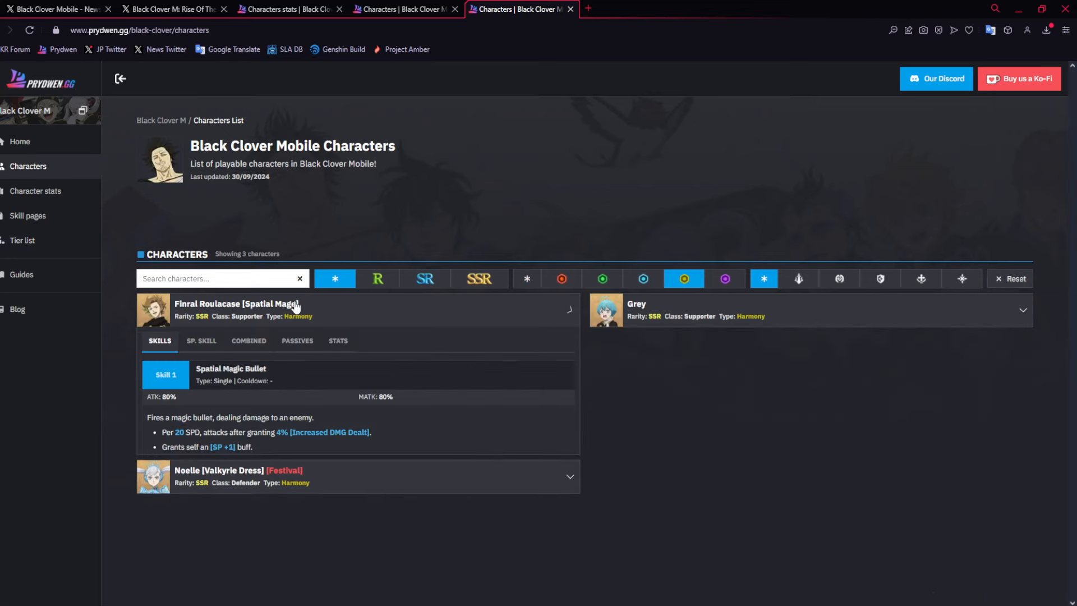
scroll("down", 3)
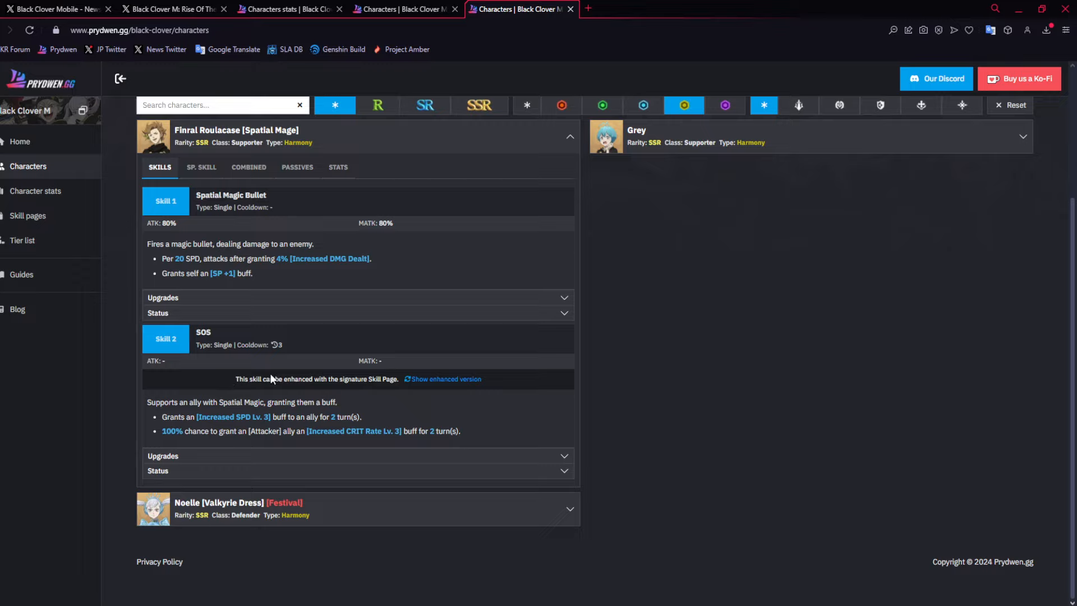
mouse_move(273, 380)
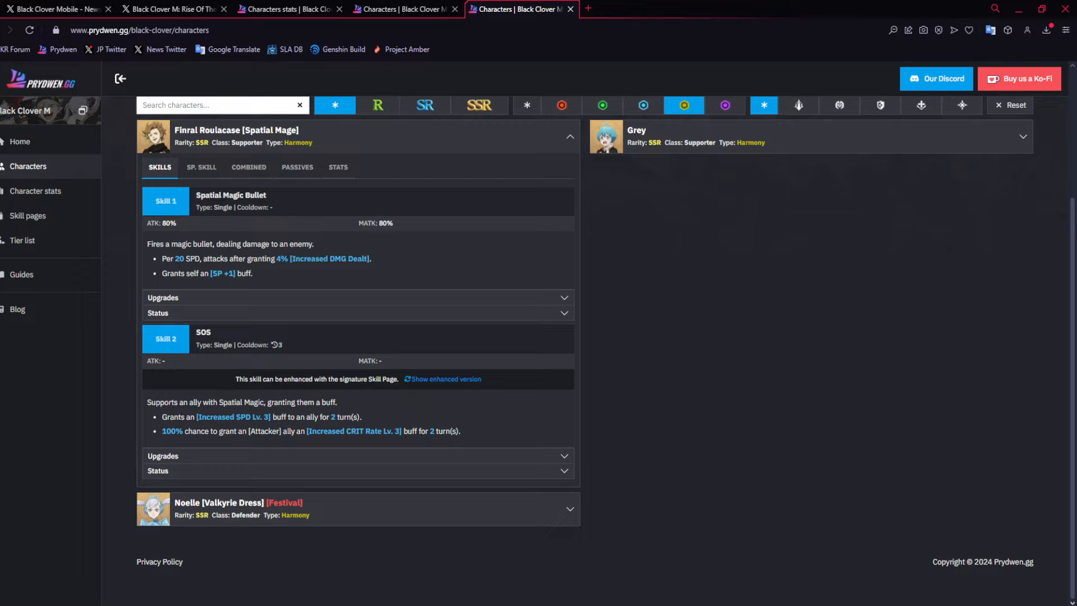
mouse_move(285, 376)
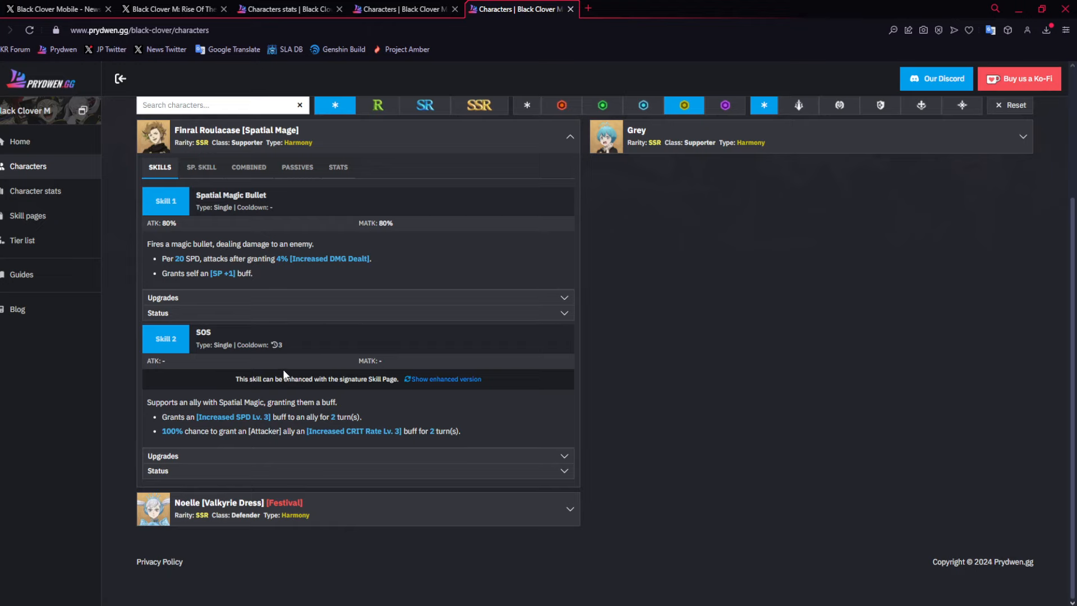
scroll("up", 3)
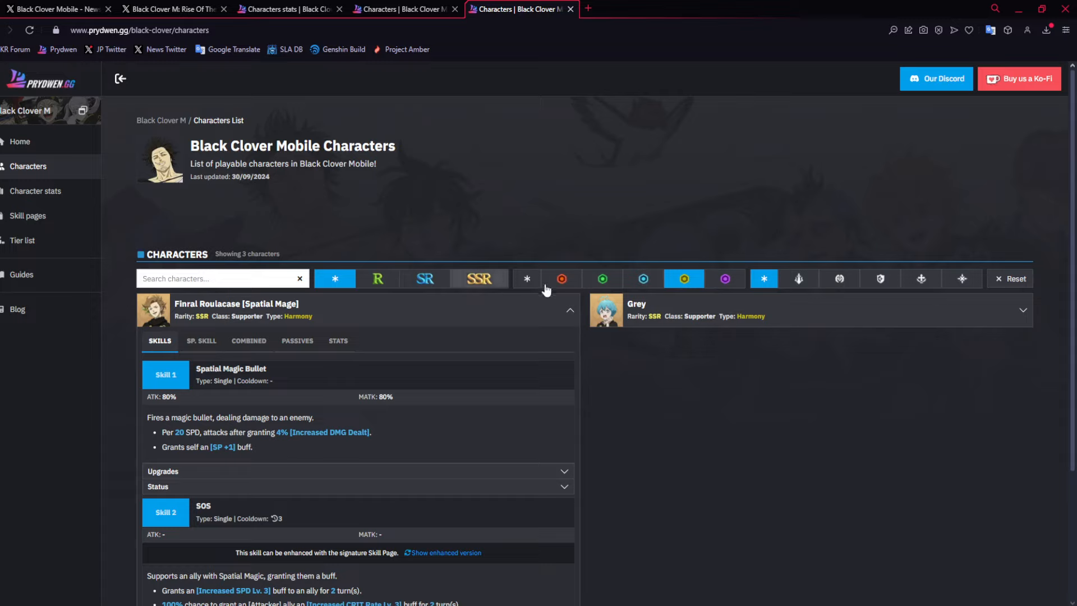
left_click(561, 279)
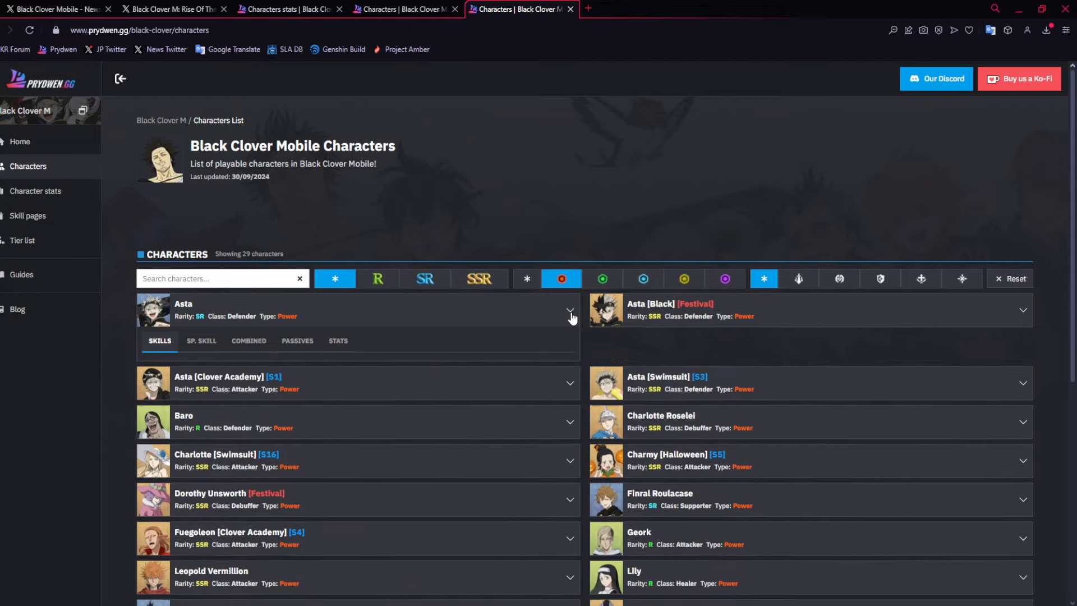
scroll("down", 3)
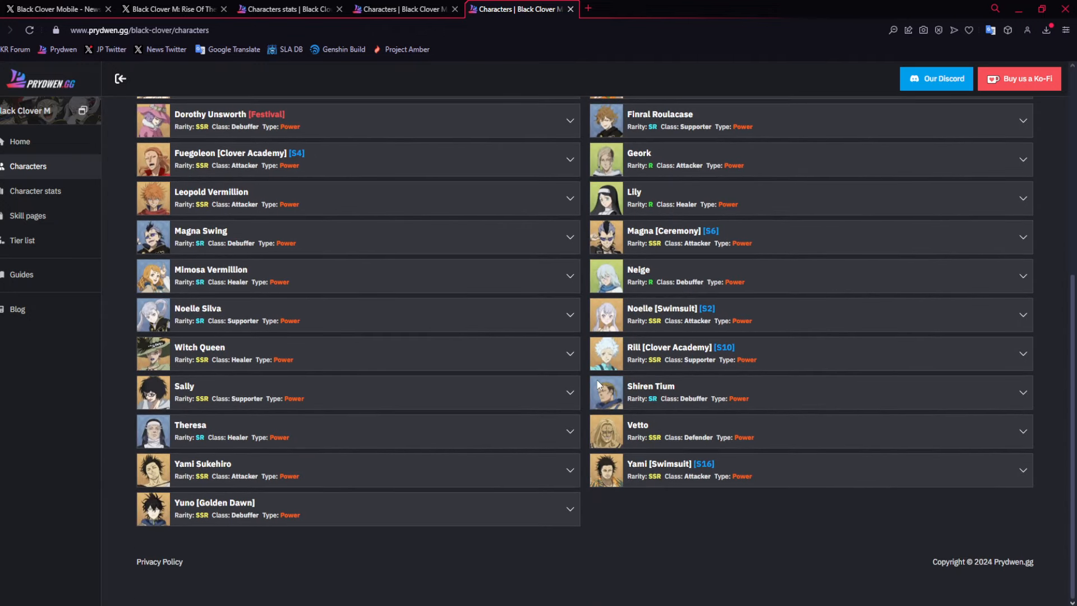
left_click(799, 279)
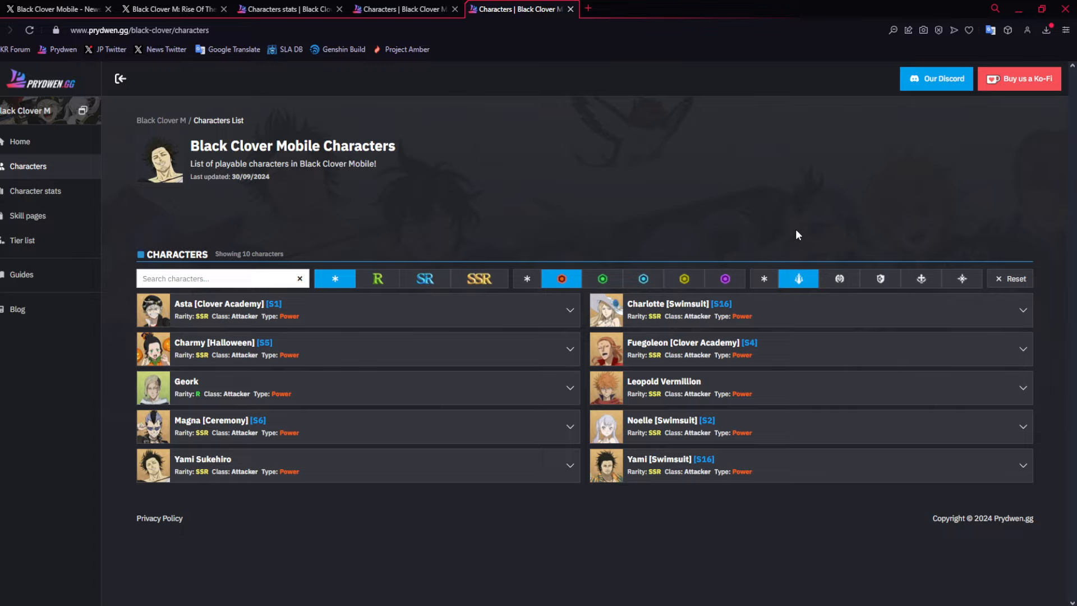
mouse_move(35, 190)
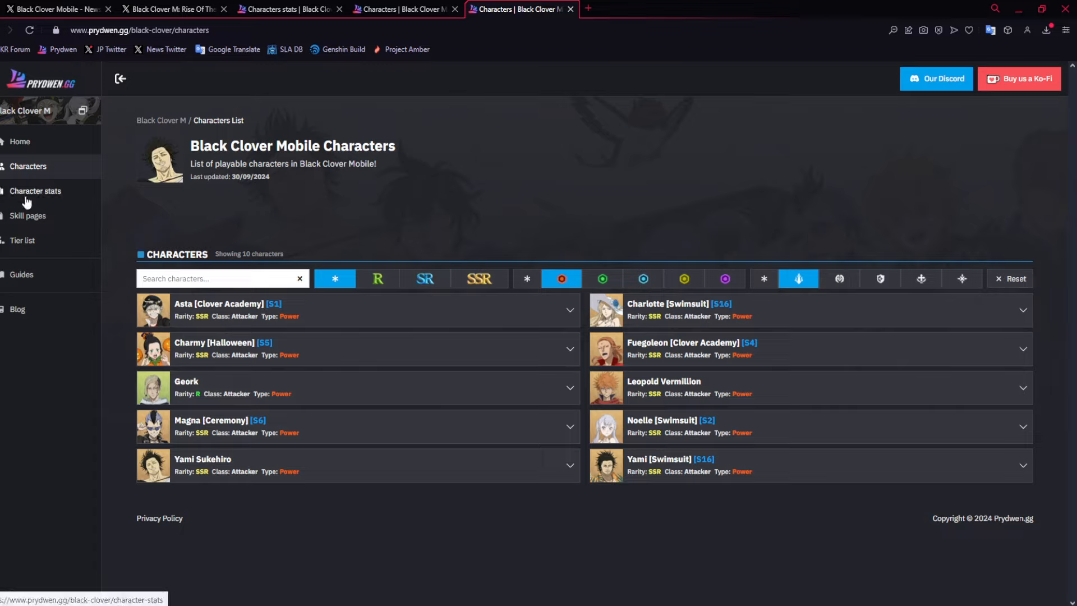
mouse_move(28, 215)
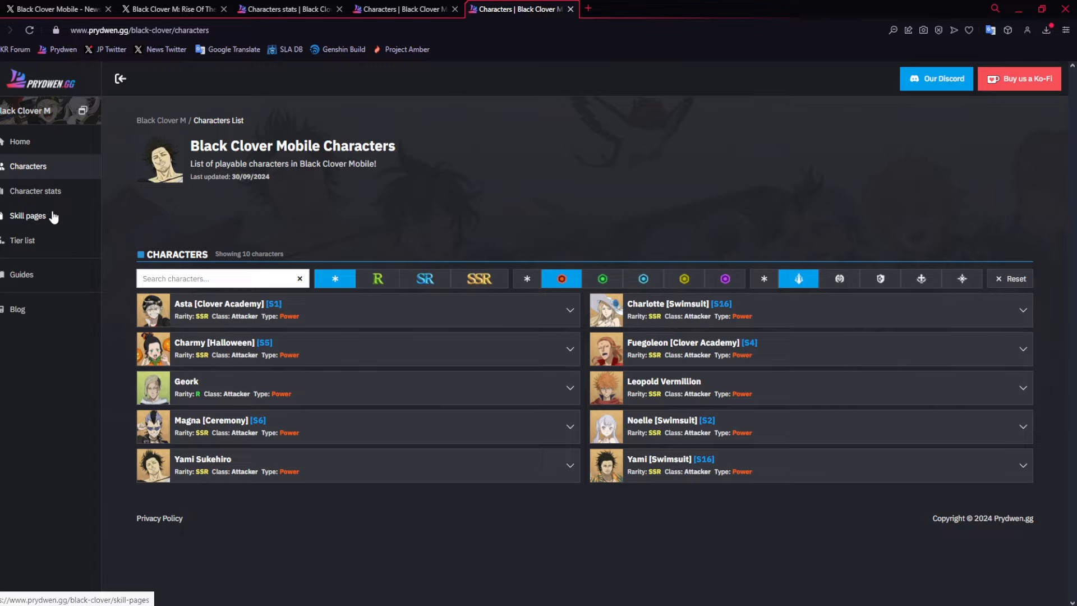
mouse_move(69, 232)
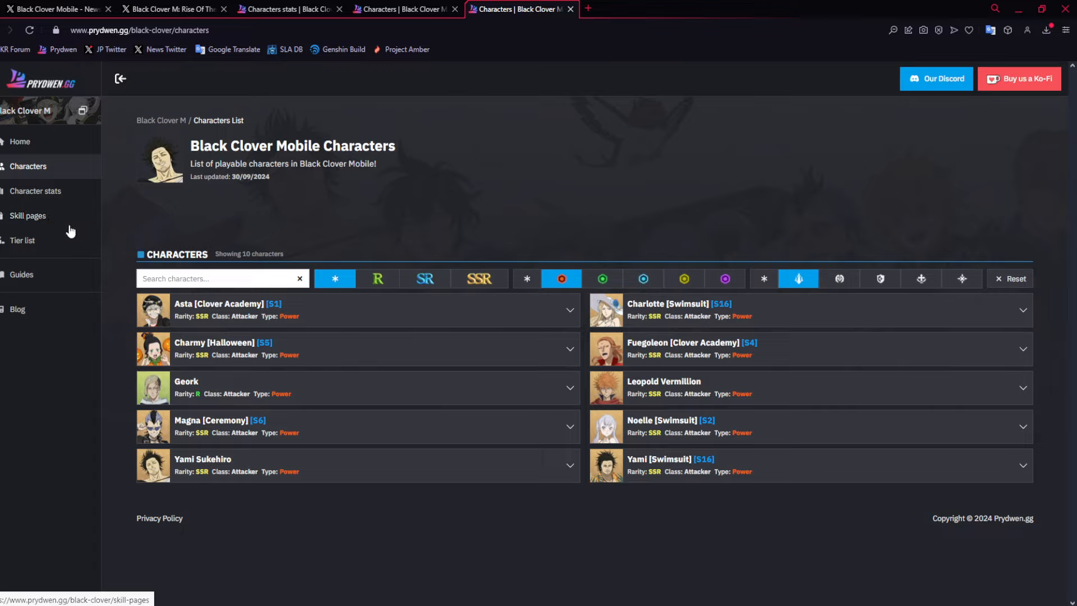
mouse_move(46, 229)
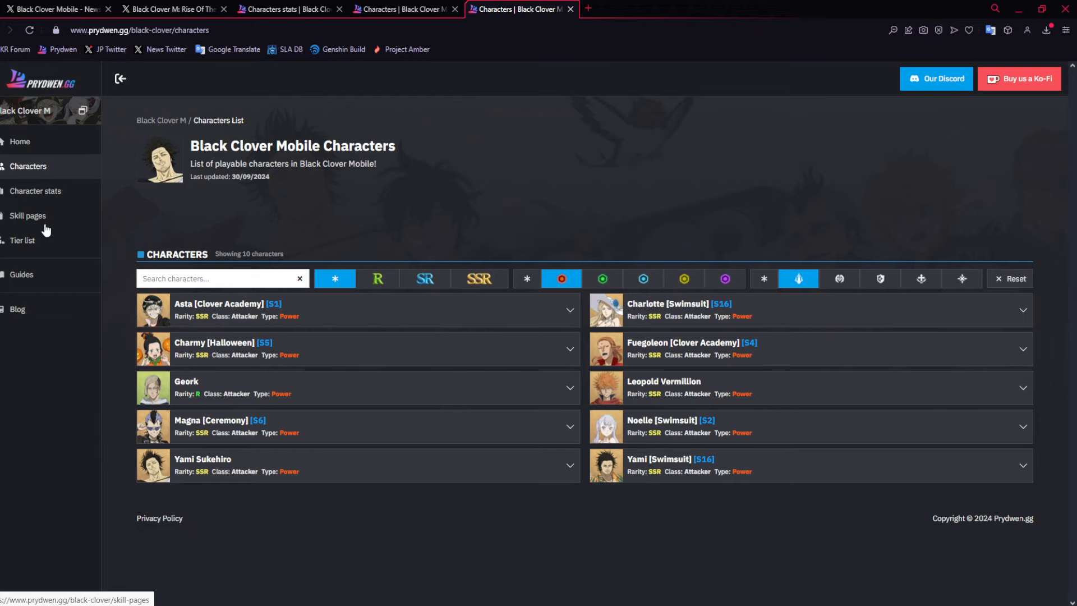
Browse Swimsuit Yami's and Charlotte's SSR skill pages, then return to the character list.
left_click(27, 215)
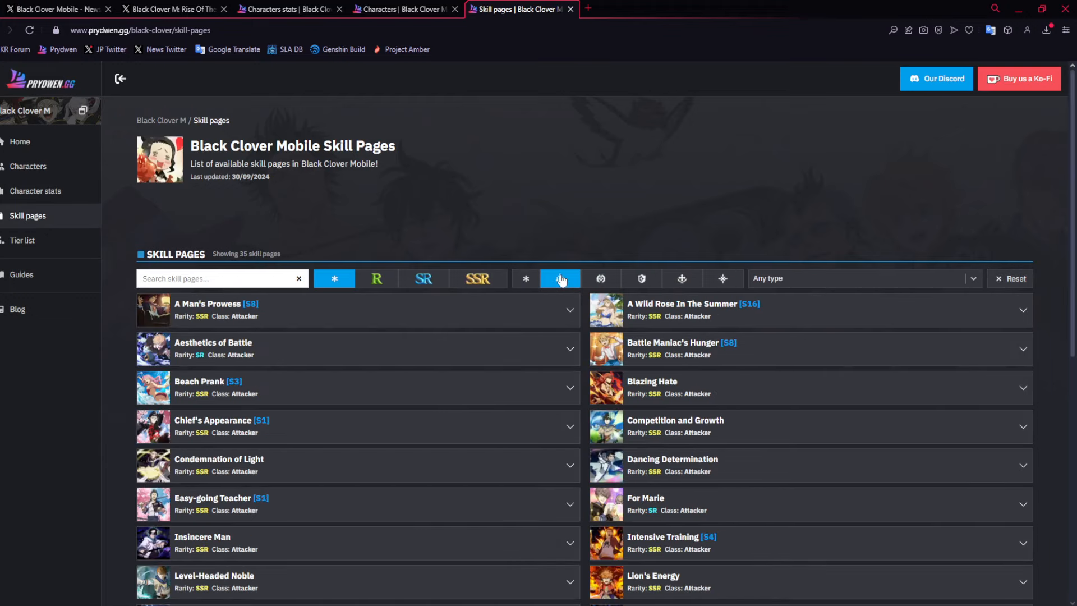
scroll("down", 3)
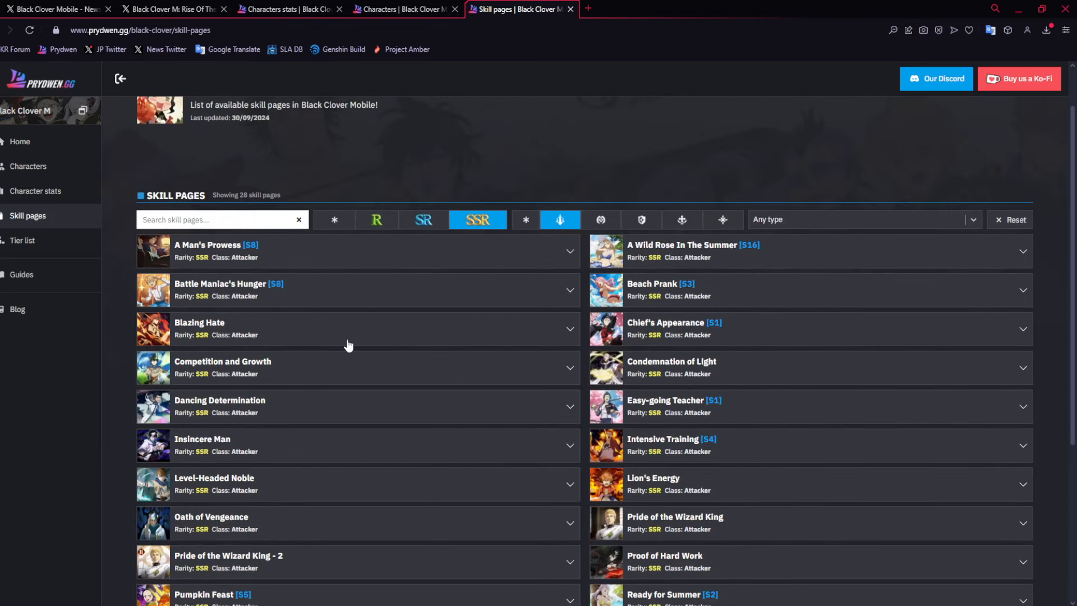
scroll("down", 3)
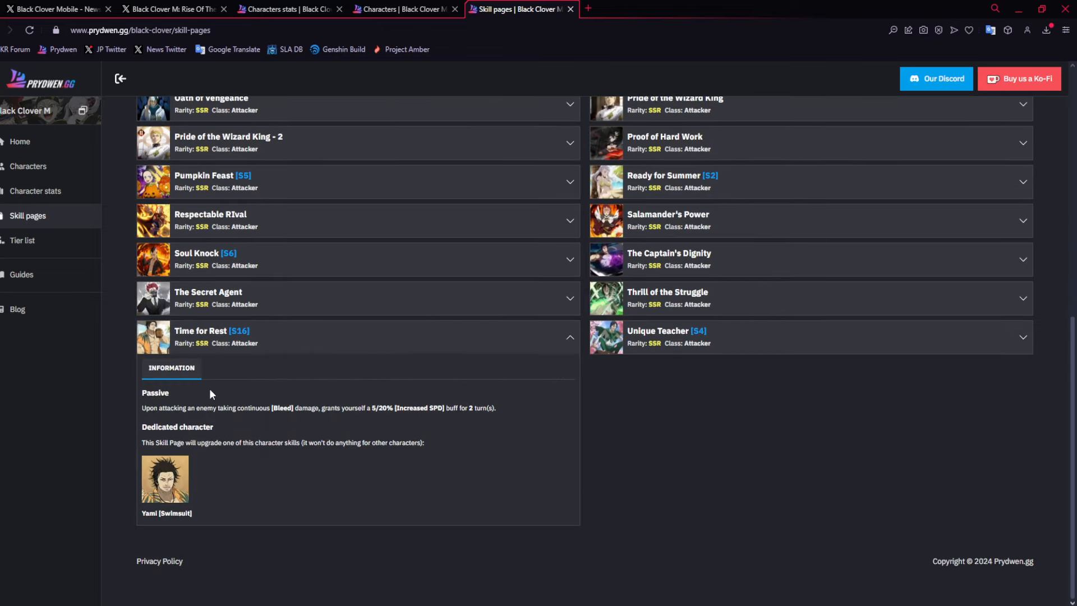
mouse_move(172, 451)
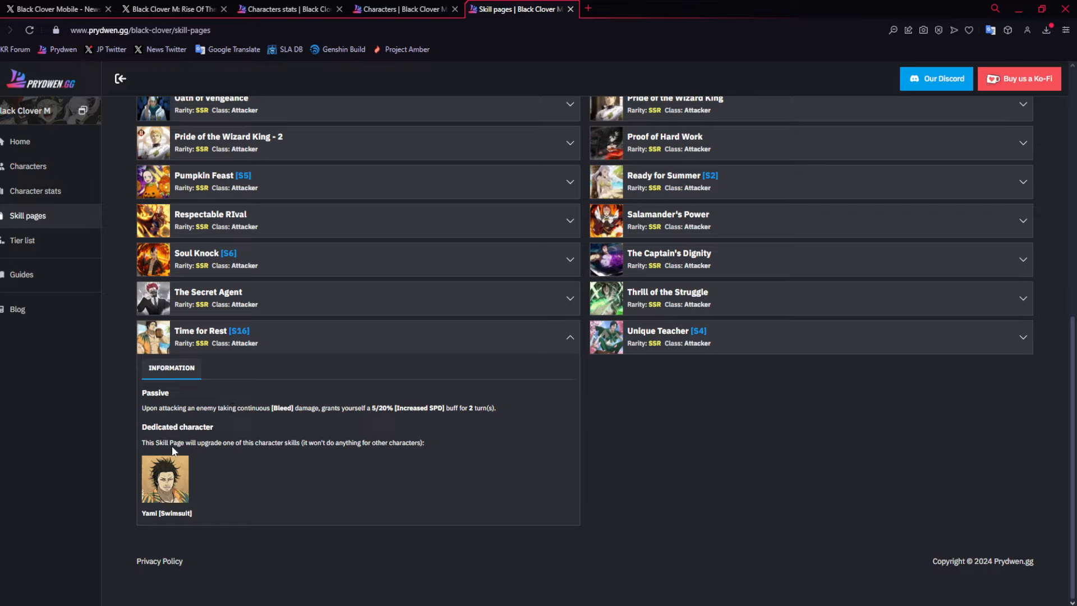
double_click(163, 407)
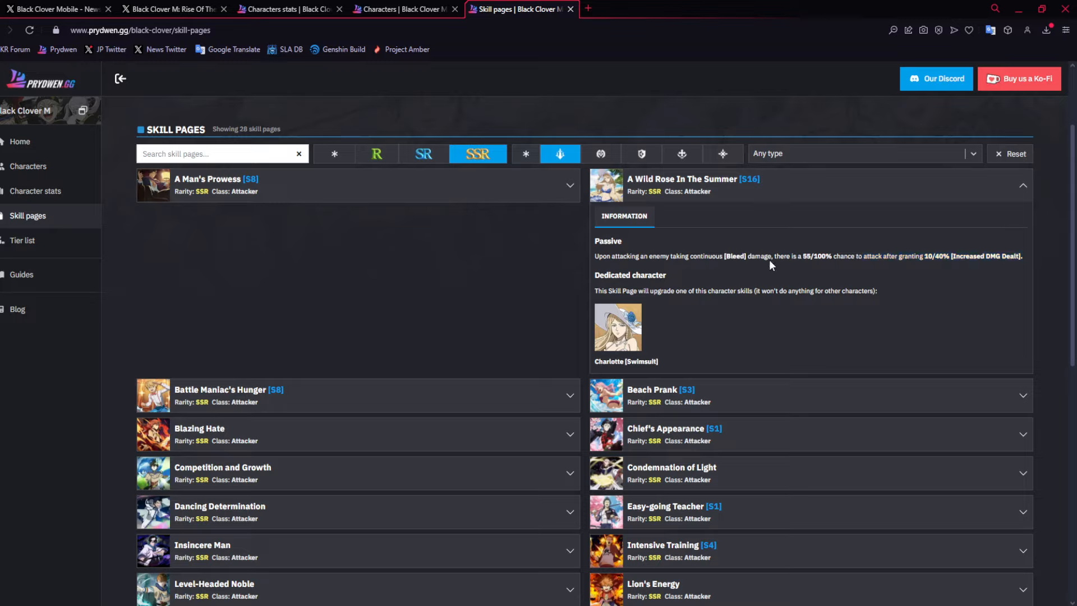
left_click(28, 166)
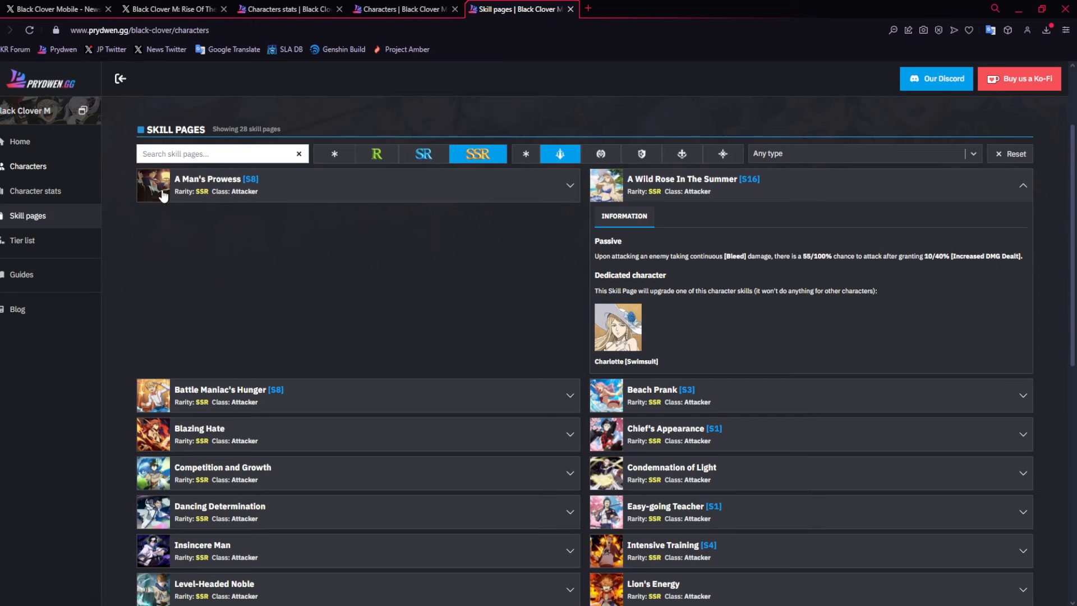
left_click(28, 166)
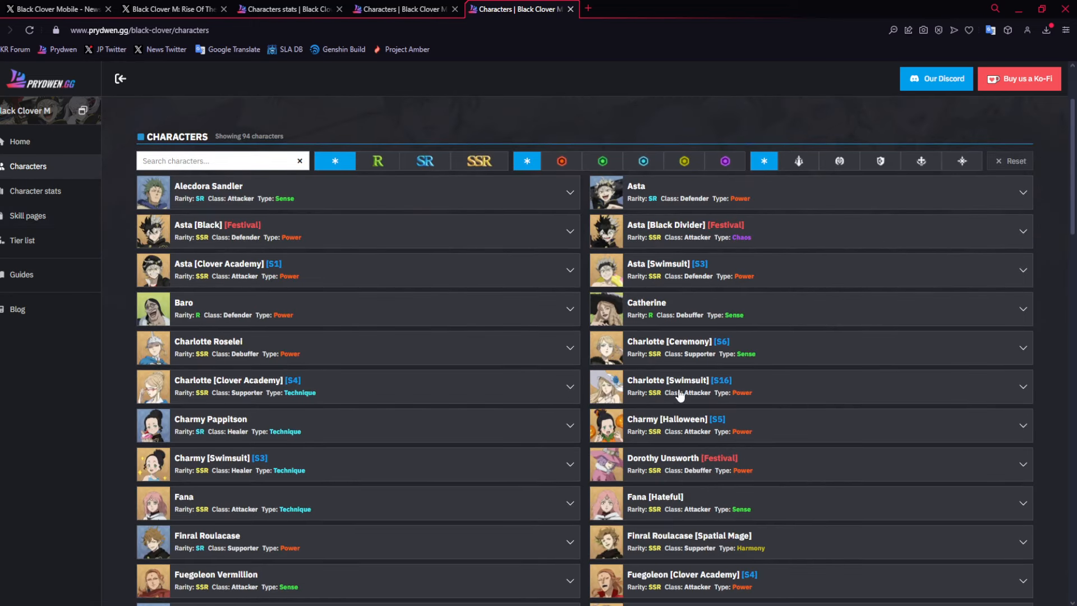
Expand Swimsuit Charlotte and show her Thorn Ball and Dance of the Blue Rose skills.
left_click(561, 166)
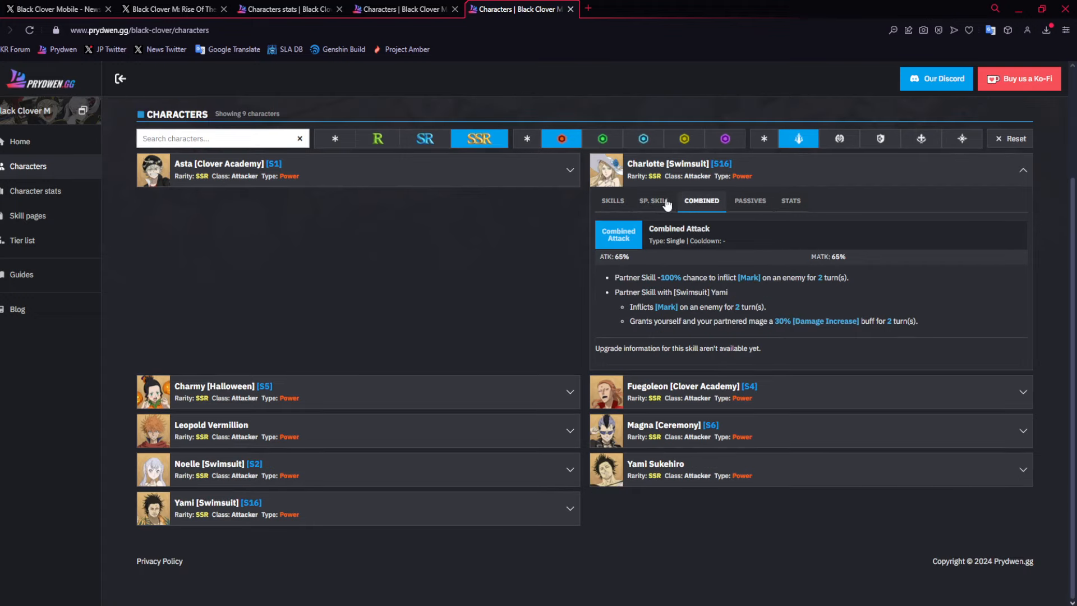
left_click(611, 201)
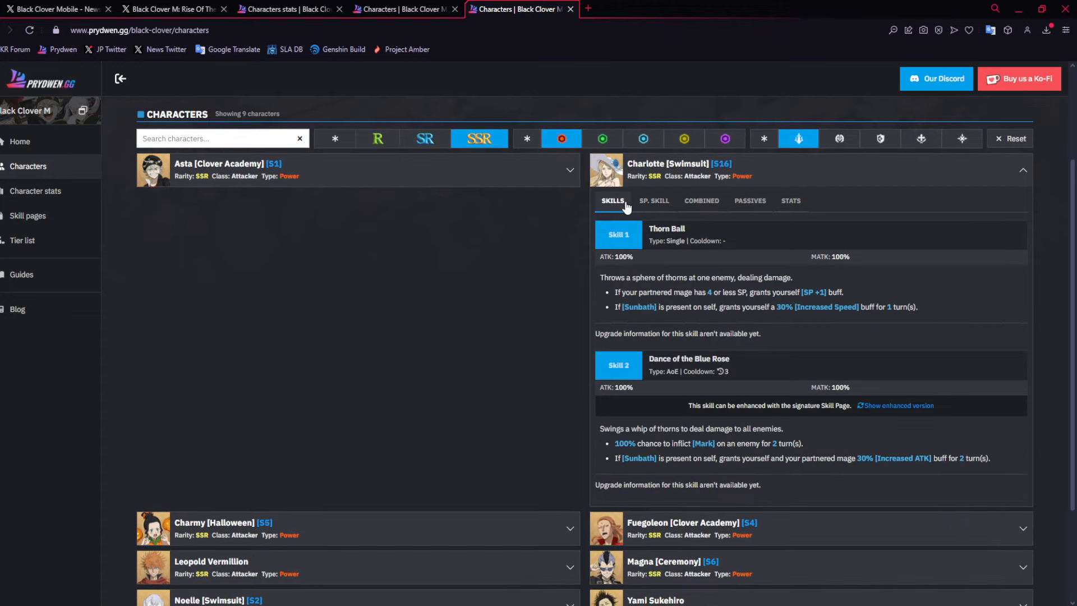
scroll("up", 3)
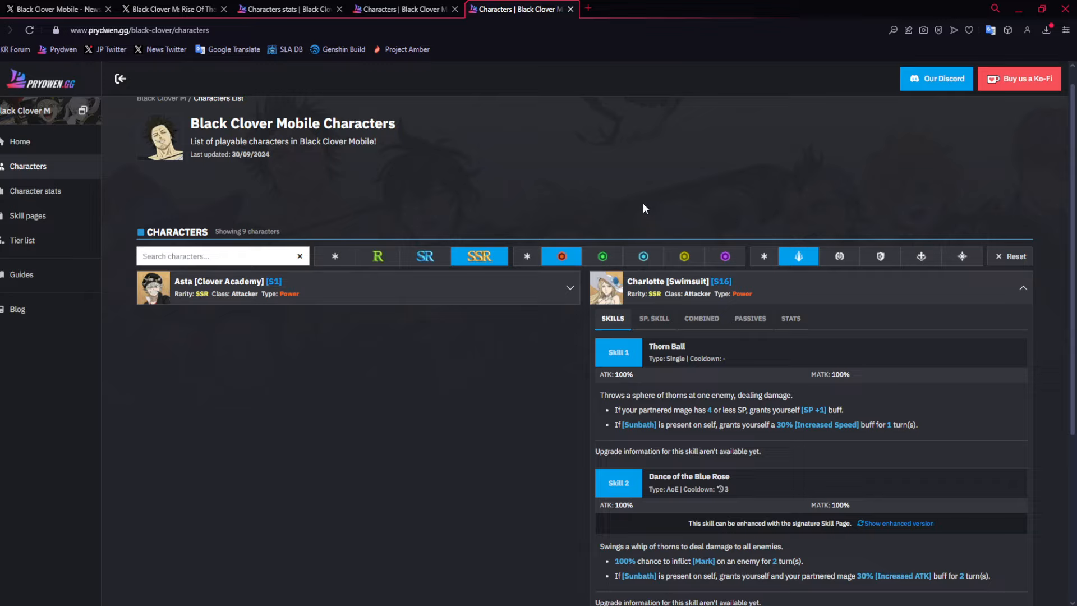
mouse_move(561, 256)
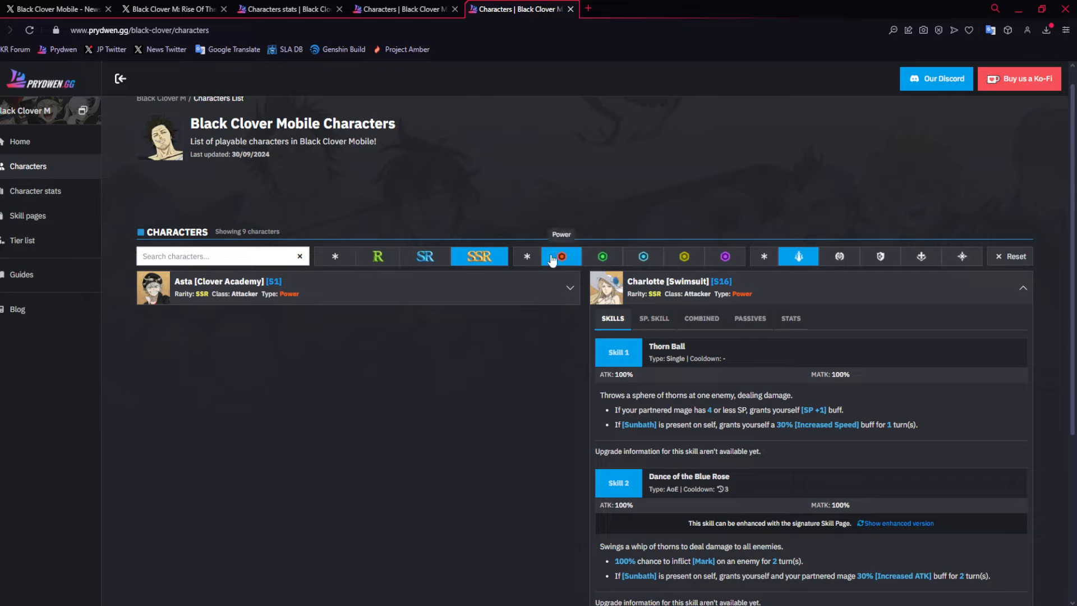
mouse_move(498, 247)
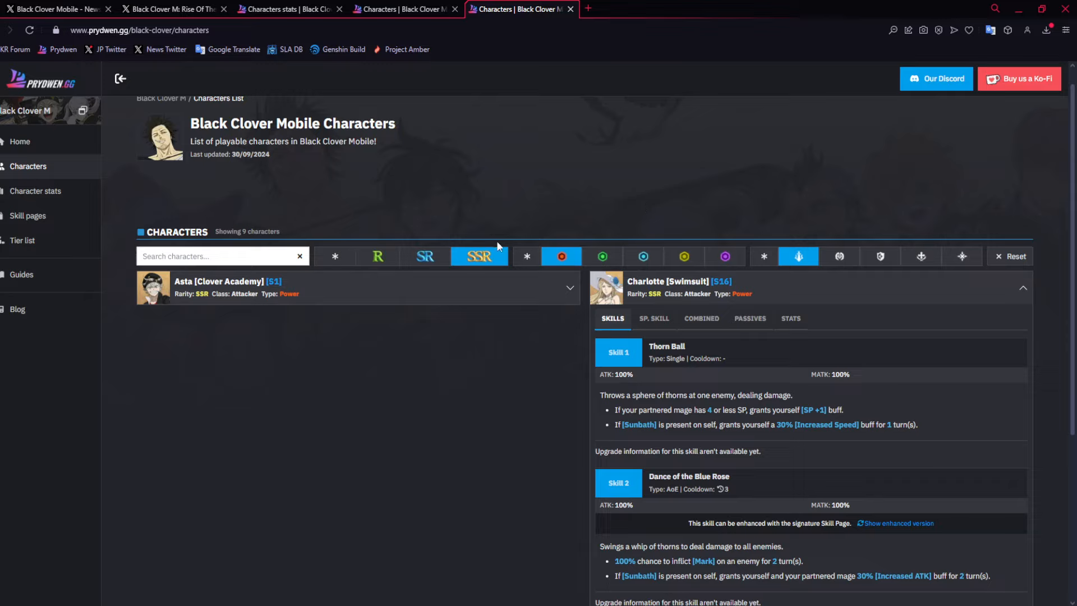
mouse_move(496, 245)
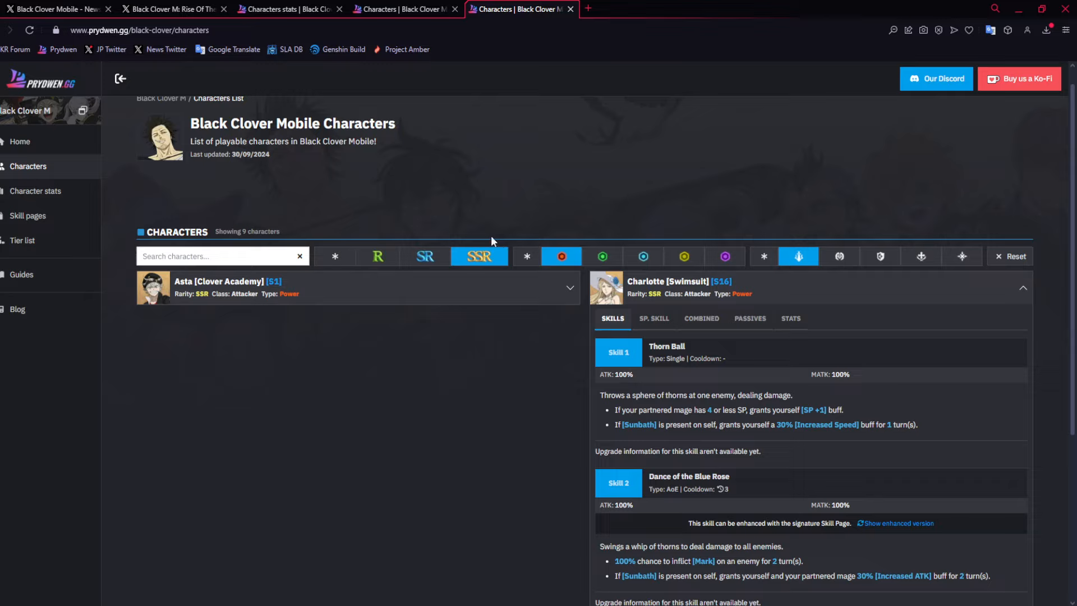
mouse_move(483, 239)
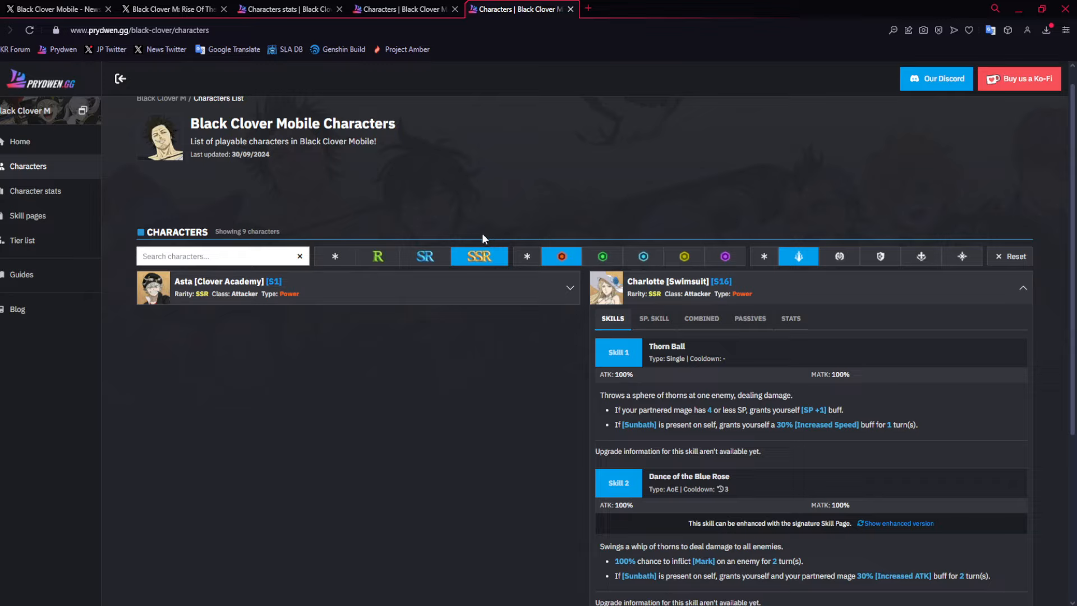
mouse_move(484, 224)
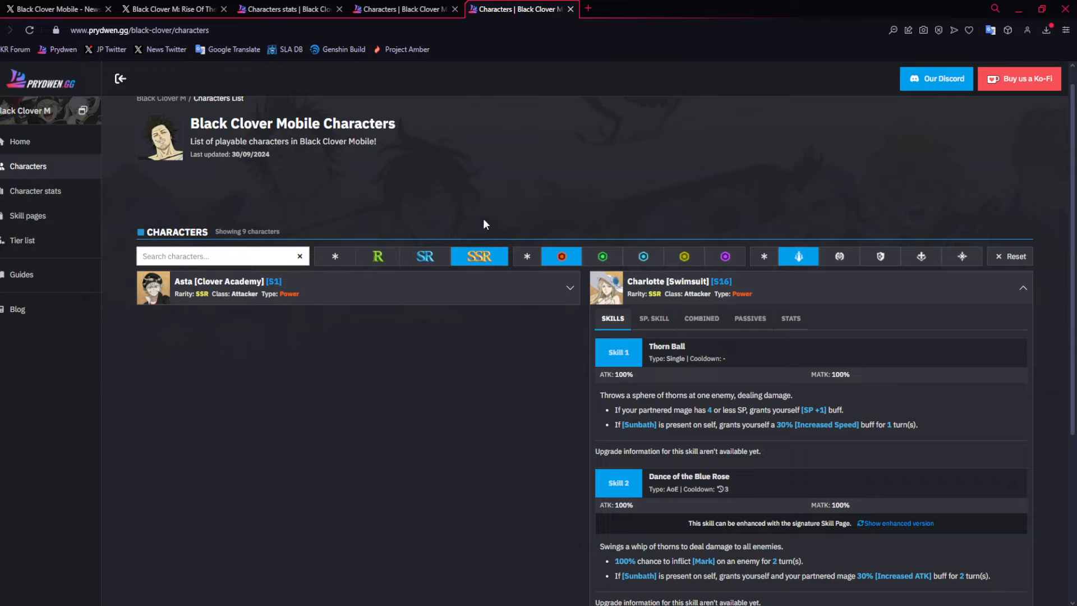
mouse_move(478, 225)
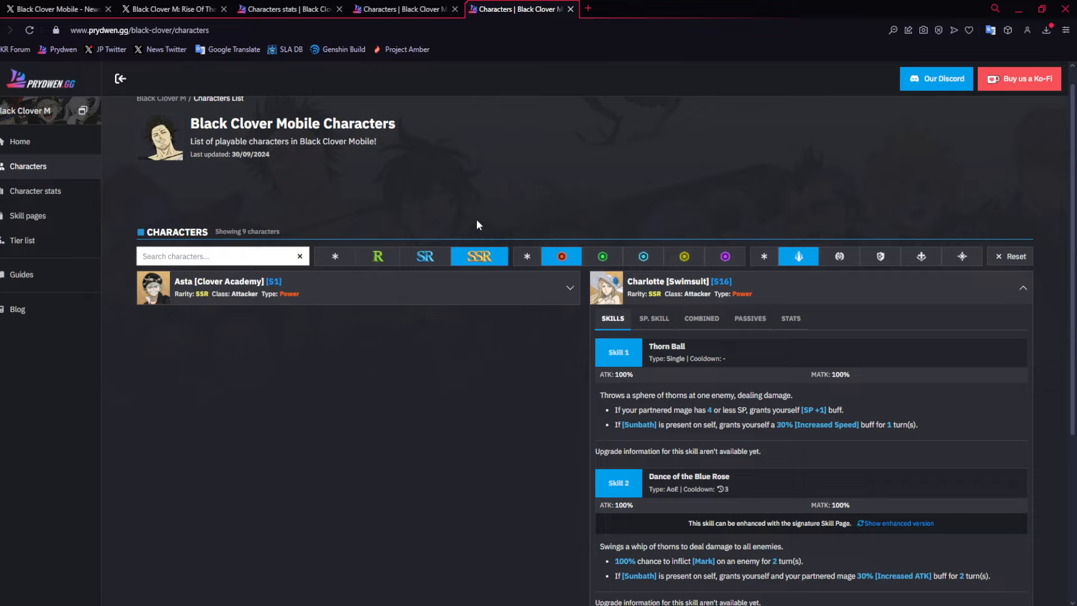
mouse_move(606, 394)
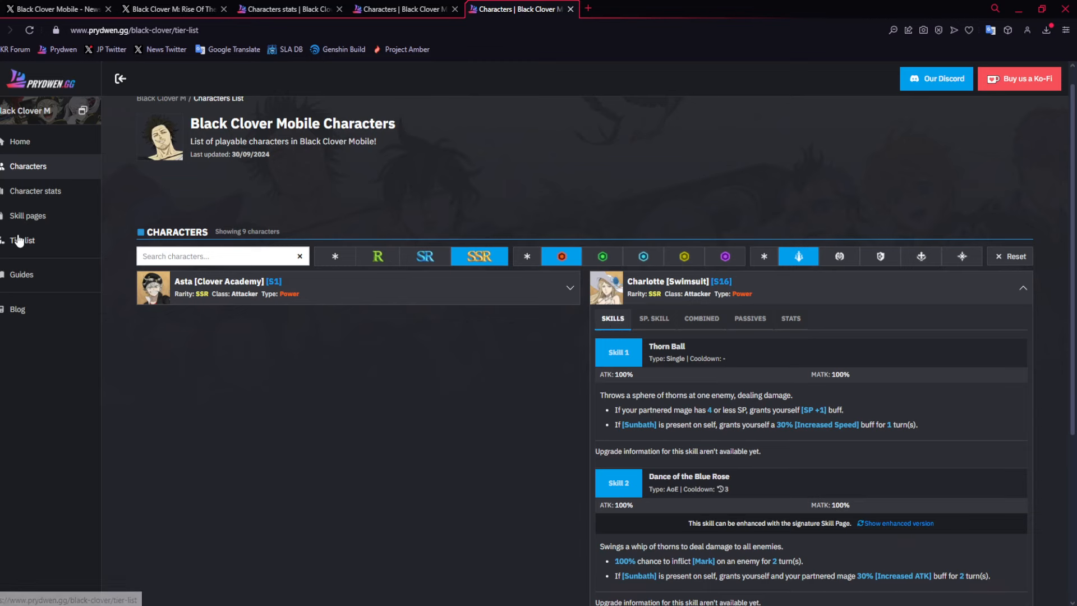
Scroll through the PvP tier list again, then return to the 94-character list.
left_click(23, 241)
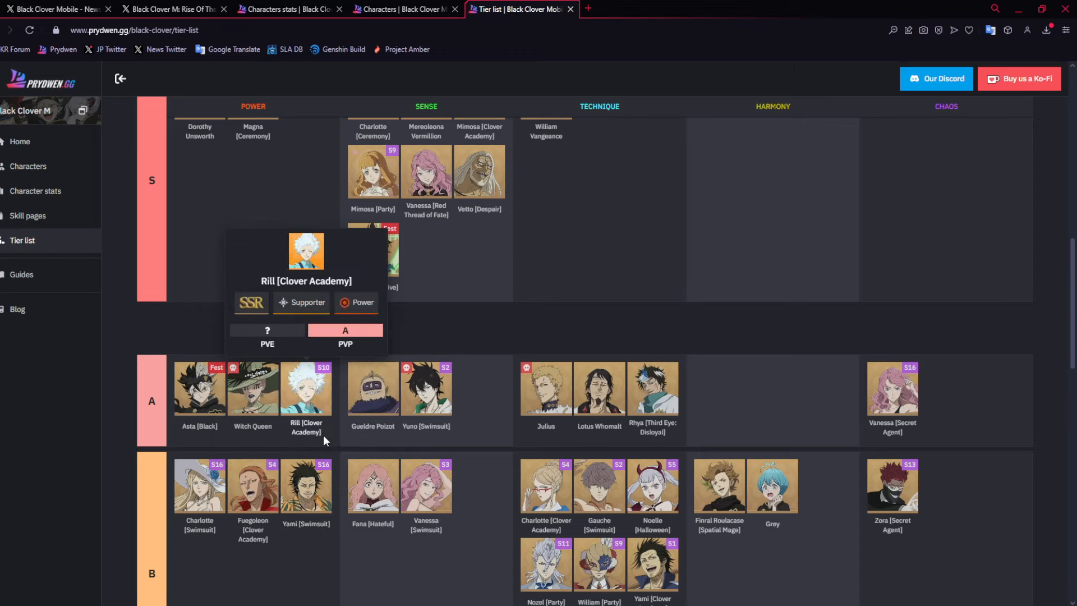
scroll("up", 3)
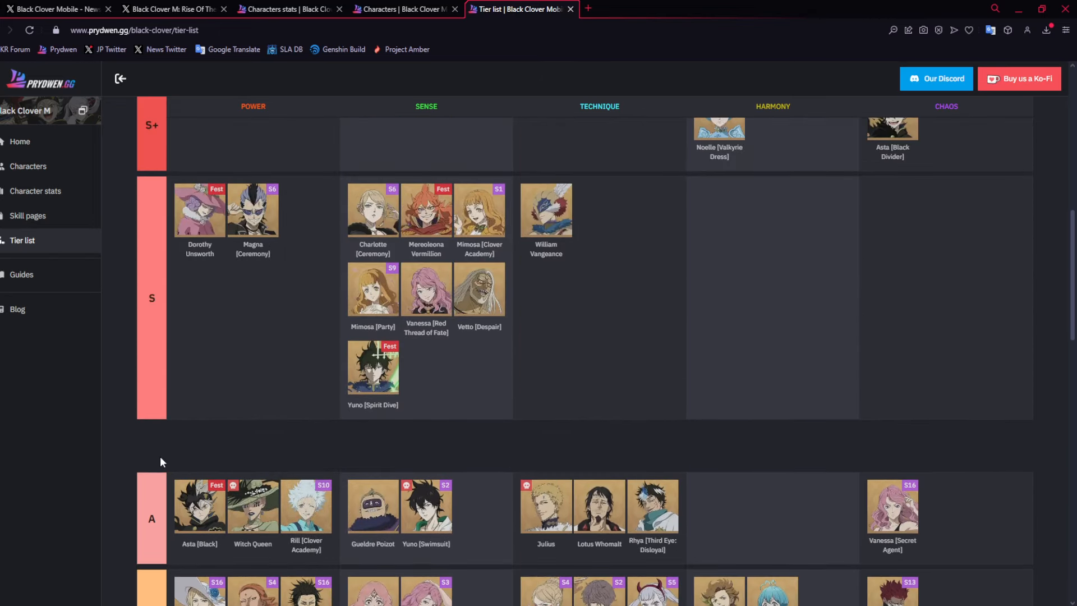
scroll("up", 3)
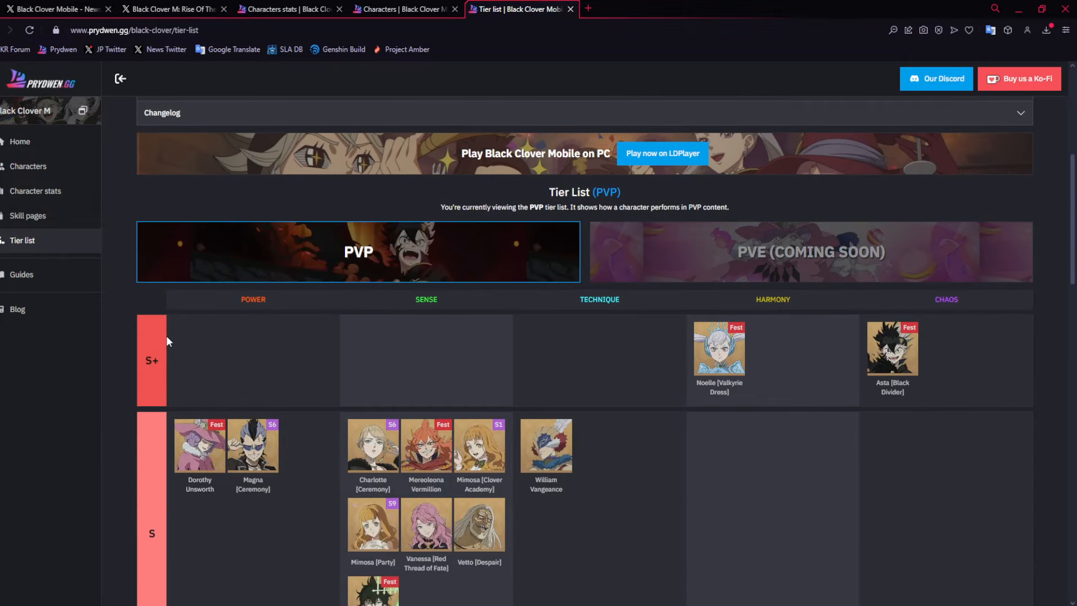
left_click(28, 166)
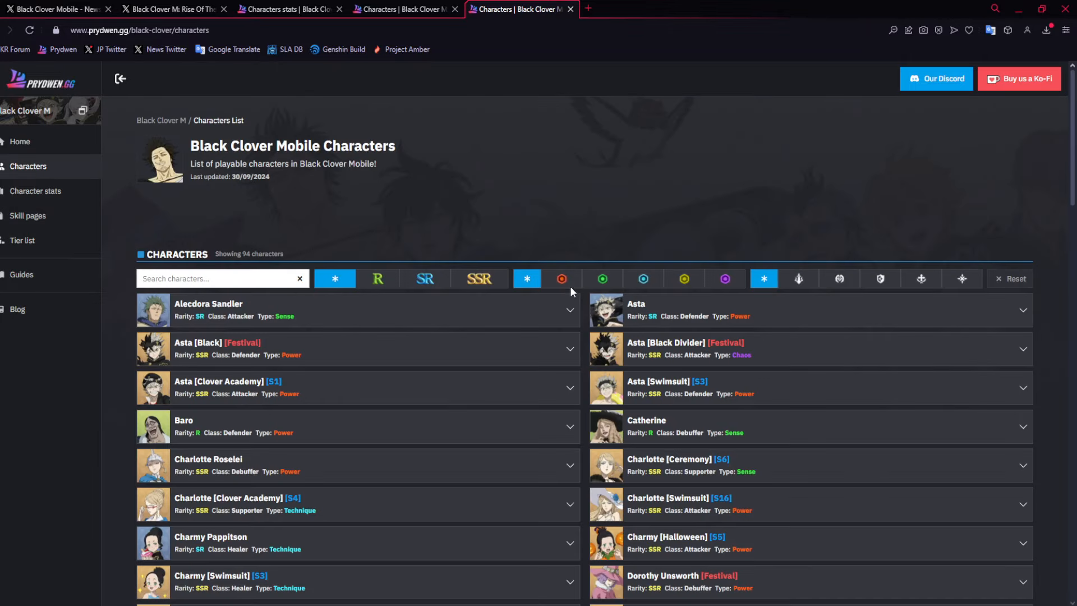
Filter the character list to Power-type characters.
left_click(798, 279)
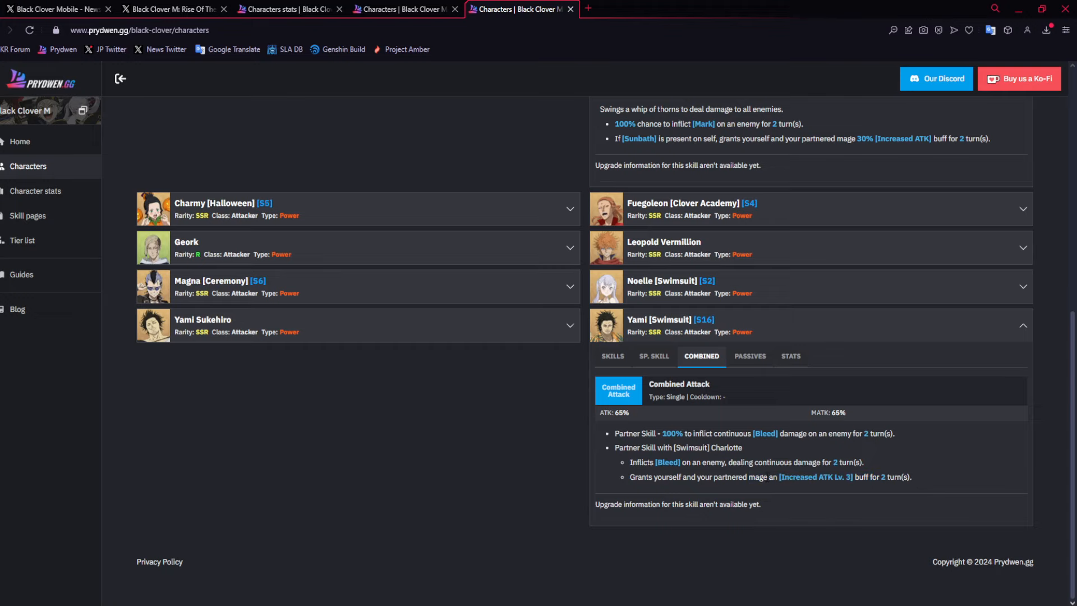
mouse_move(714, 510)
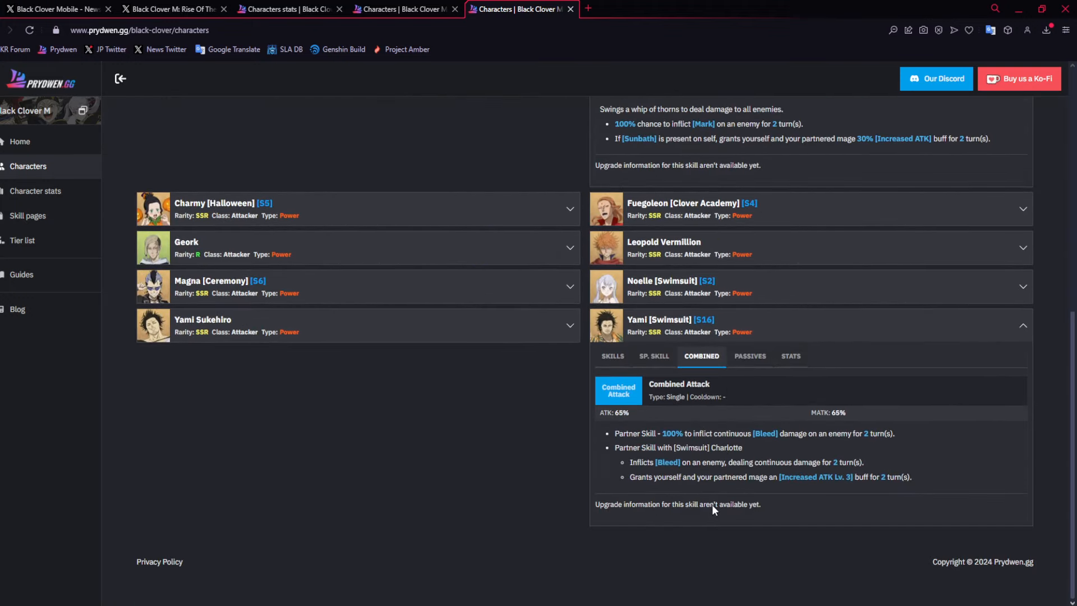
mouse_move(656, 377)
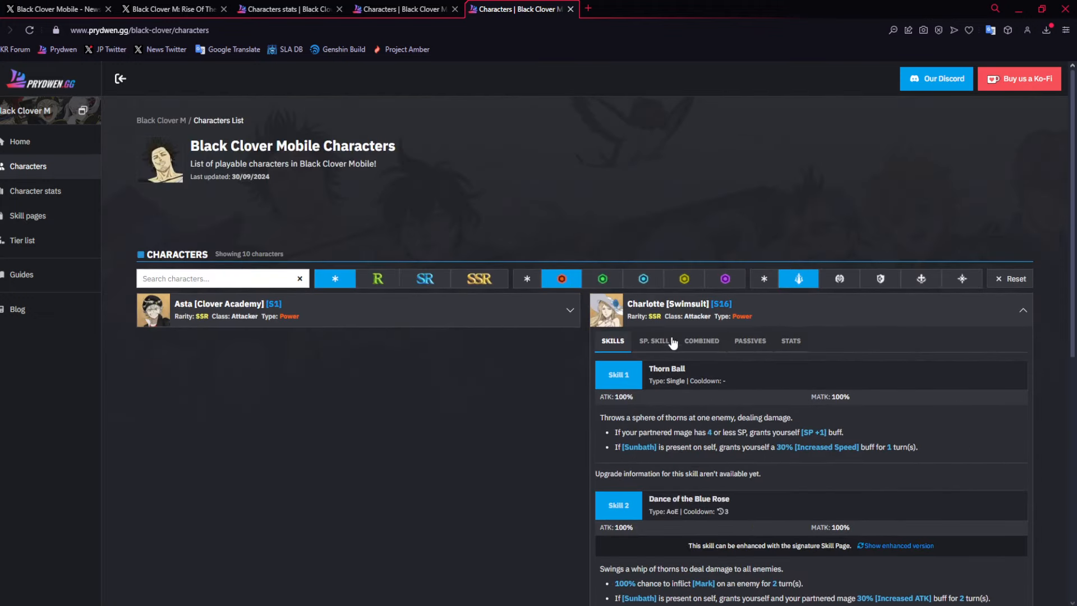
Switch the filters to Technique-type Debuffers, listing eight characters including Nozel Silva and Zora Ideale.
left_click(642, 279)
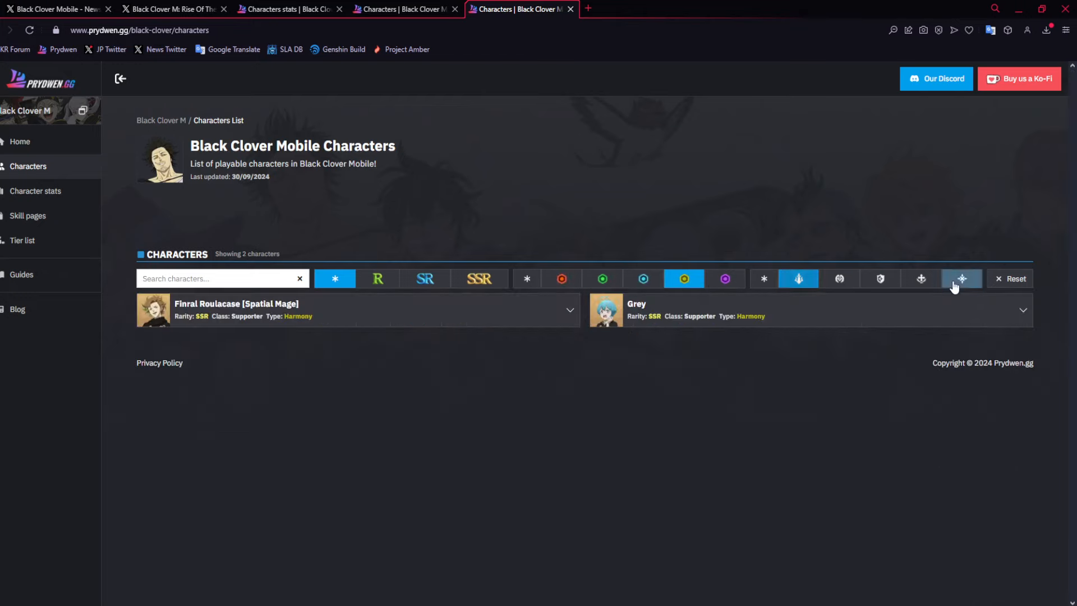
mouse_move(799, 278)
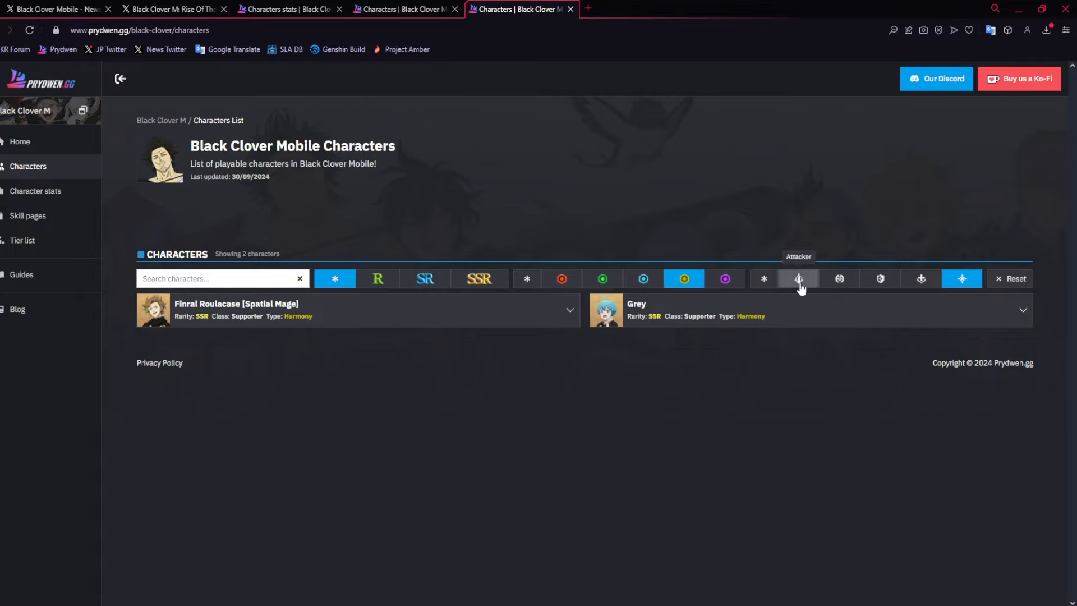
left_click(839, 278)
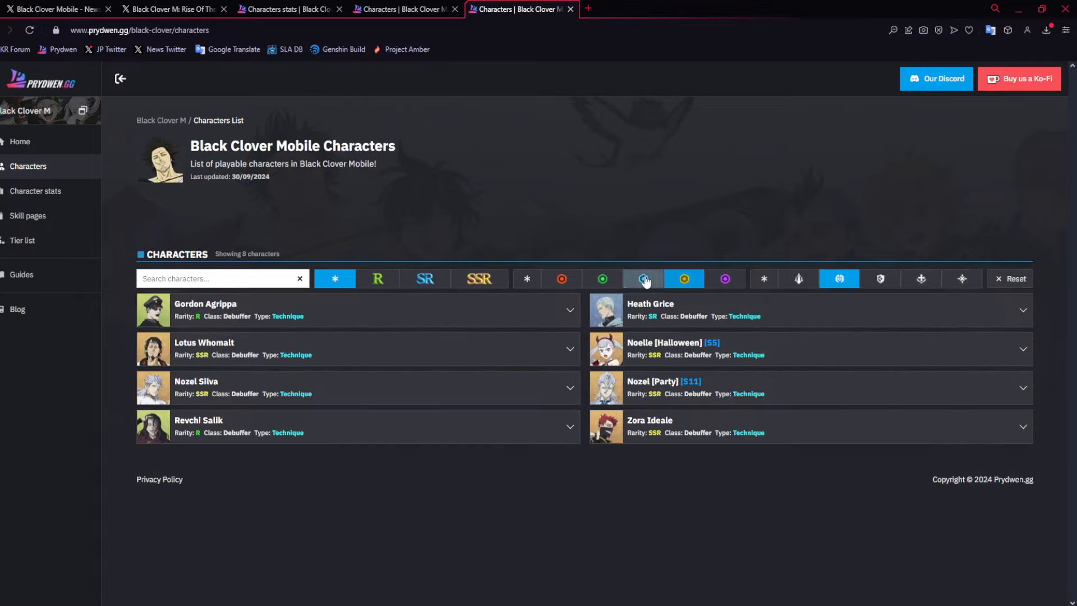
left_click(644, 278)
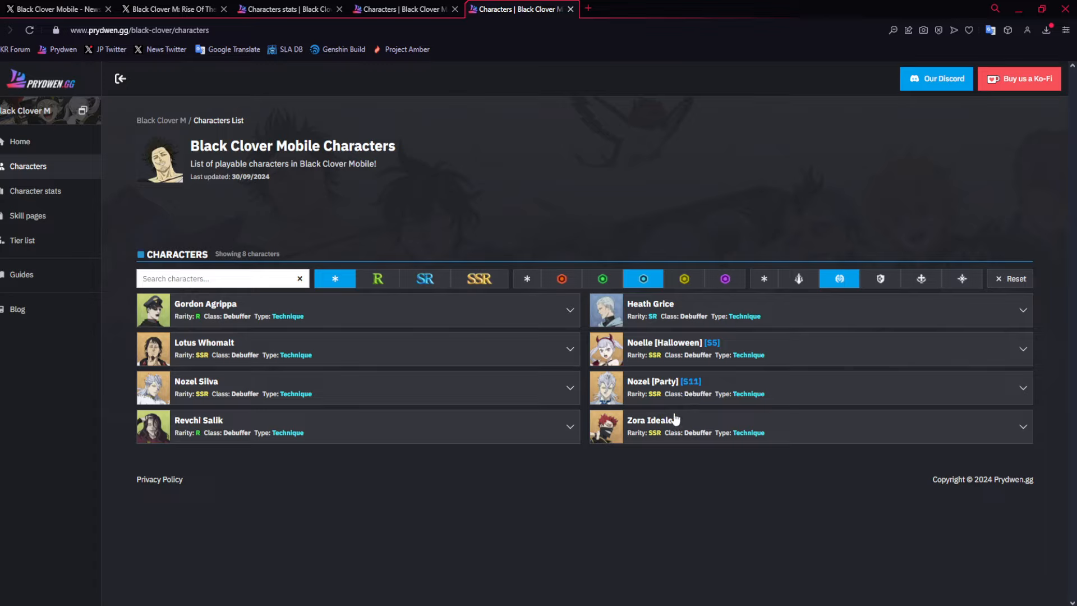
mouse_move(667, 410)
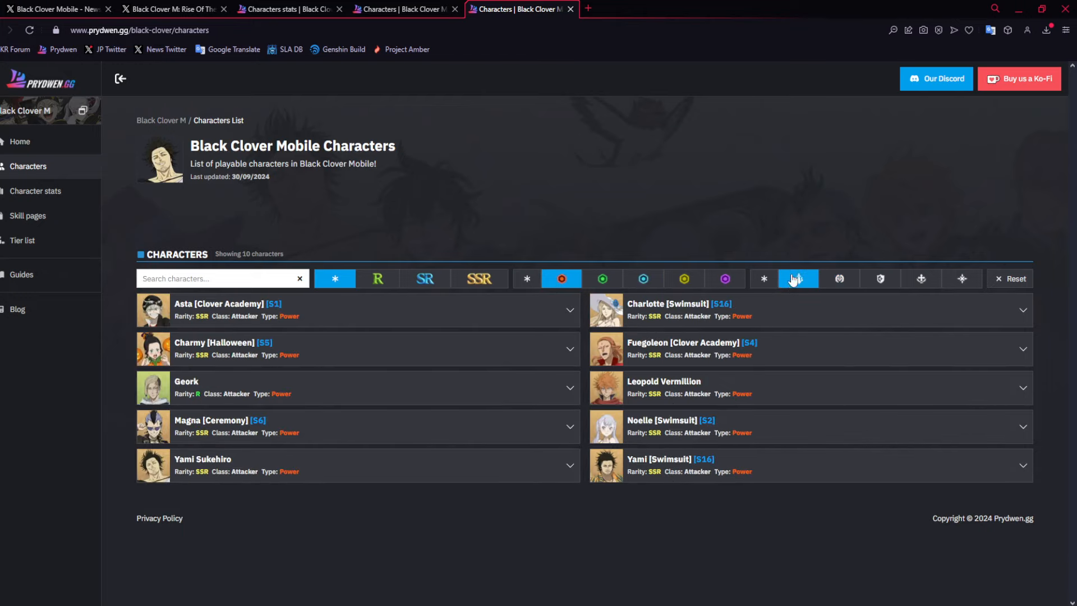
mouse_move(739, 300)
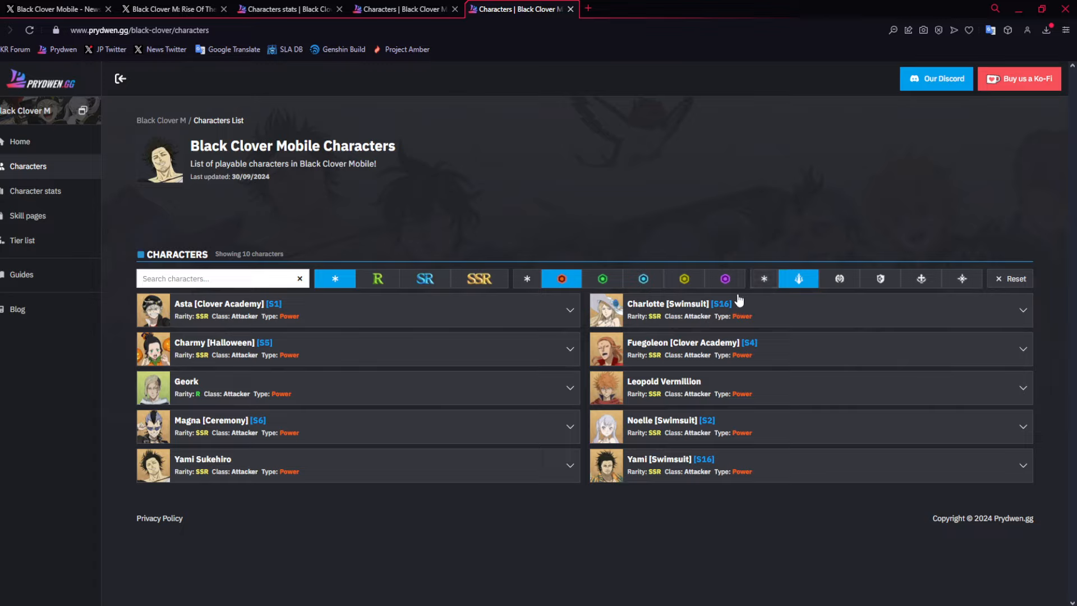
mouse_move(629, 349)
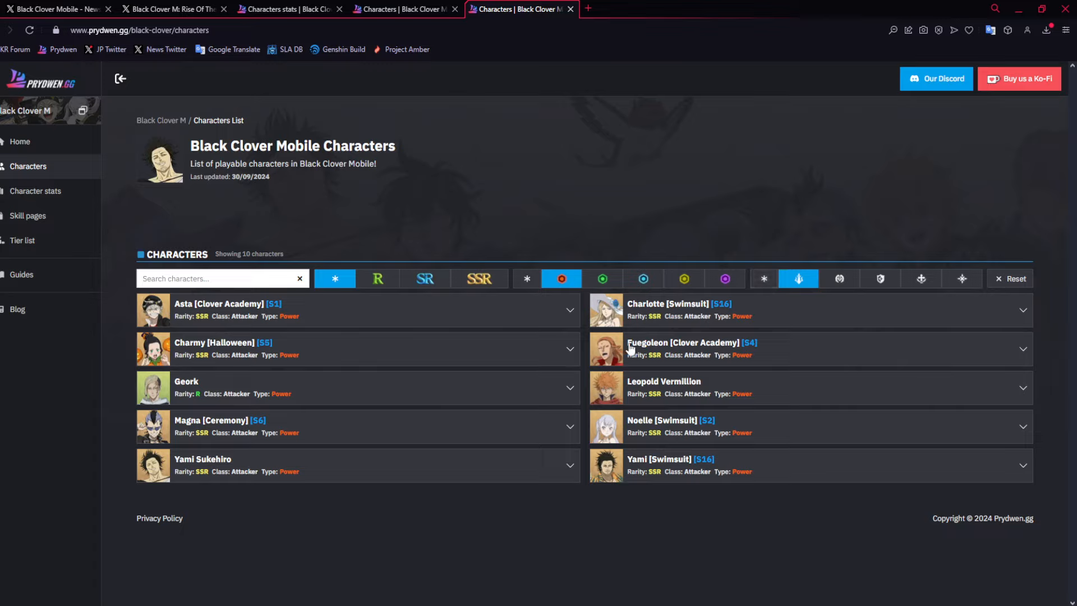
mouse_move(634, 341)
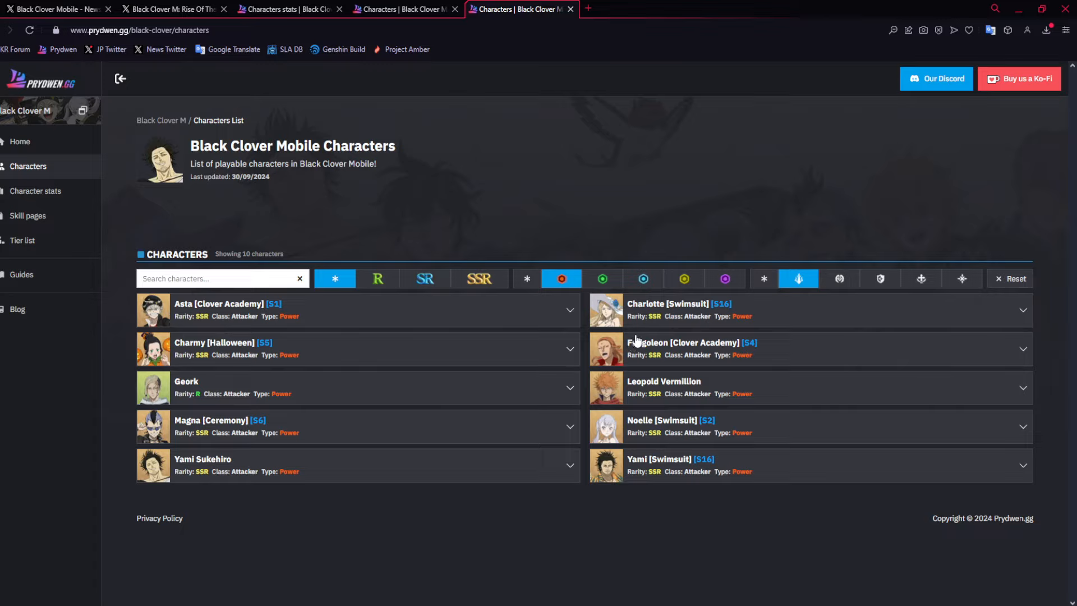
mouse_move(854, 526)
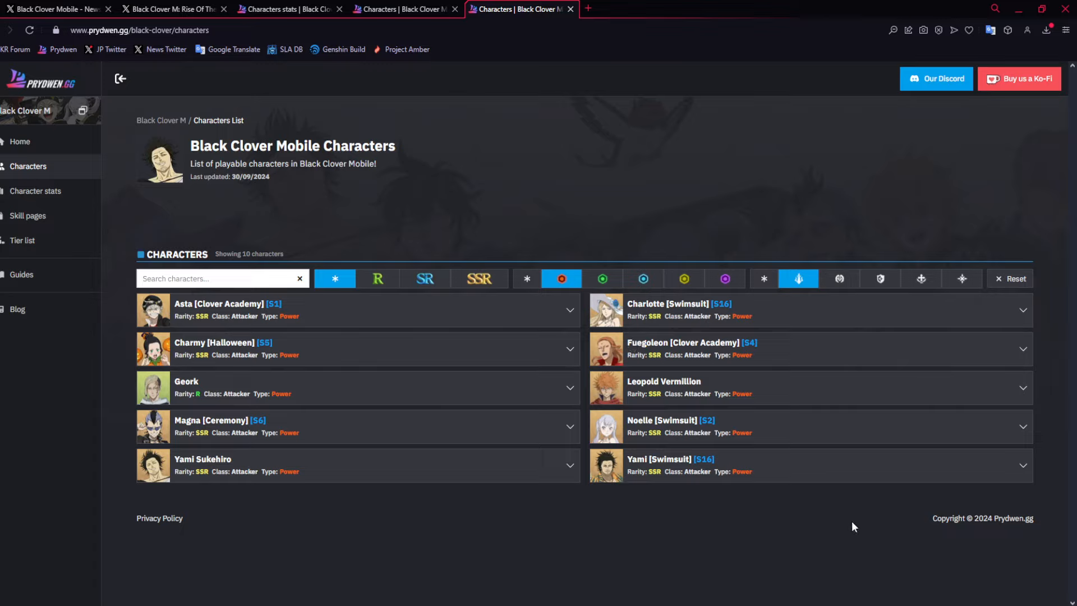
mouse_move(838, 531)
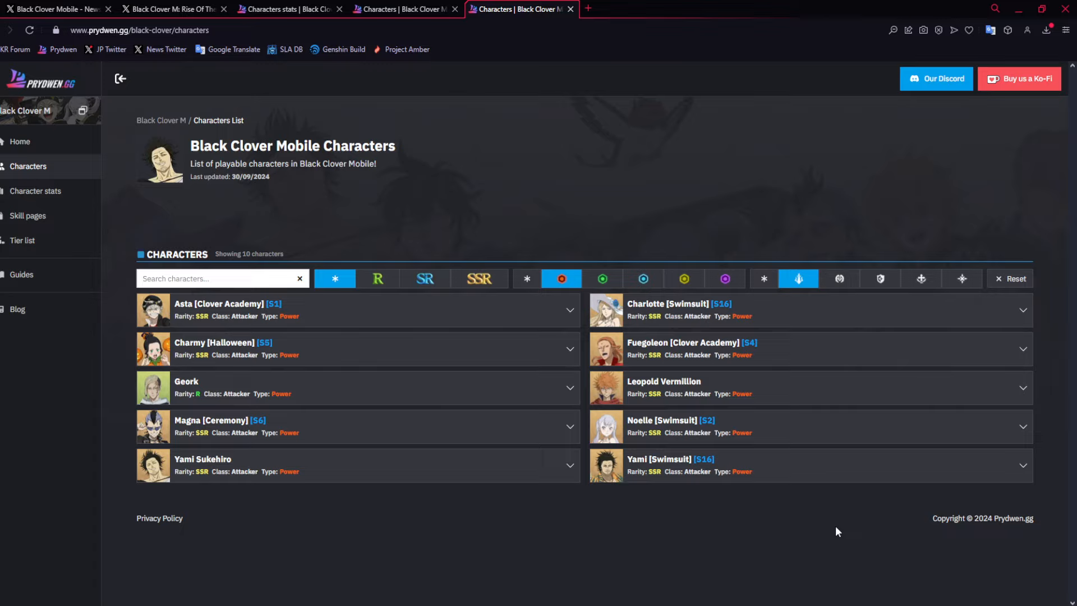